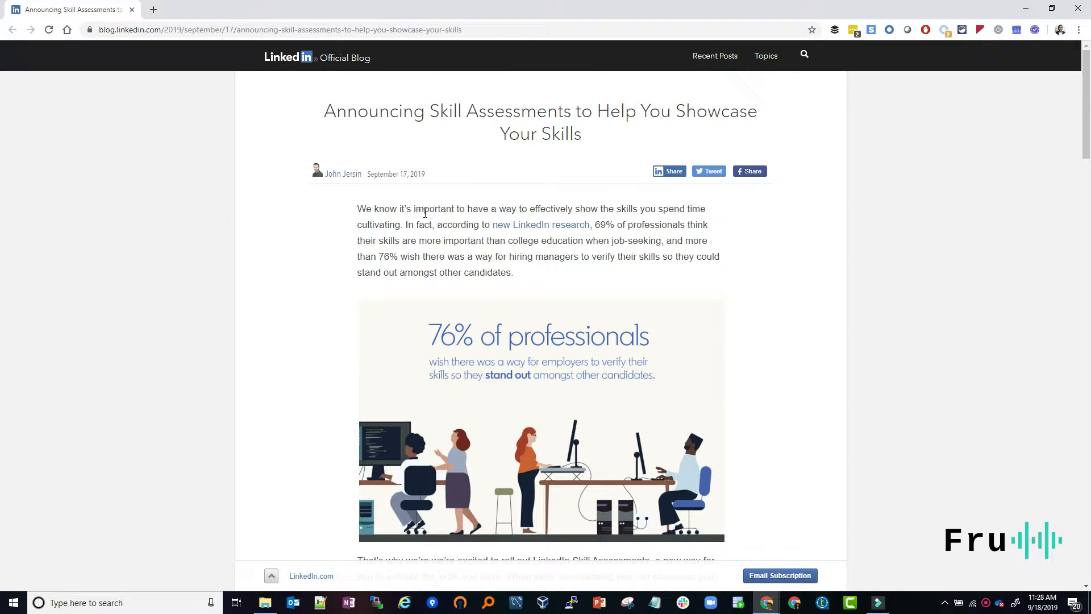
{"action": "mouse_move", "coordinate": [365, 188]}
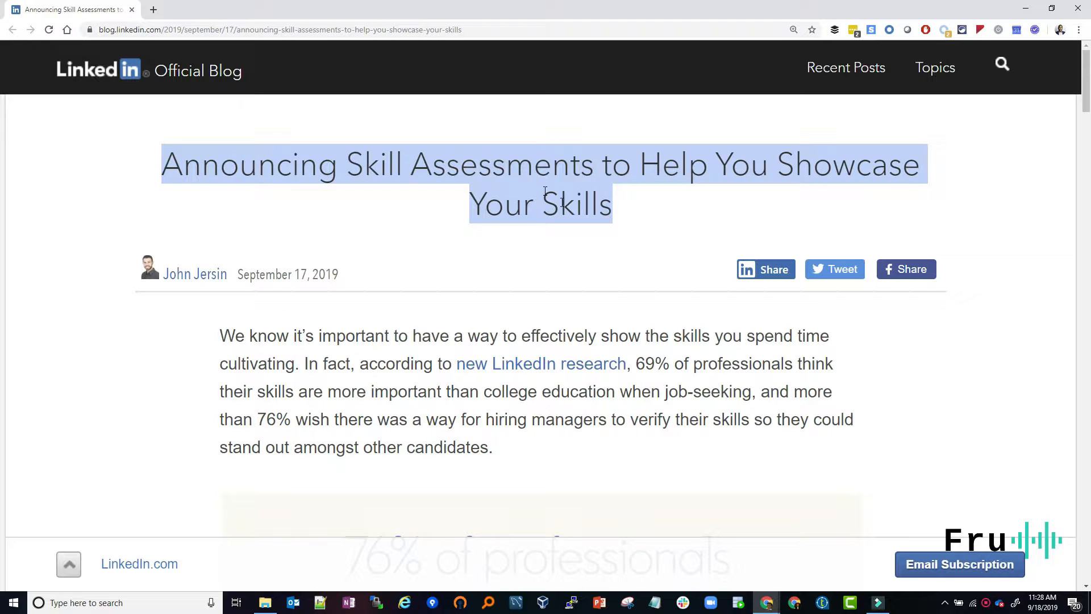
Zoom the article to 250% and clear the highlight from the headline
{"action": "key", "text": "ctrl+plus"}
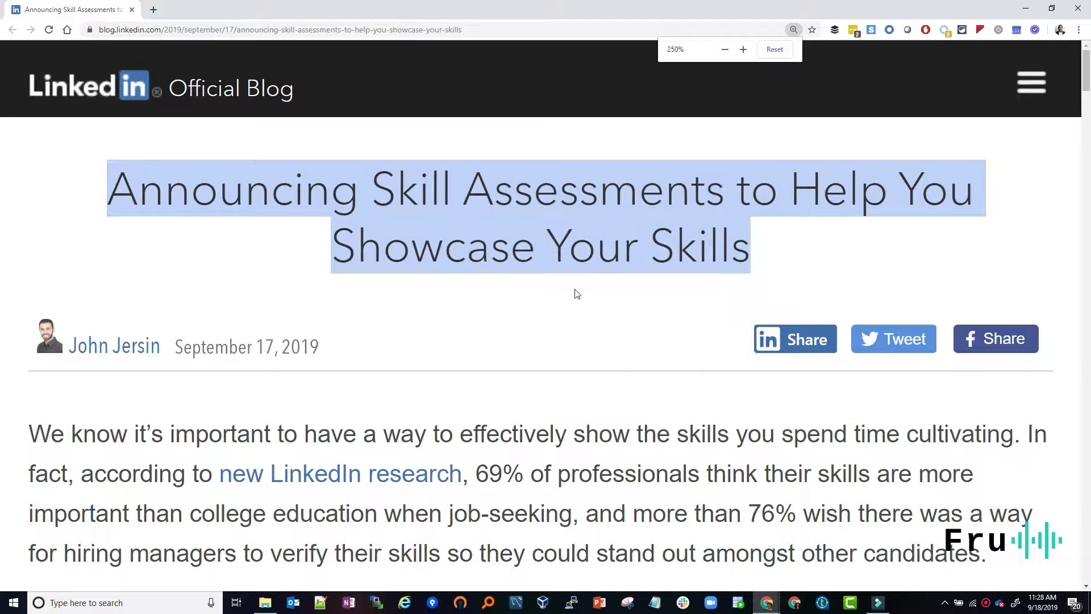
{"action": "left_click", "coordinate": [549, 249]}
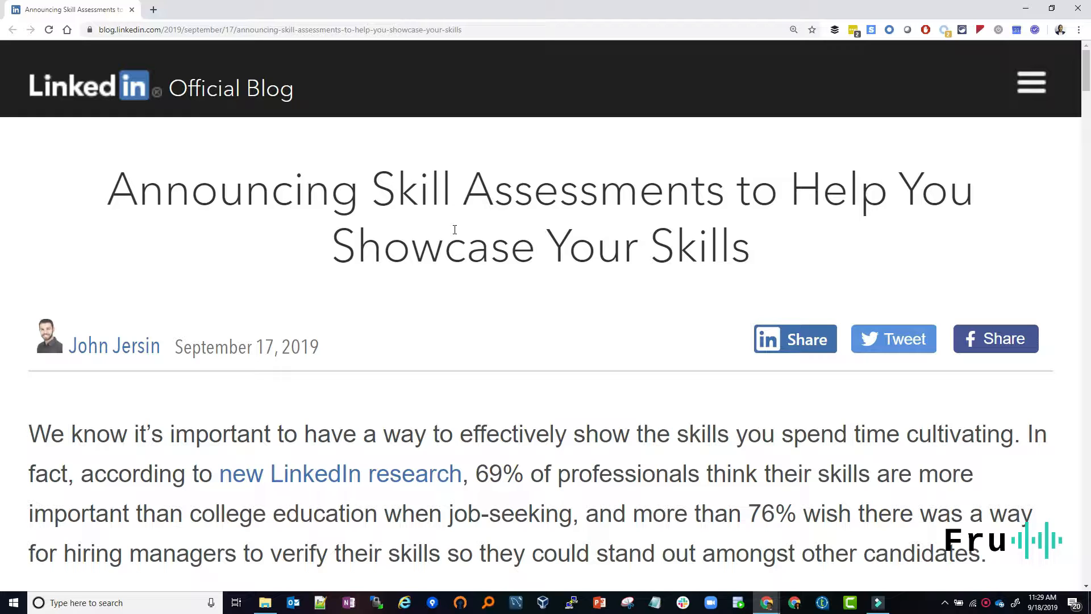
{"action": "mouse_move", "coordinate": [331, 274]}
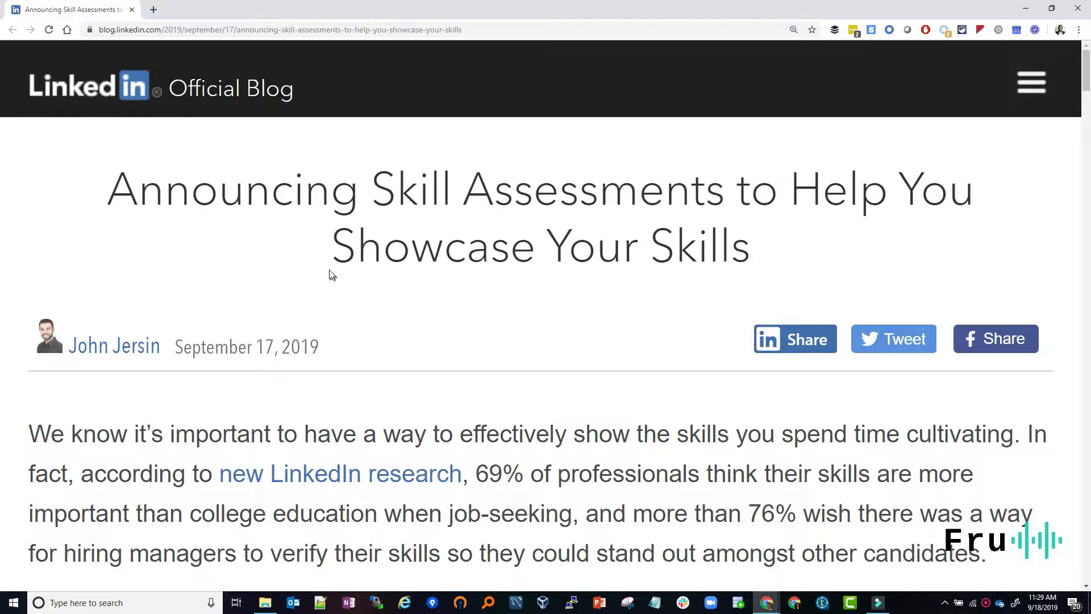
{"action": "mouse_move", "coordinate": [329, 265]}
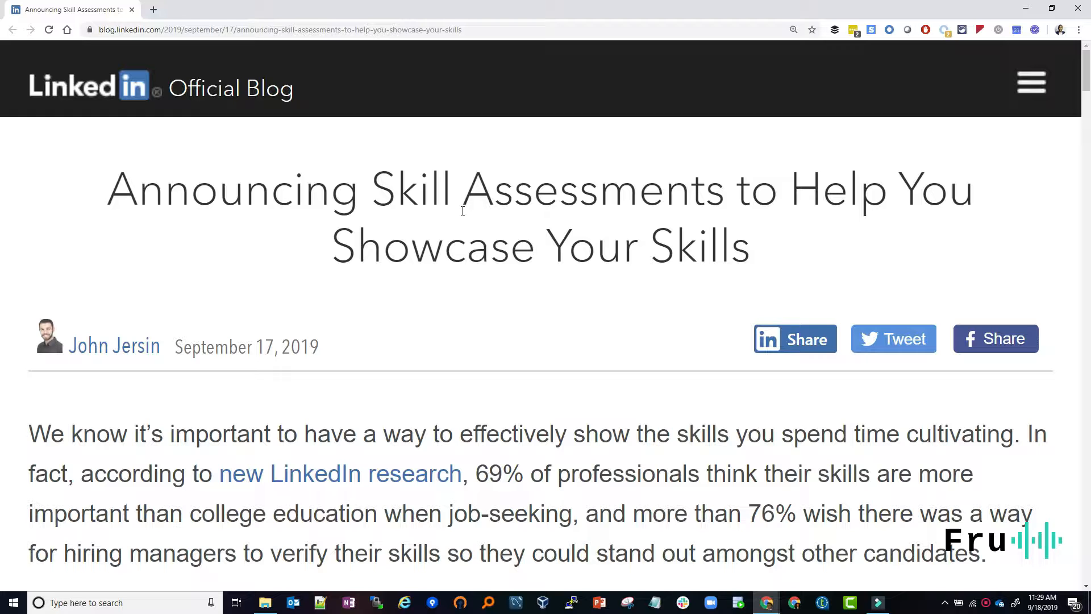
{"action": "mouse_move", "coordinate": [125, 194]}
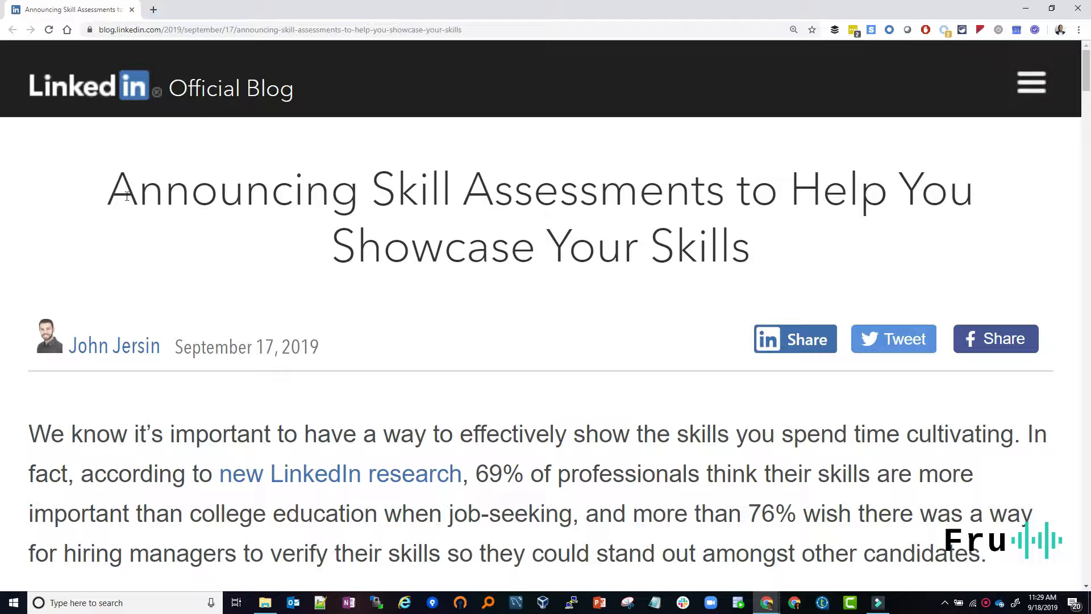
Drag across the author line and intro area of the Skill Assessments article
{"action": "left_click_drag", "start_coordinate": [108, 189], "coordinate": [709, 247]}
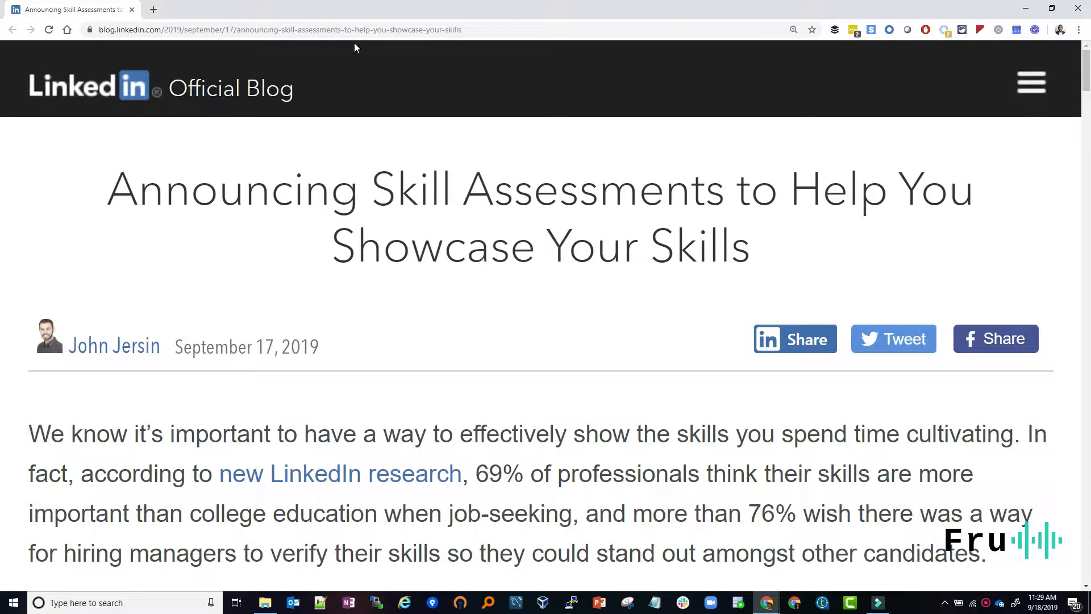
{"action": "mouse_move", "coordinate": [492, 153]}
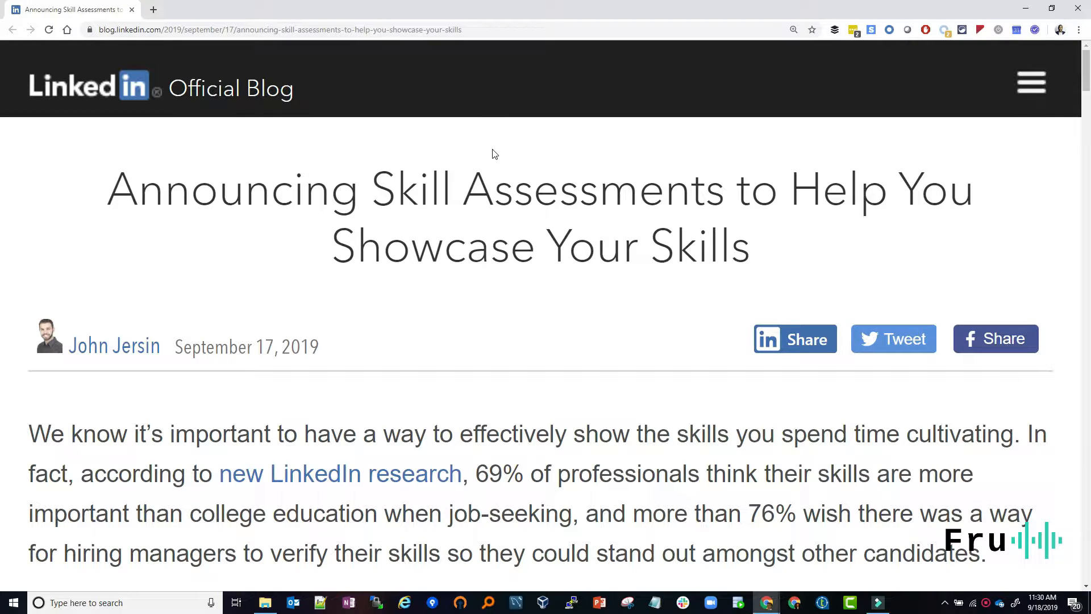
{"action": "mouse_move", "coordinate": [396, 476]}
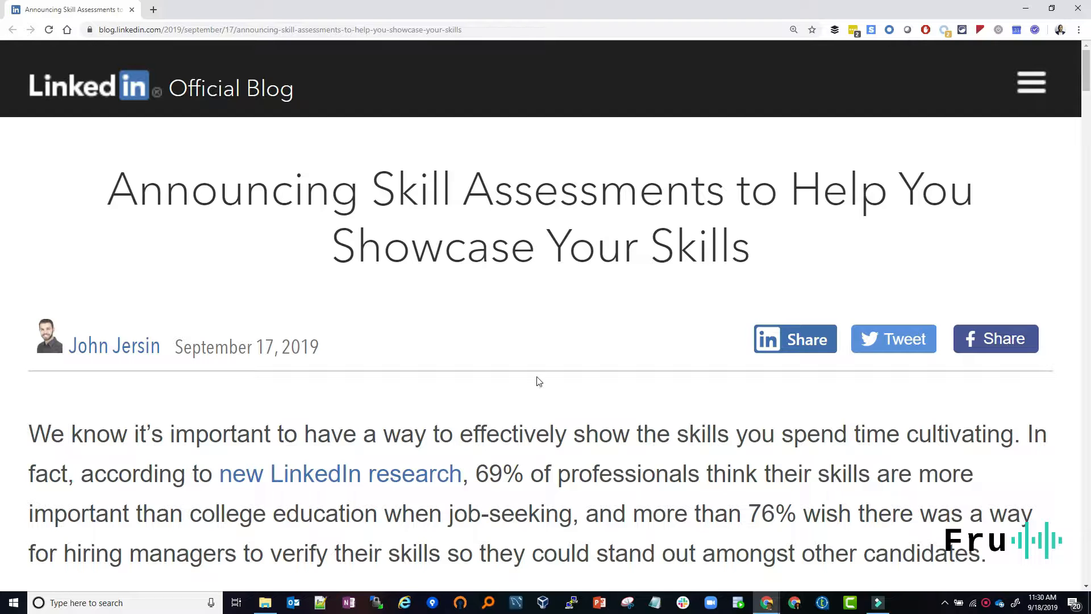
{"action": "mouse_move", "coordinate": [530, 131]}
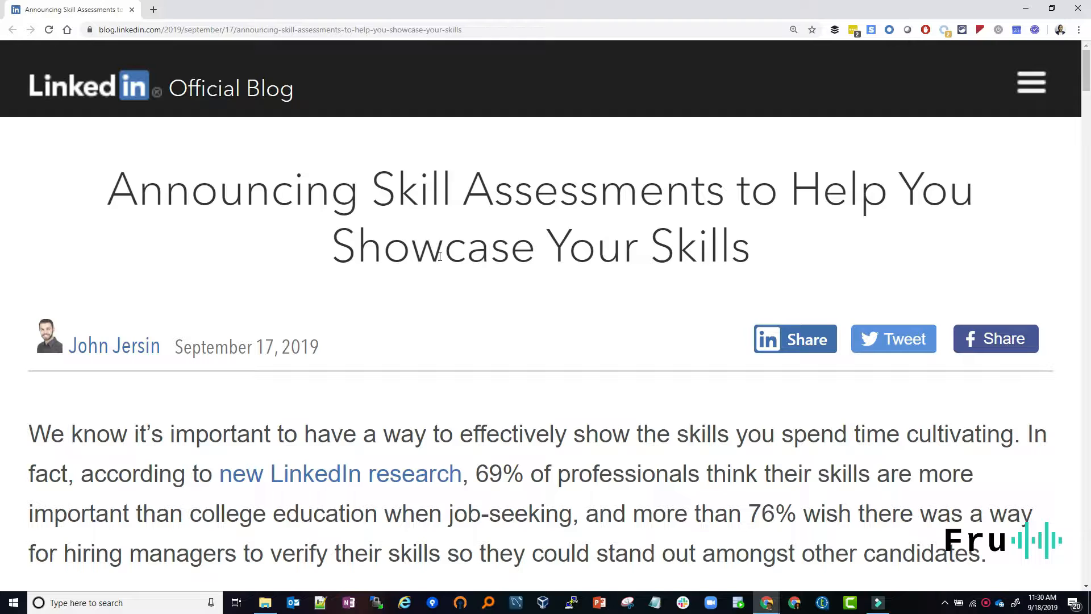
{"action": "mouse_move", "coordinate": [516, 314]}
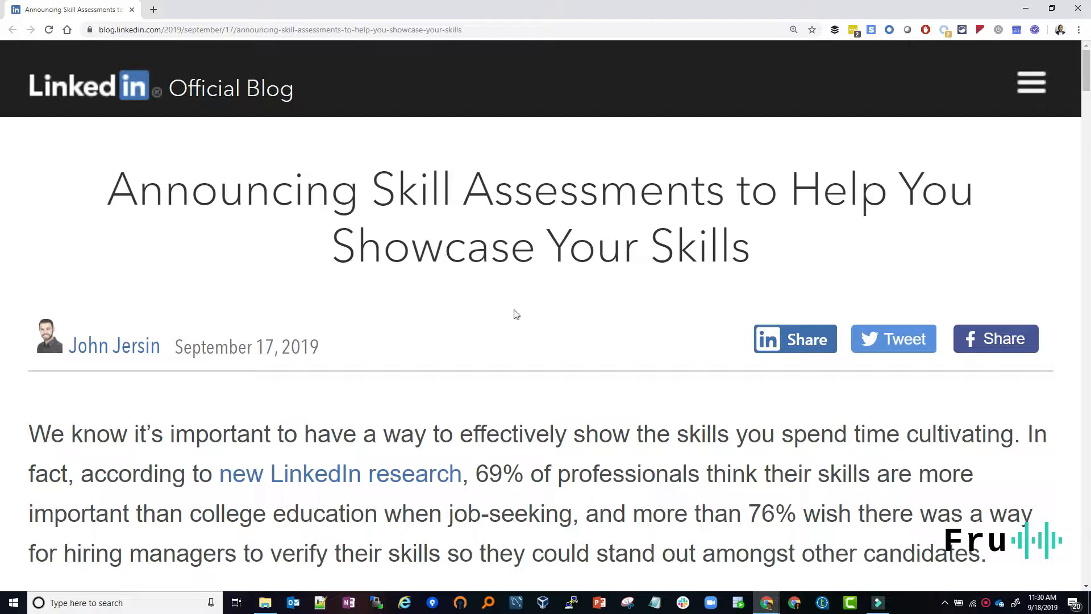
{"action": "mouse_move", "coordinate": [505, 318]}
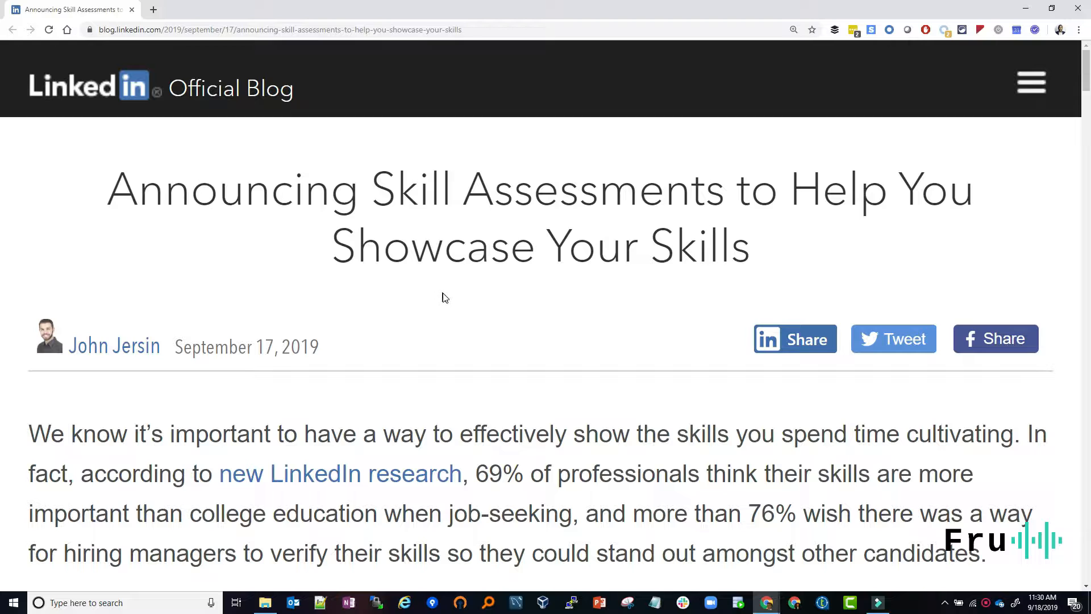
{"action": "mouse_move", "coordinate": [439, 344]}
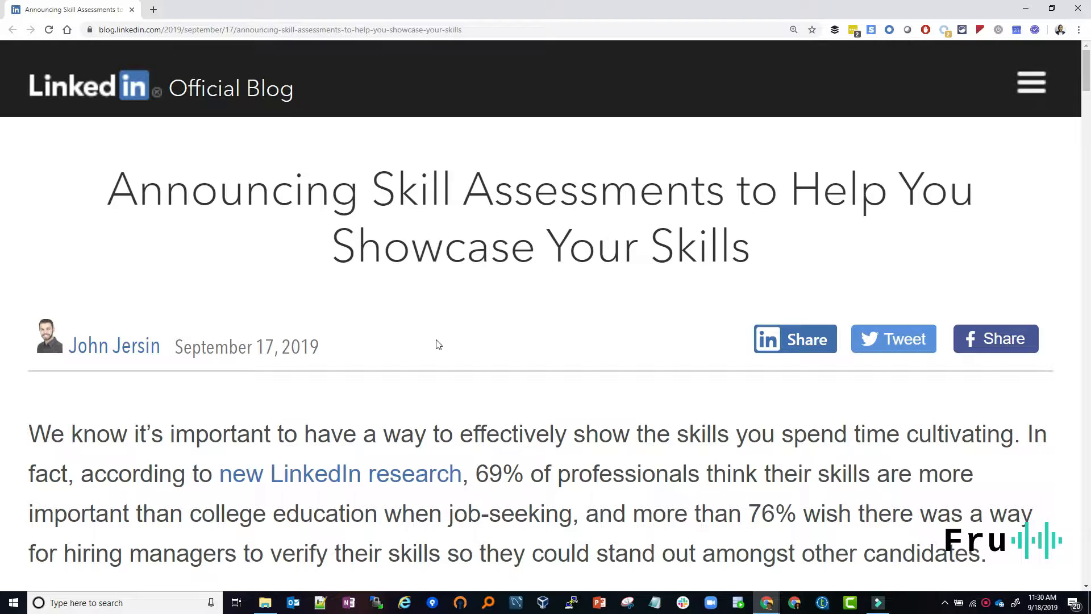
{"action": "mouse_move", "coordinate": [96, 354]}
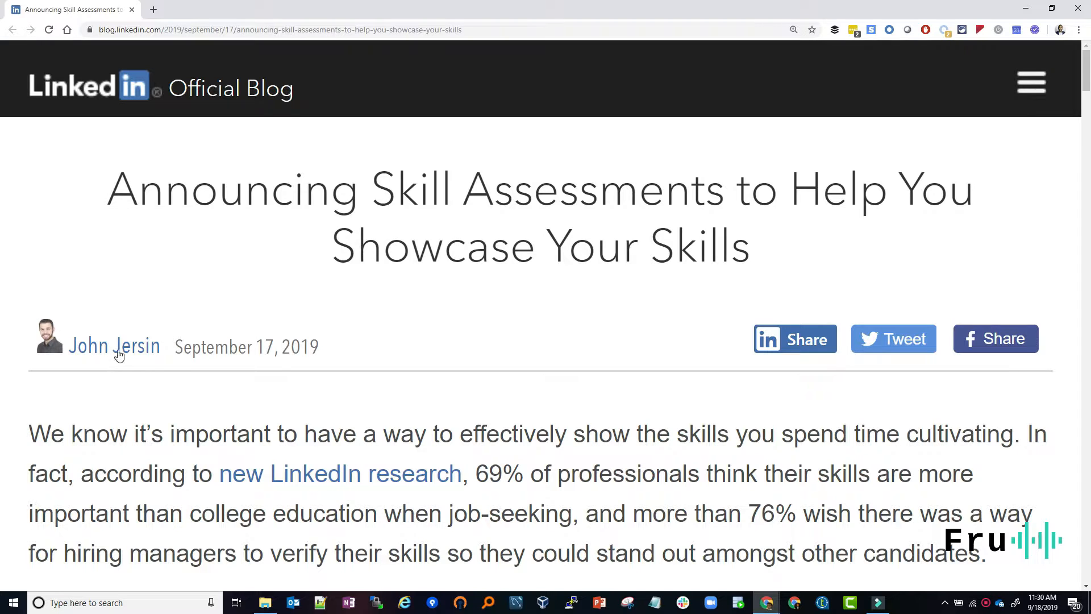
{"action": "mouse_move", "coordinate": [115, 346]}
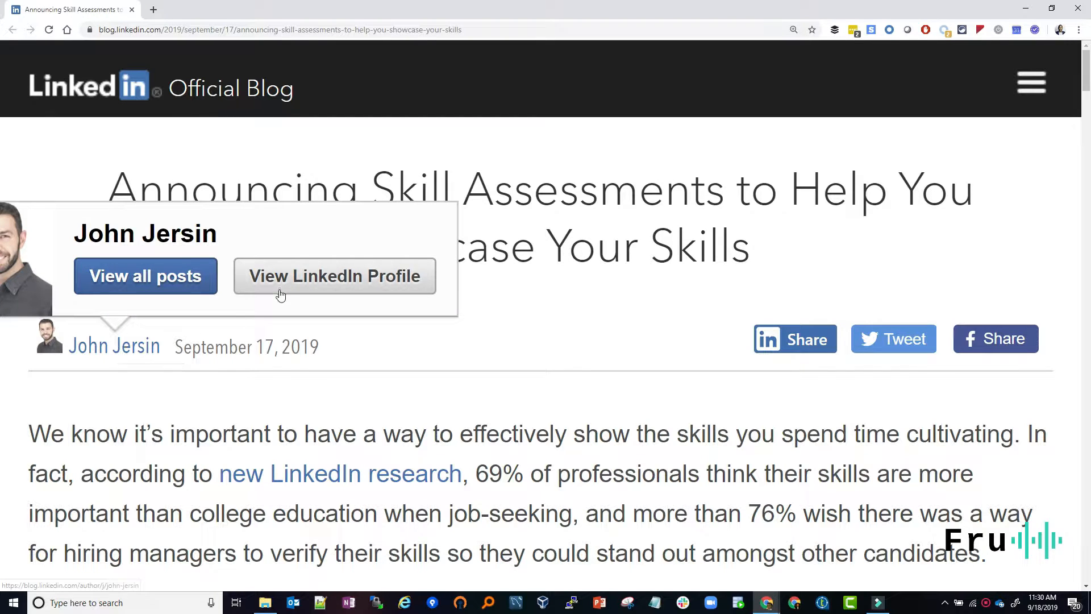
{"action": "mouse_move", "coordinate": [400, 360]}
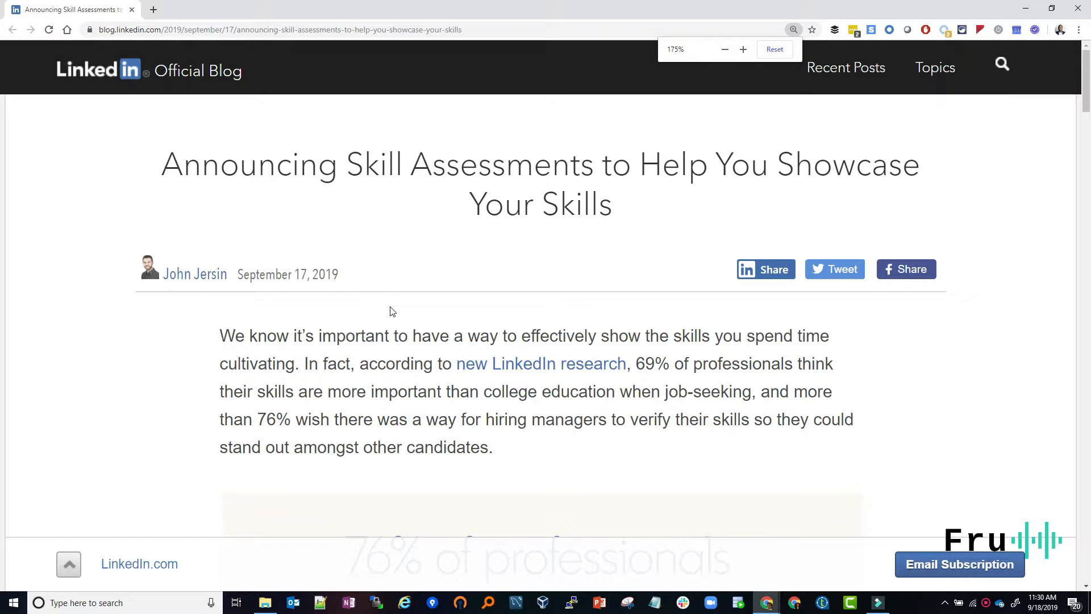
Scroll past the 76% professionals graphic to the paragraphs on Skill Assessments and badges
{"action": "scroll", "scroll_direction": "down", "scroll_amount": 3}
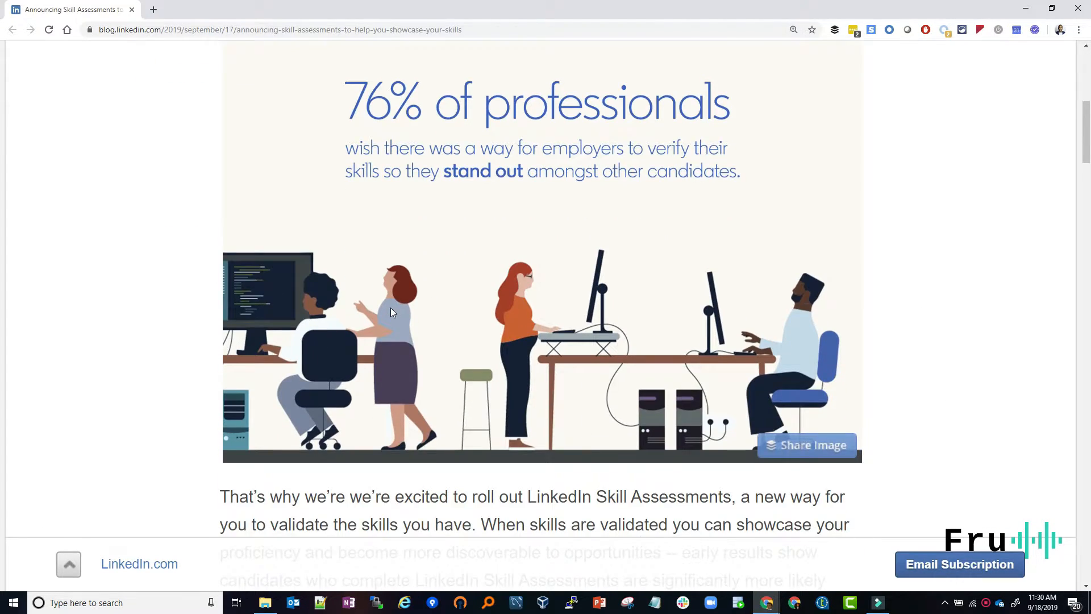
{"action": "scroll", "scroll_direction": "down", "scroll_amount": 3}
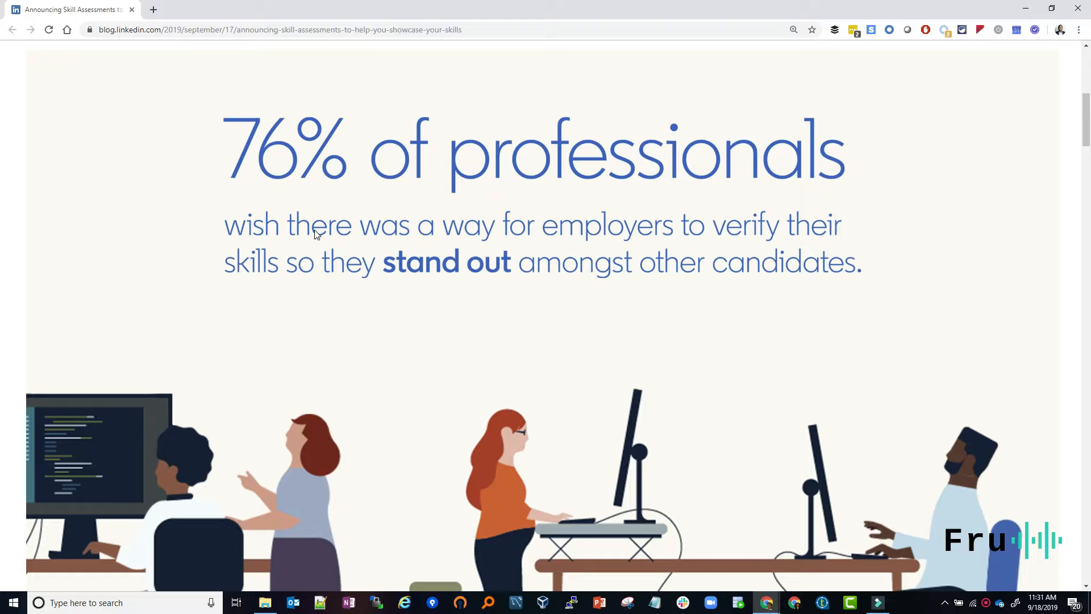
{"action": "mouse_move", "coordinate": [633, 299]}
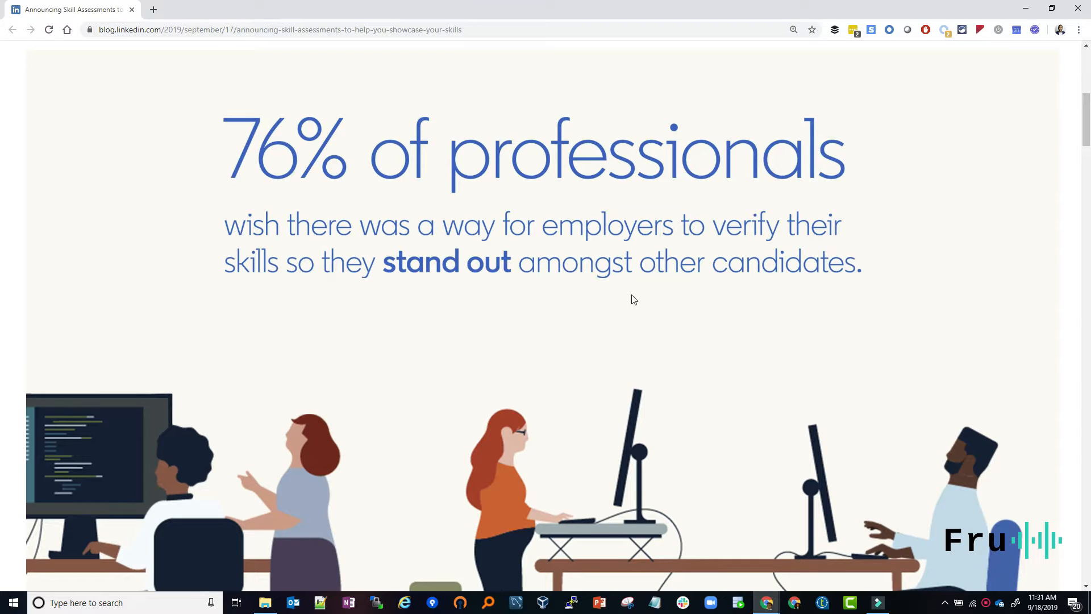
{"action": "scroll", "scroll_direction": "down", "scroll_amount": 3}
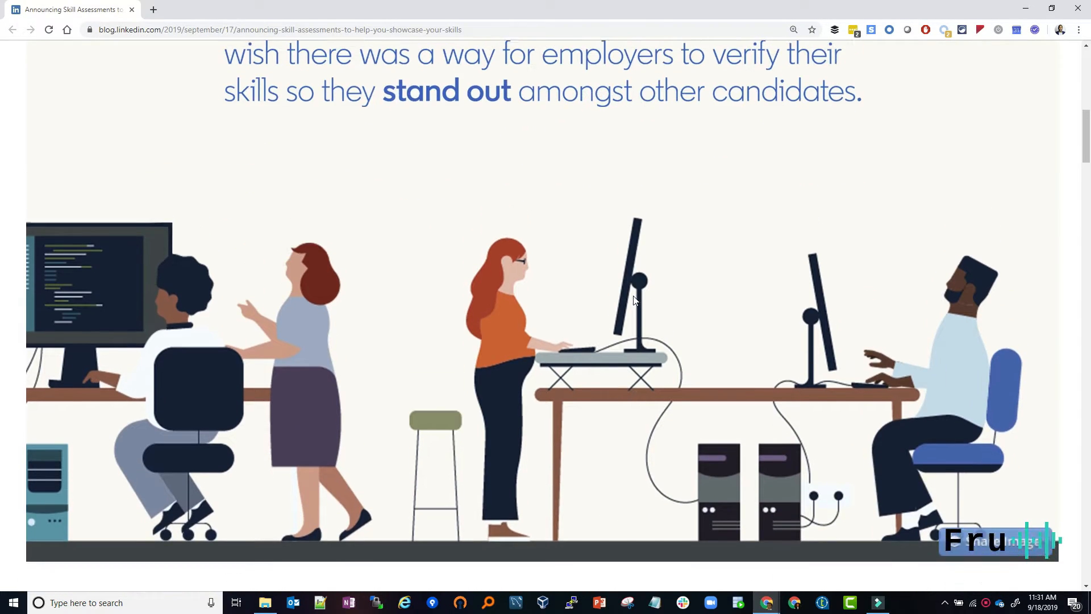
{"action": "scroll", "scroll_direction": "up", "scroll_amount": 3}
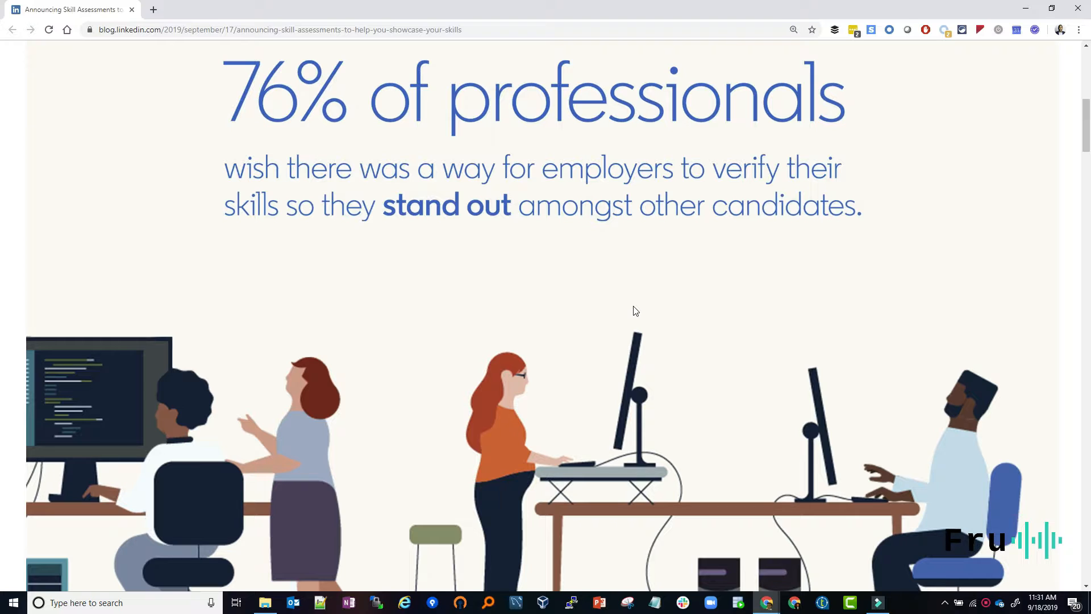
{"action": "mouse_move", "coordinate": [611, 294]}
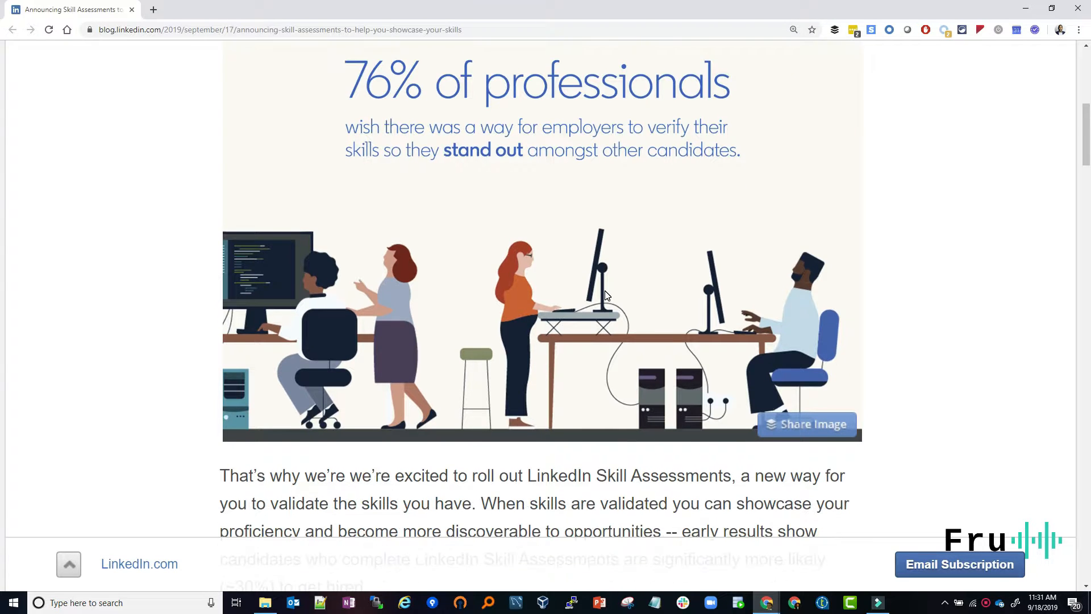
{"action": "scroll", "scroll_direction": "down", "scroll_amount": 3}
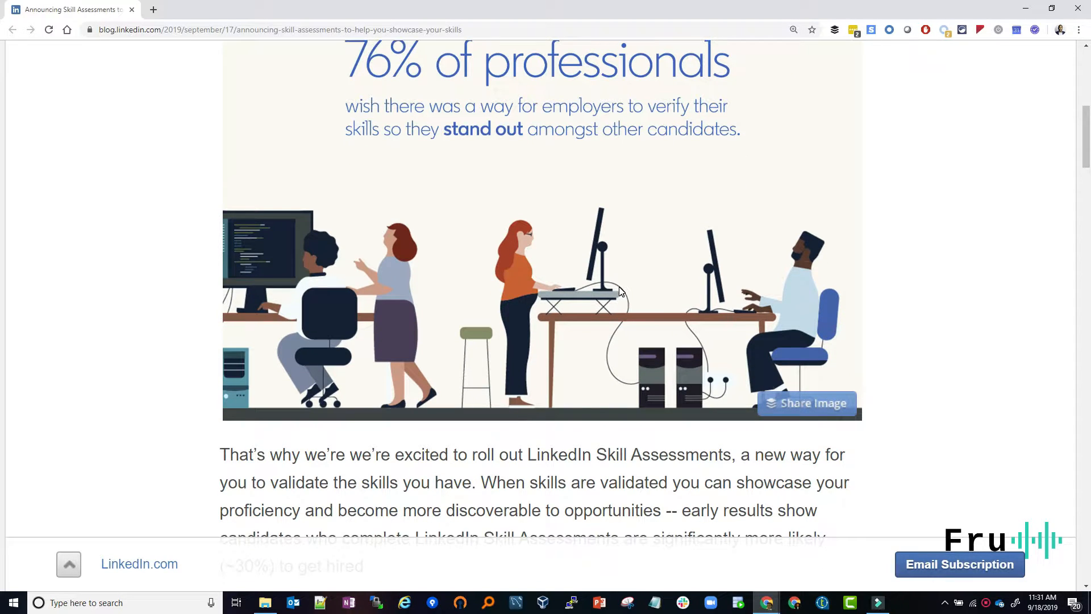
{"action": "scroll", "scroll_direction": "down", "scroll_amount": 3}
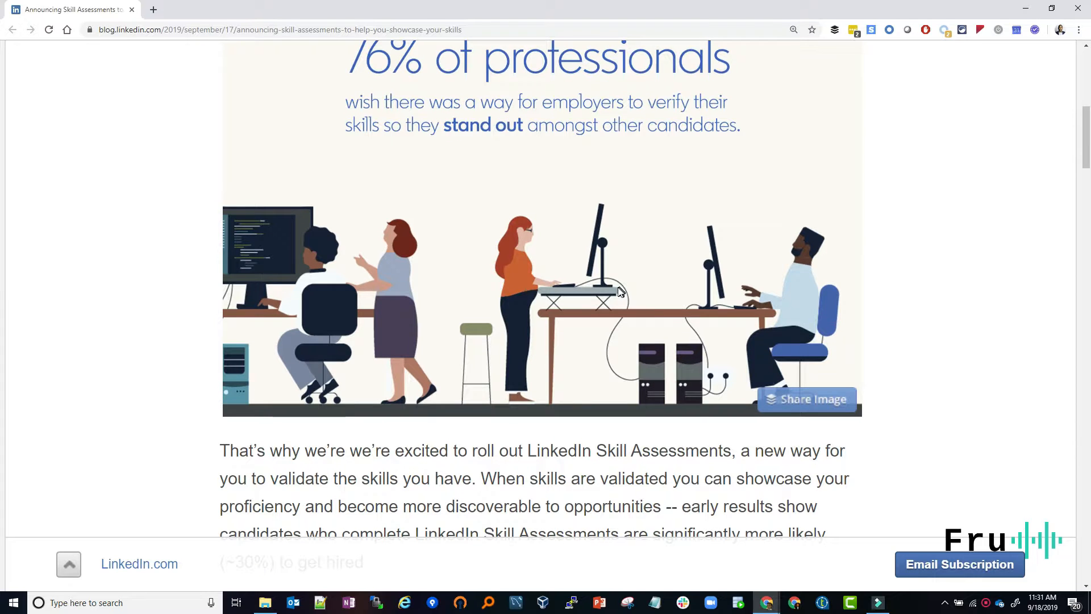
{"action": "scroll", "scroll_direction": "down", "scroll_amount": 3}
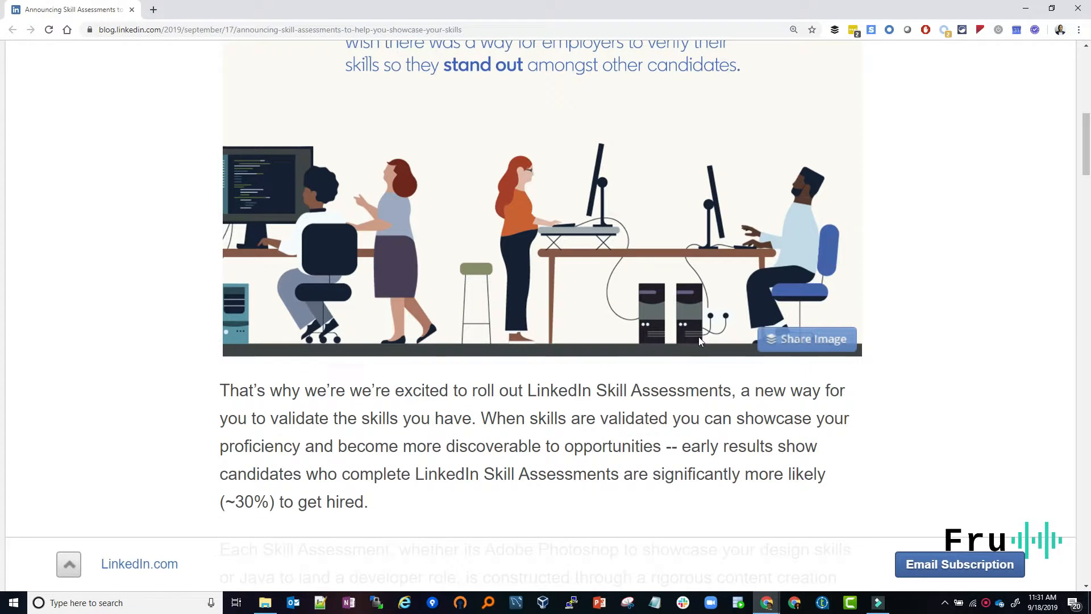
{"action": "scroll", "scroll_direction": "down", "scroll_amount": 3}
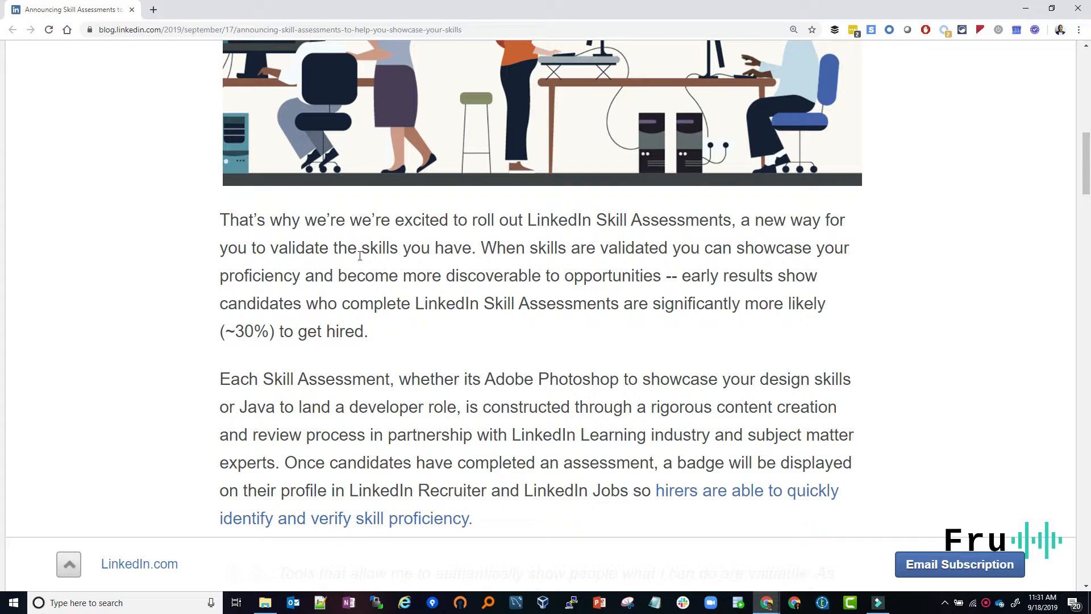
Scroll to the badge paragraph and clear the highlighted paragraph text
{"action": "scroll", "scroll_direction": "down", "scroll_amount": 3}
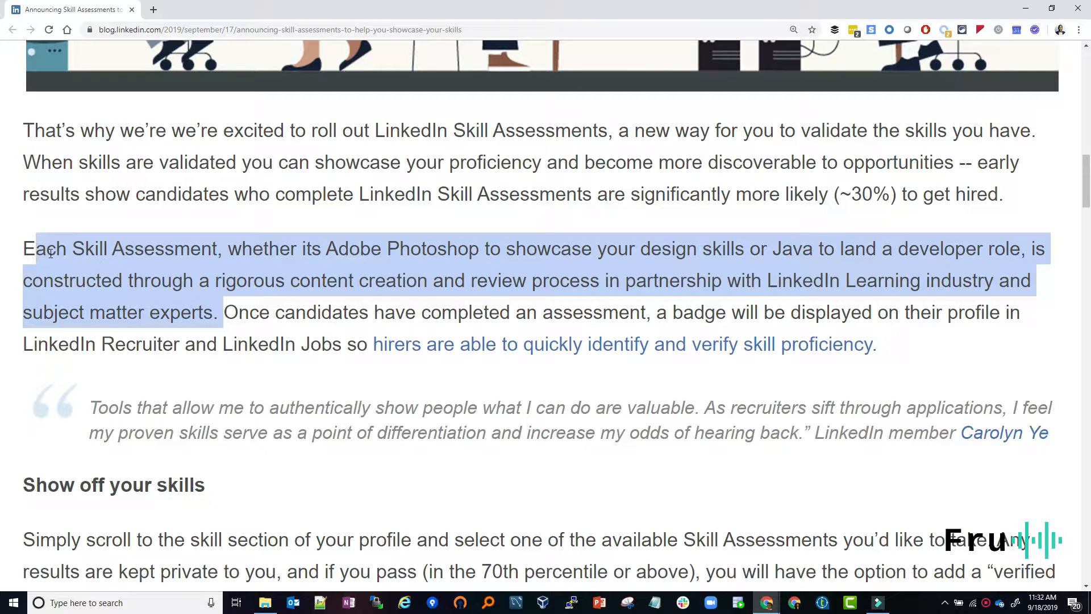
{"action": "mouse_move", "coordinate": [244, 298]}
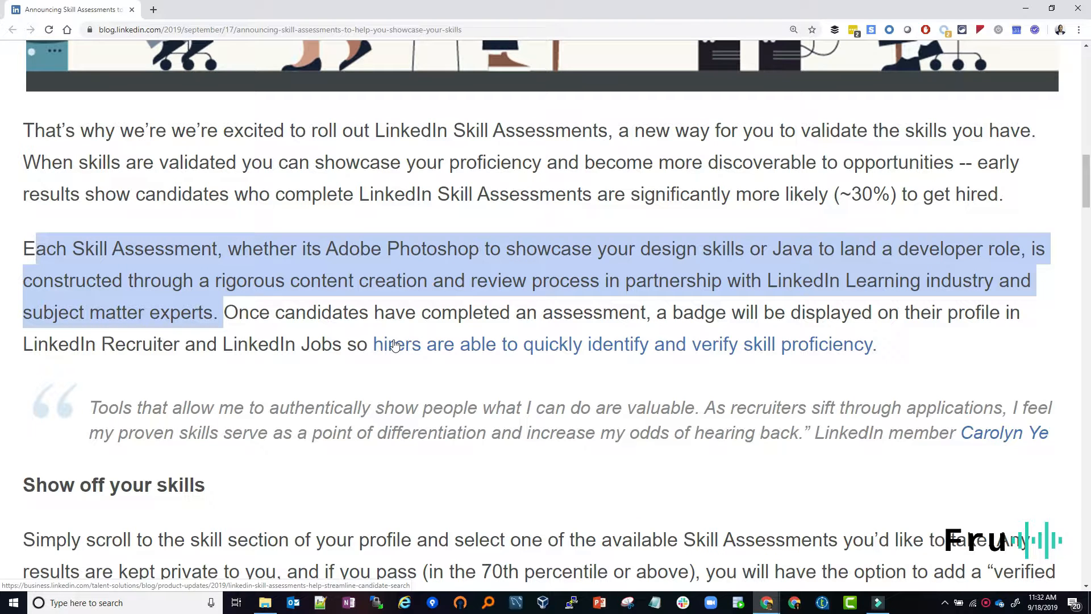
{"action": "mouse_move", "coordinate": [974, 272]}
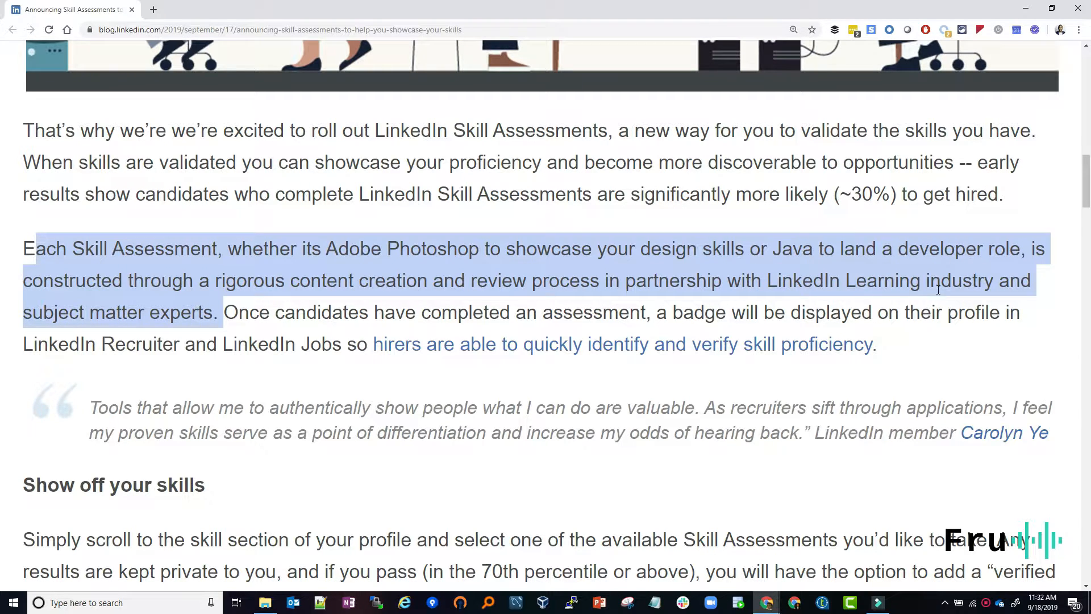
{"action": "mouse_move", "coordinate": [940, 280]}
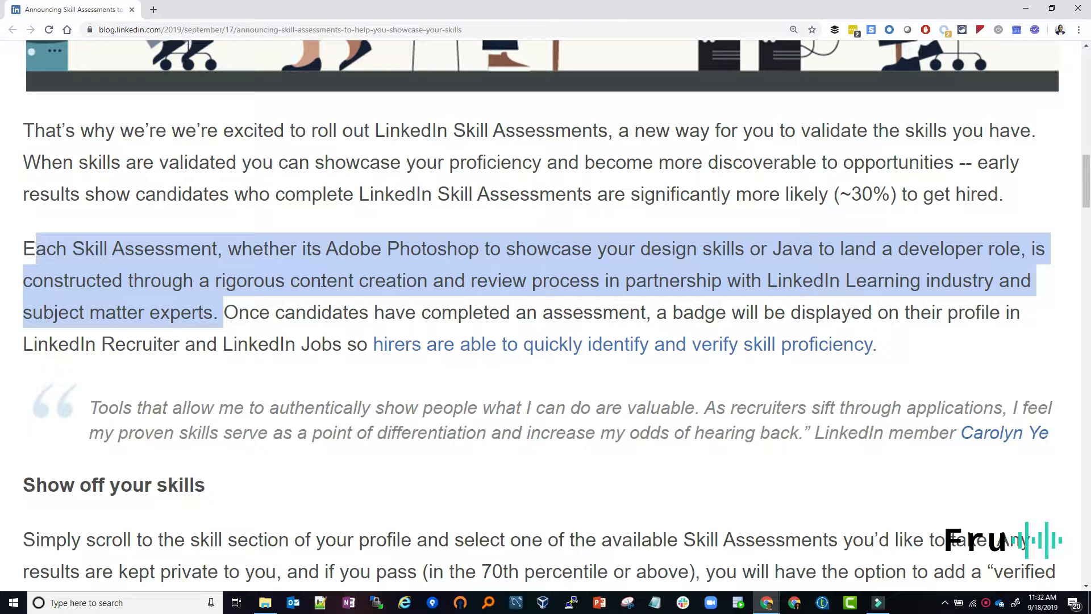
{"action": "mouse_move", "coordinate": [318, 382]}
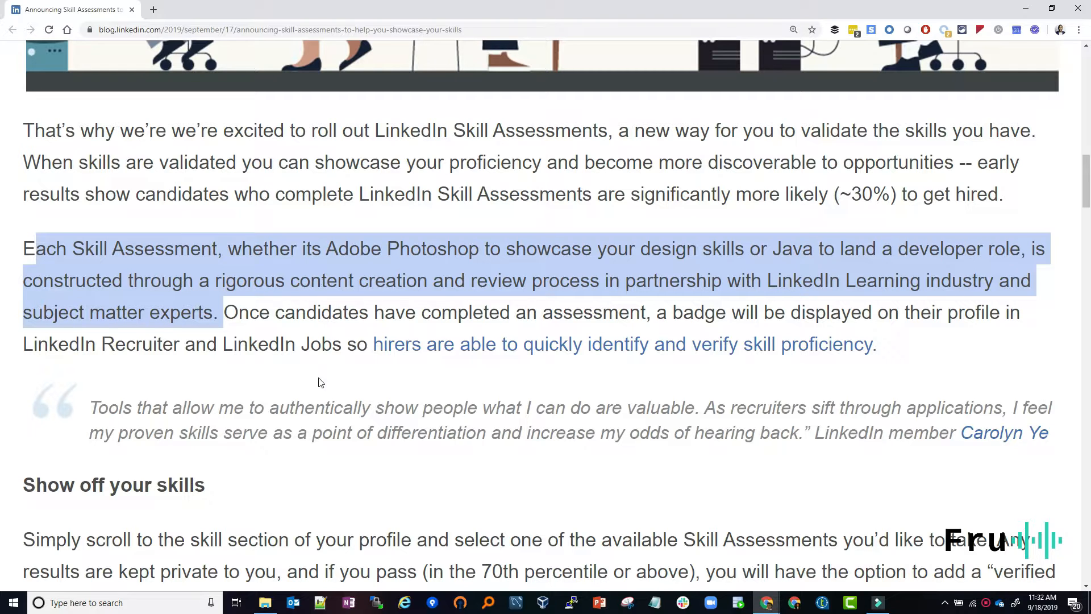
{"action": "left_click", "coordinate": [354, 338]}
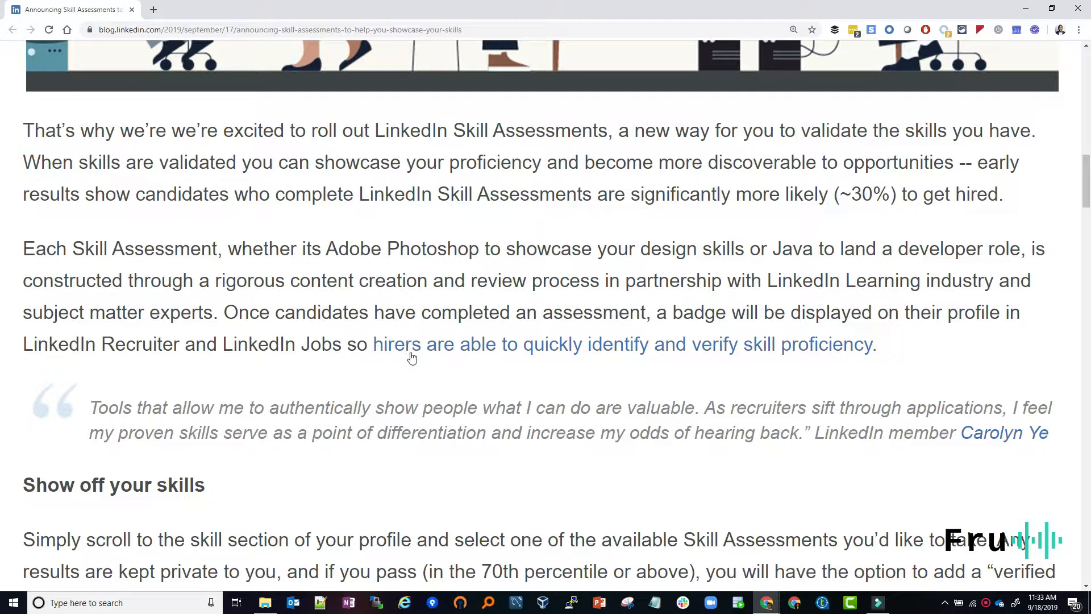
{"action": "mouse_move", "coordinate": [570, 346]}
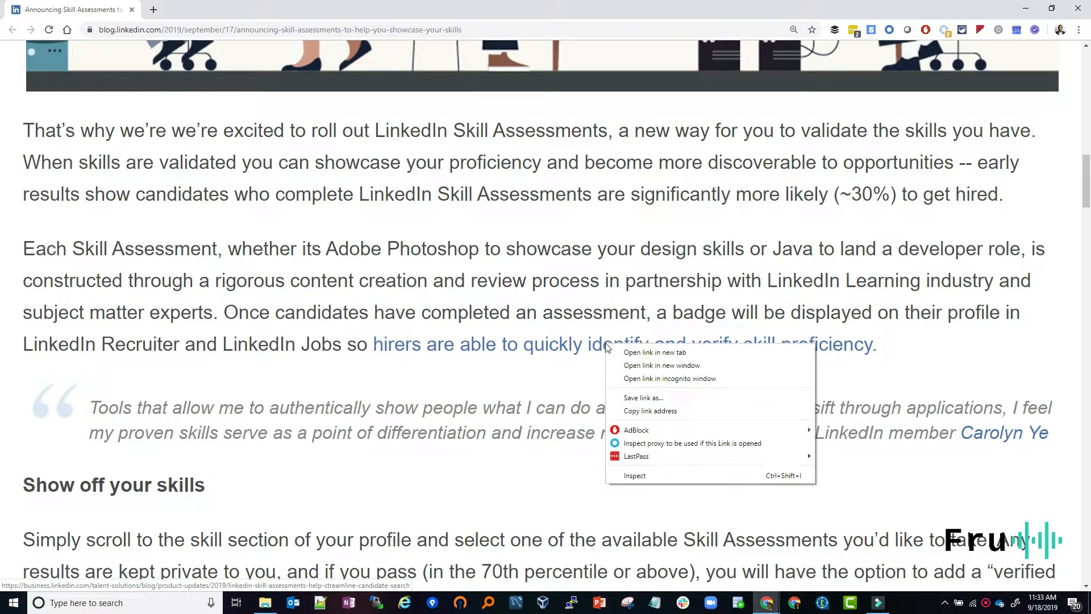
Open the hirers link in a new tab and skim the linked hiring article
{"action": "left_click", "coordinate": [653, 352]}
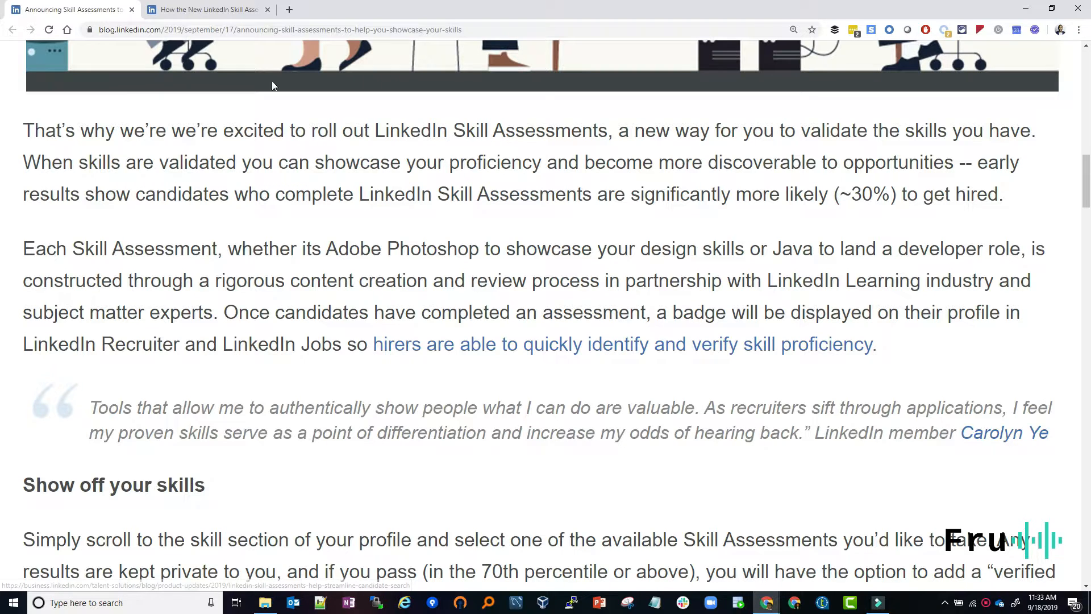
{"action": "left_click", "coordinate": [206, 9]}
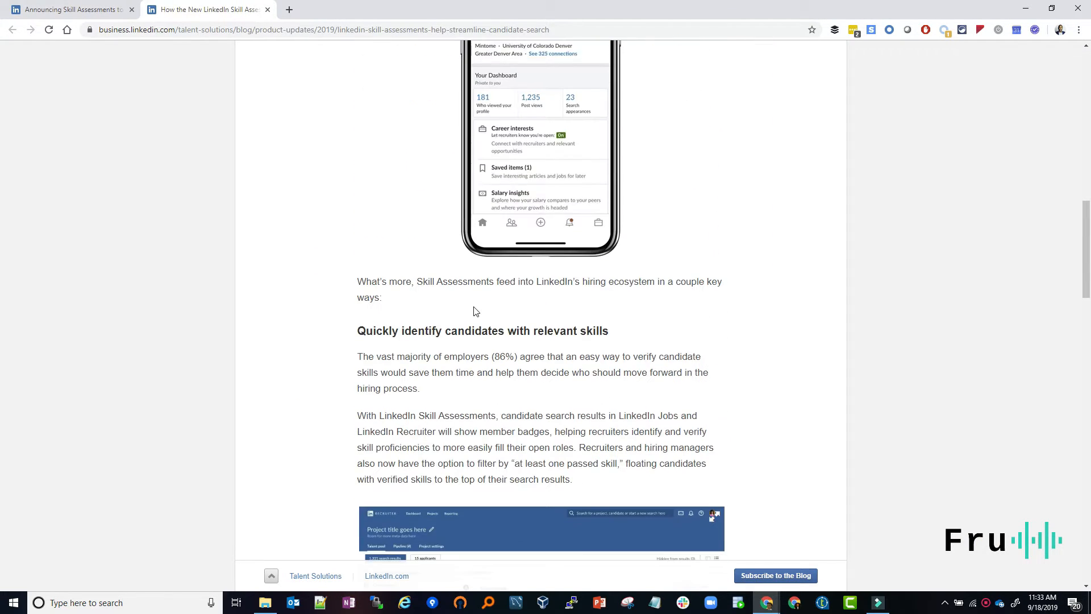
{"action": "scroll", "scroll_direction": "down", "scroll_amount": 3}
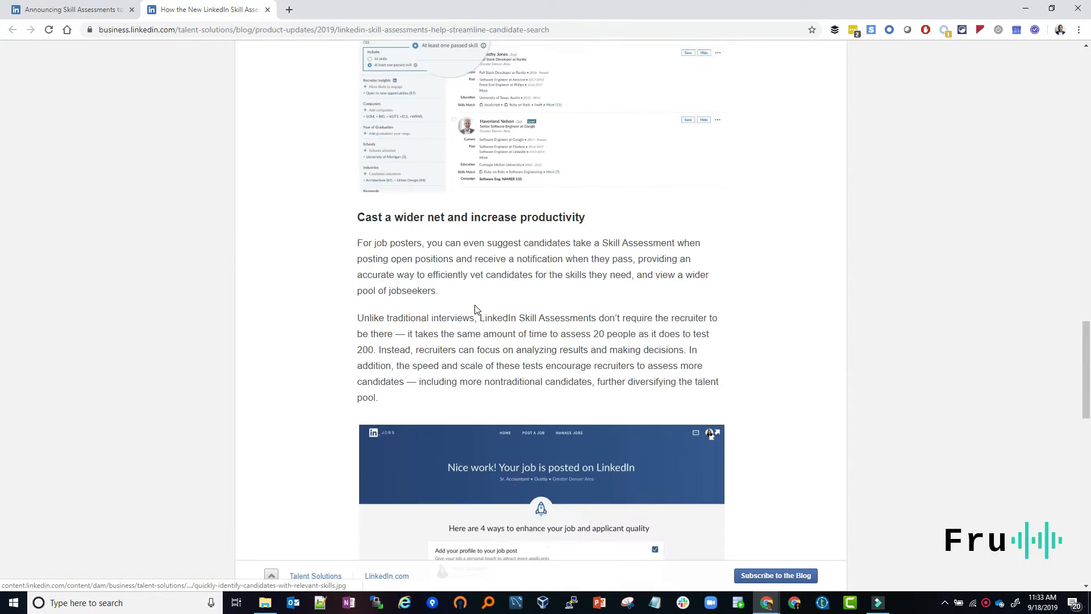
{"action": "scroll", "scroll_direction": "down", "scroll_amount": 3}
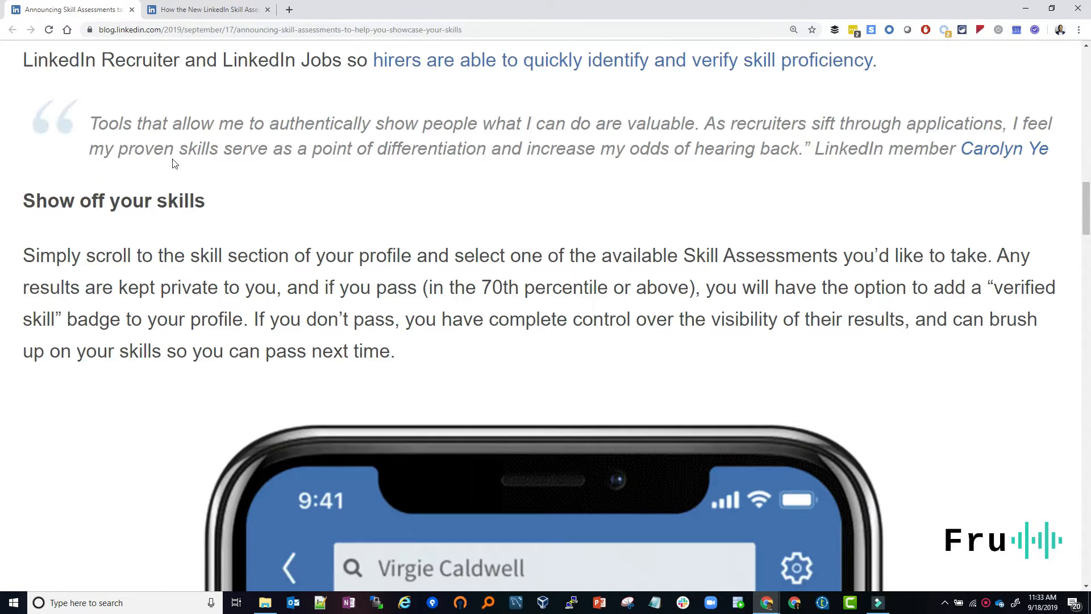
{"action": "scroll", "scroll_direction": "down", "scroll_amount": 3}
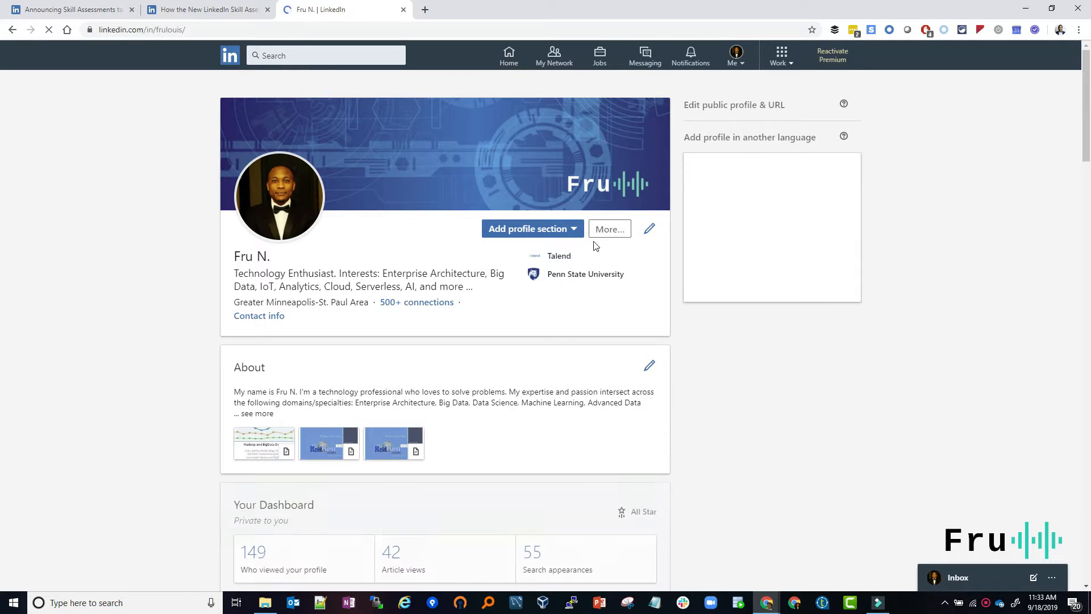
Enlarge the profile page, scroll to Skills & Endorsements and expand the full skills list
{"action": "key", "text": "ctrl+plus"}
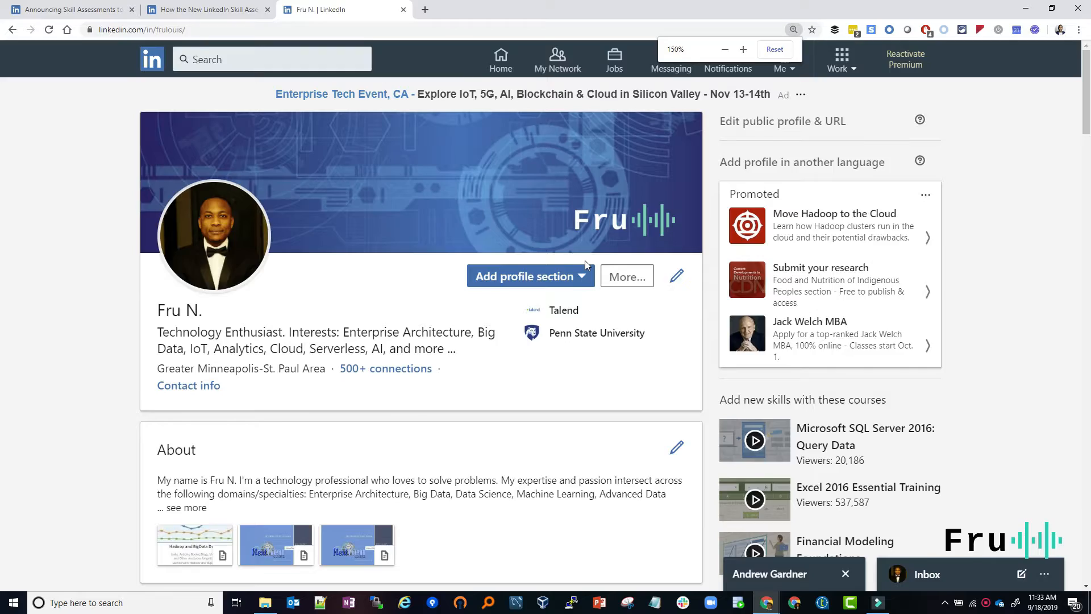
{"action": "scroll", "scroll_direction": "down", "scroll_amount": 3}
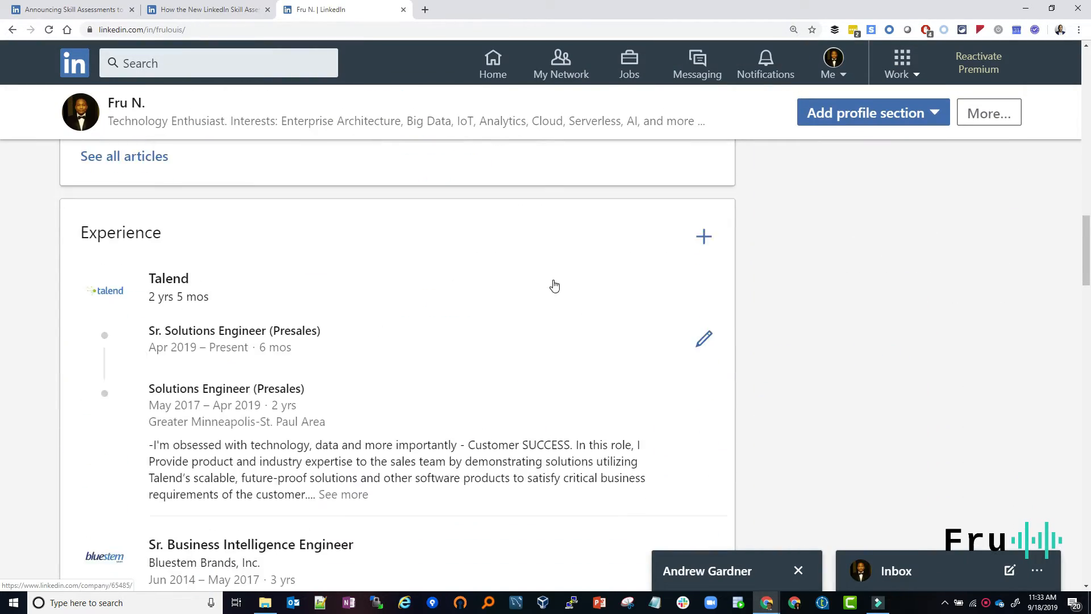
{"action": "scroll", "scroll_direction": "down", "scroll_amount": 3}
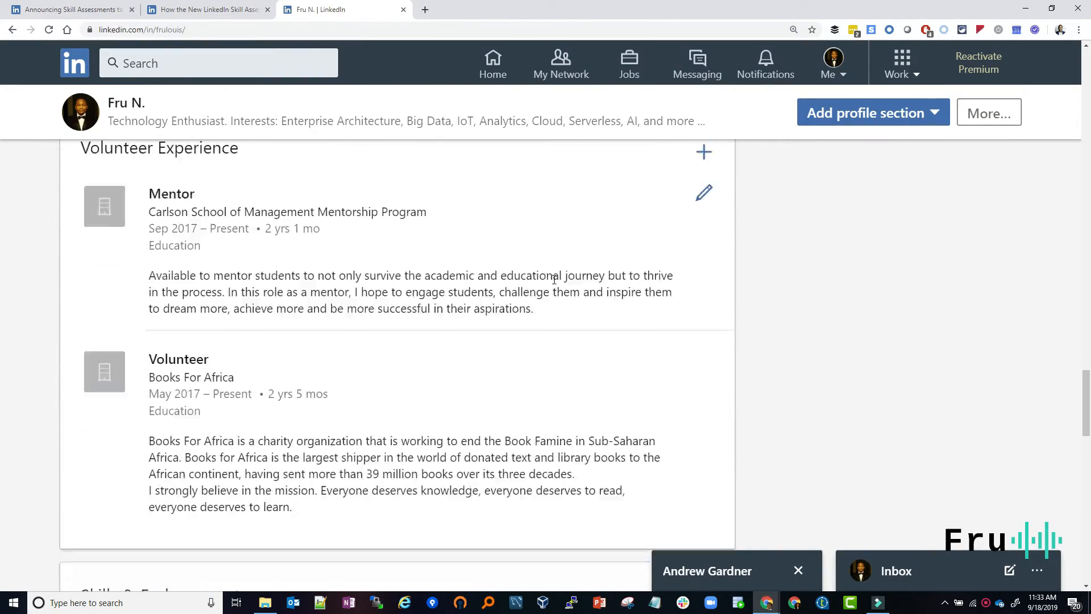
{"action": "scroll", "scroll_direction": "down", "scroll_amount": 3}
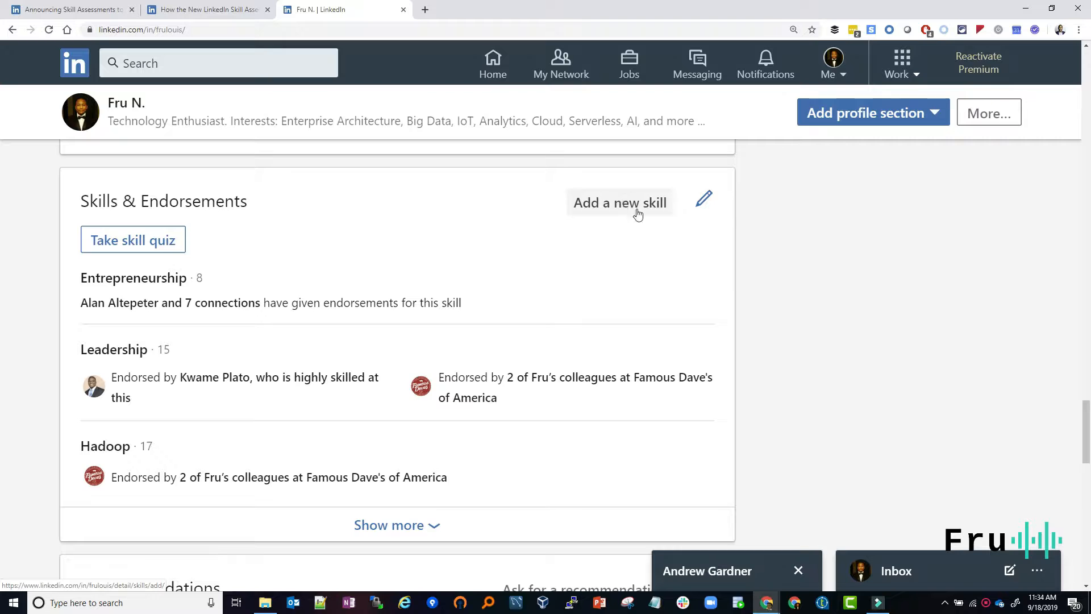
{"action": "mouse_move", "coordinate": [332, 386]}
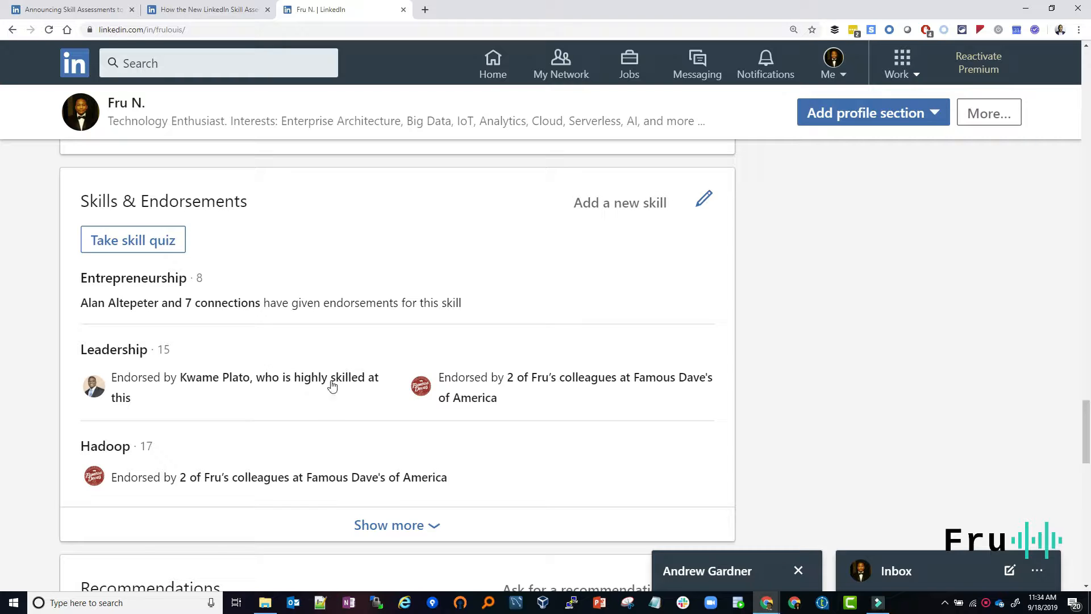
{"action": "mouse_move", "coordinate": [204, 429]}
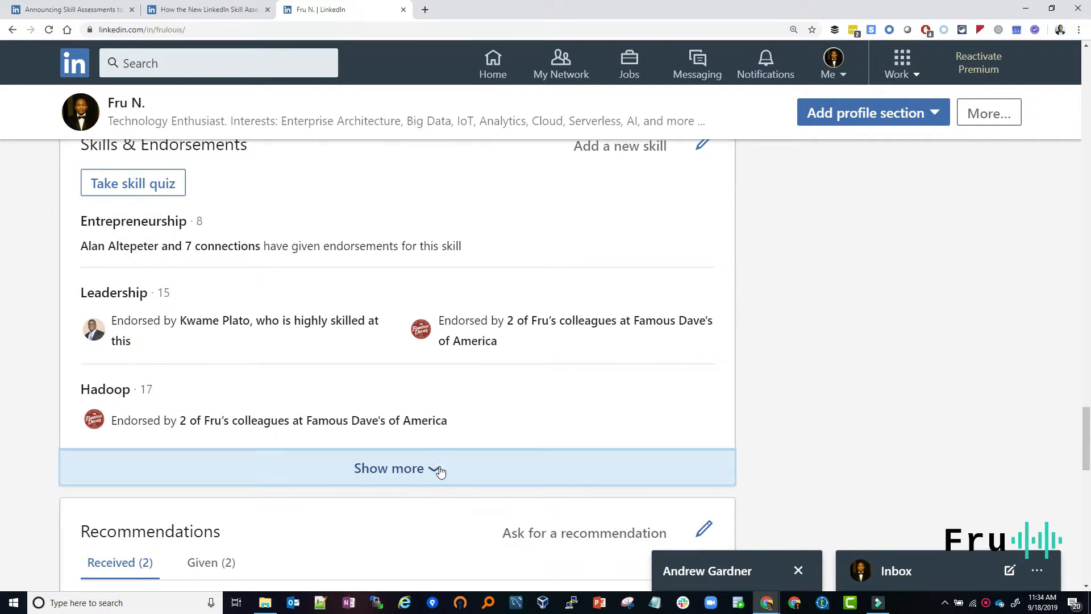
{"action": "left_click", "coordinate": [389, 467]}
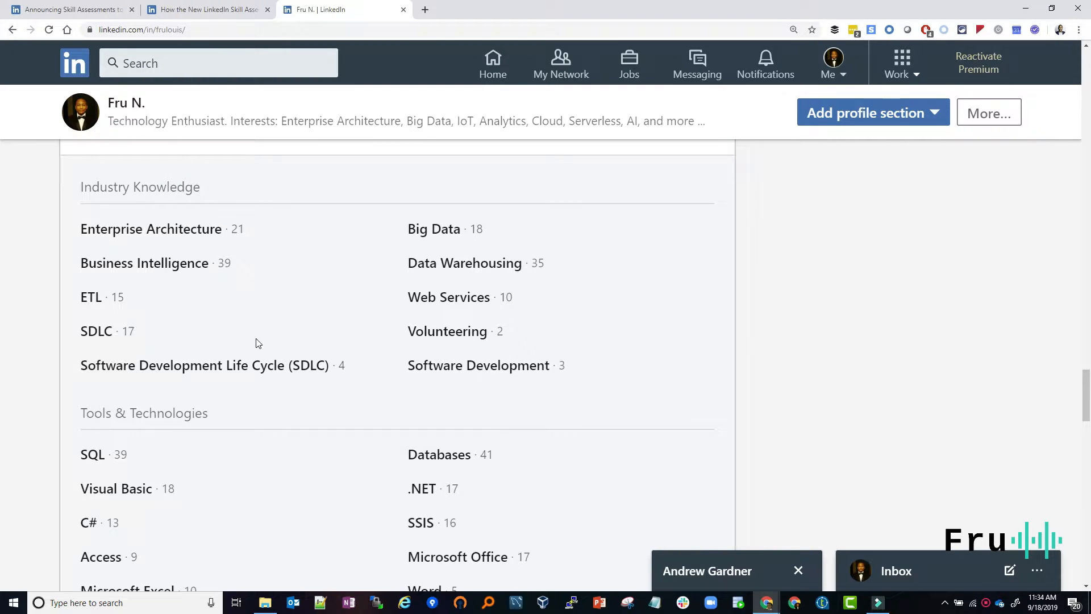
Browse the expanded skills list, then return to the Skill Assessments announcement tab
{"action": "scroll", "scroll_direction": "up", "scroll_amount": 3}
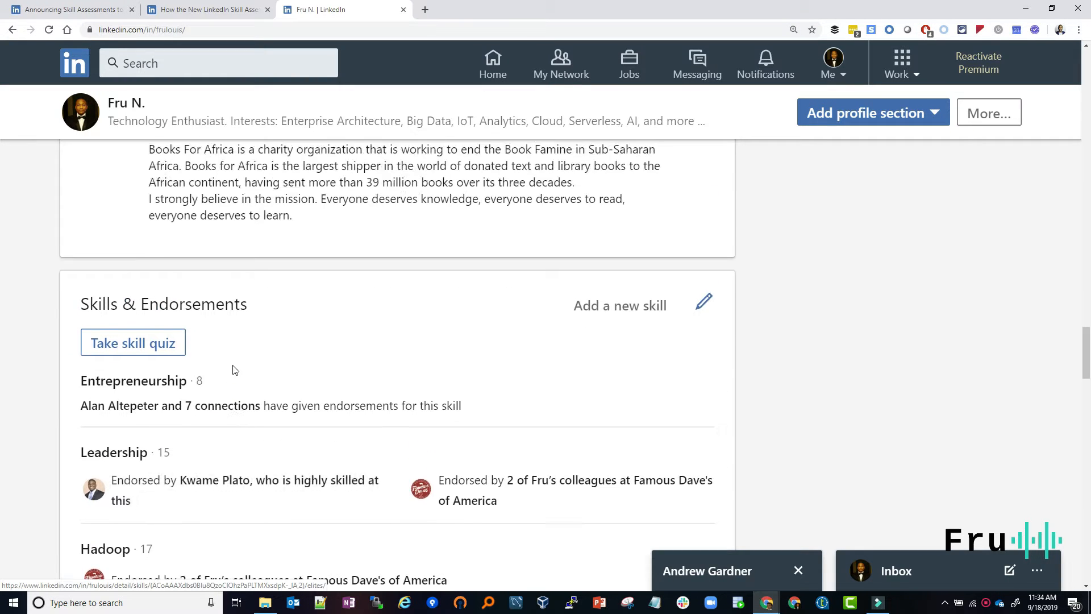
{"action": "scroll", "scroll_direction": "down", "scroll_amount": 3}
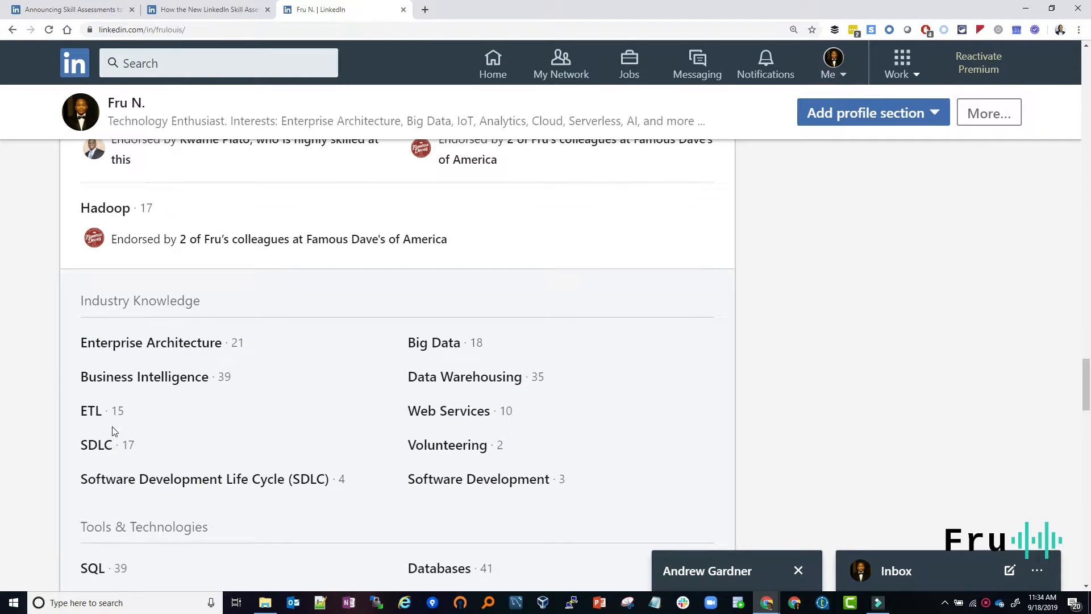
{"action": "scroll", "scroll_direction": "down", "scroll_amount": 3}
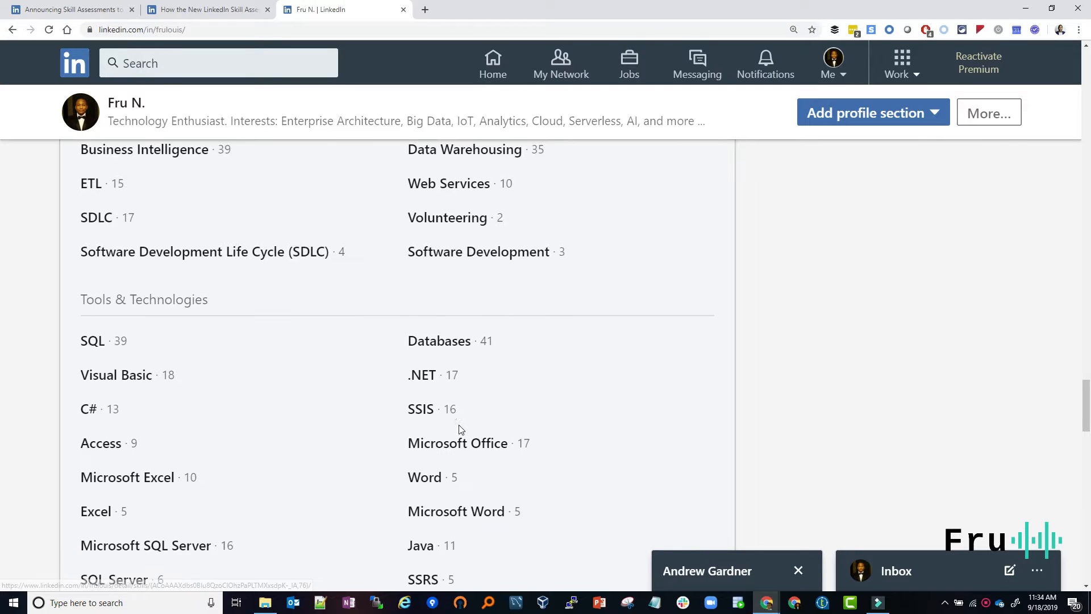
{"action": "scroll", "scroll_direction": "up", "scroll_amount": 3}
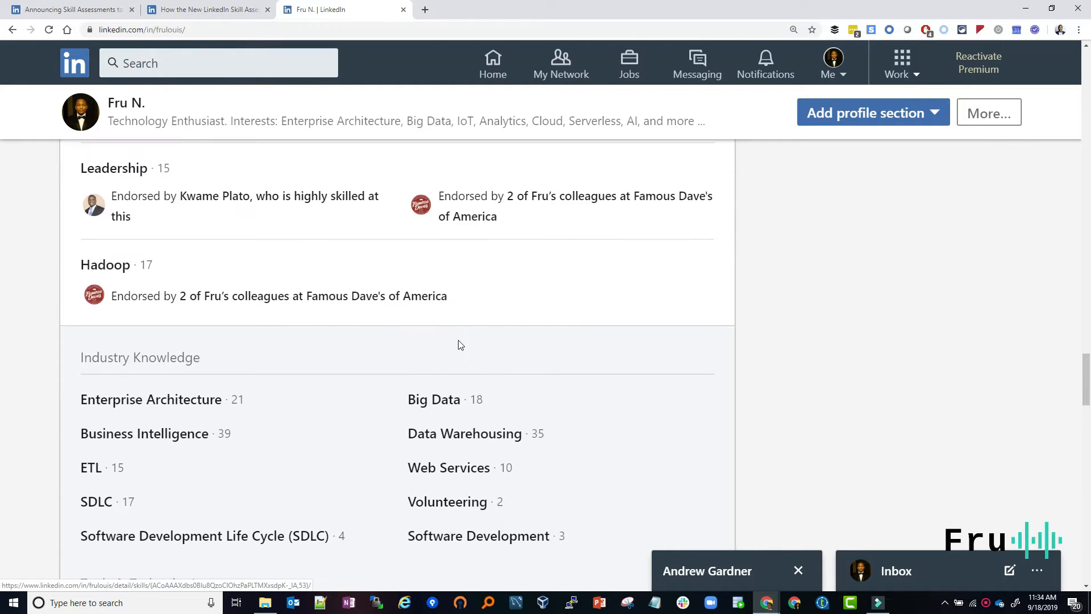
{"action": "scroll", "scroll_direction": "down", "scroll_amount": 3}
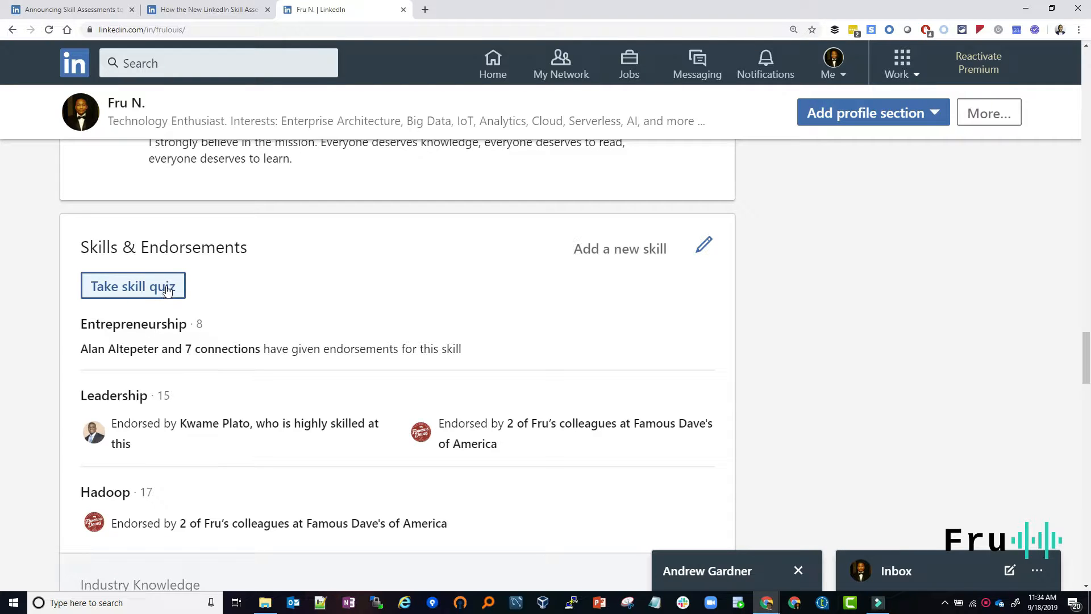
{"action": "left_click", "coordinate": [69, 9]}
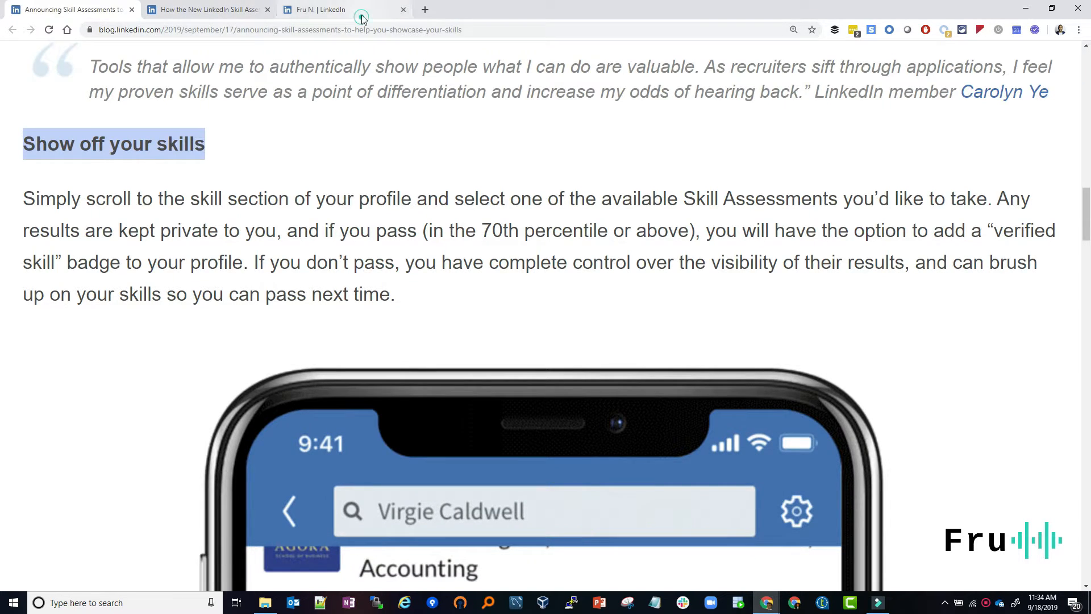
Return to the announcement and scroll down to 'Sharpen your skills with free Learning Courses'
{"action": "left_click", "coordinate": [327, 9]}
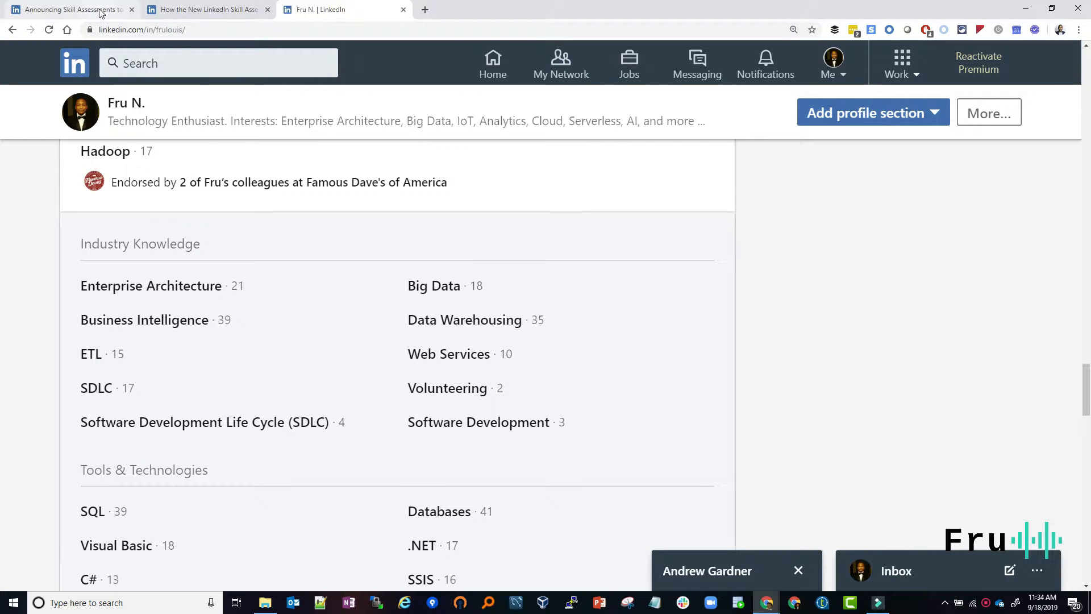
{"action": "left_click", "coordinate": [66, 9]}
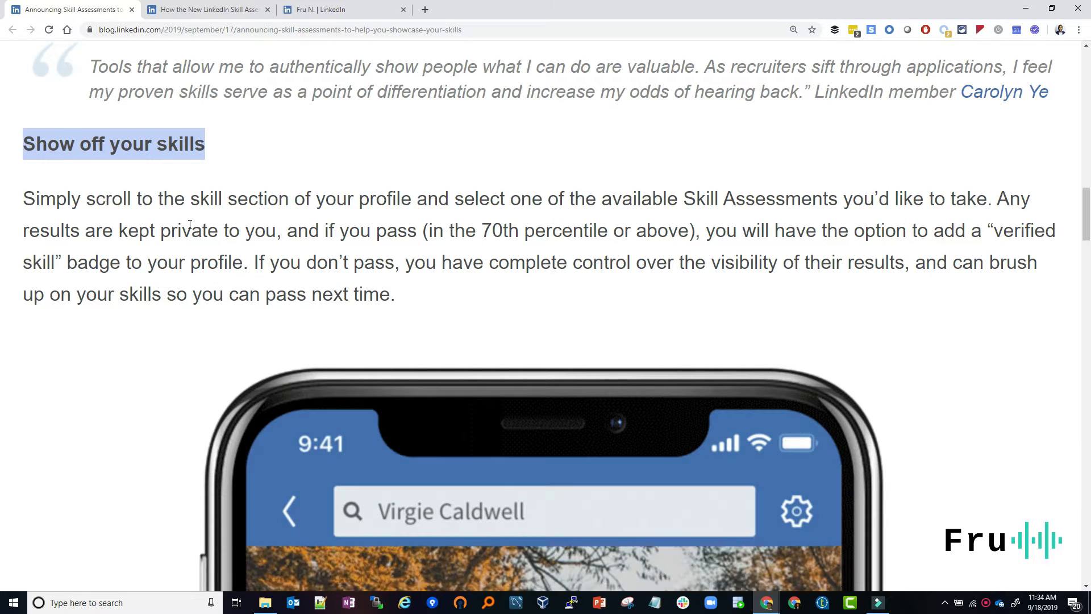
{"action": "scroll", "scroll_direction": "down", "scroll_amount": 3}
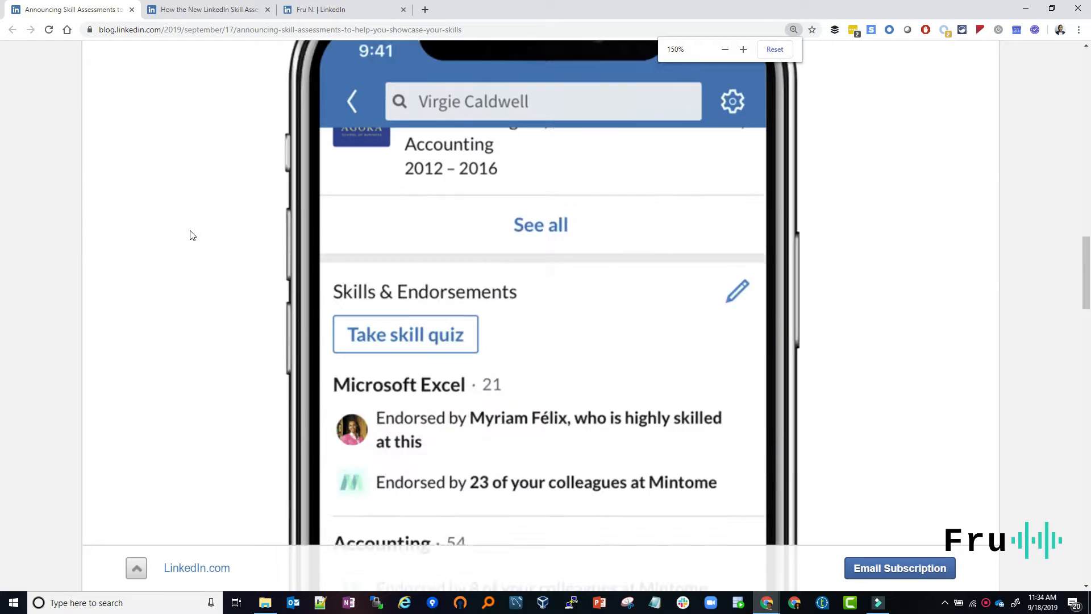
{"action": "scroll", "scroll_direction": "down", "scroll_amount": 3}
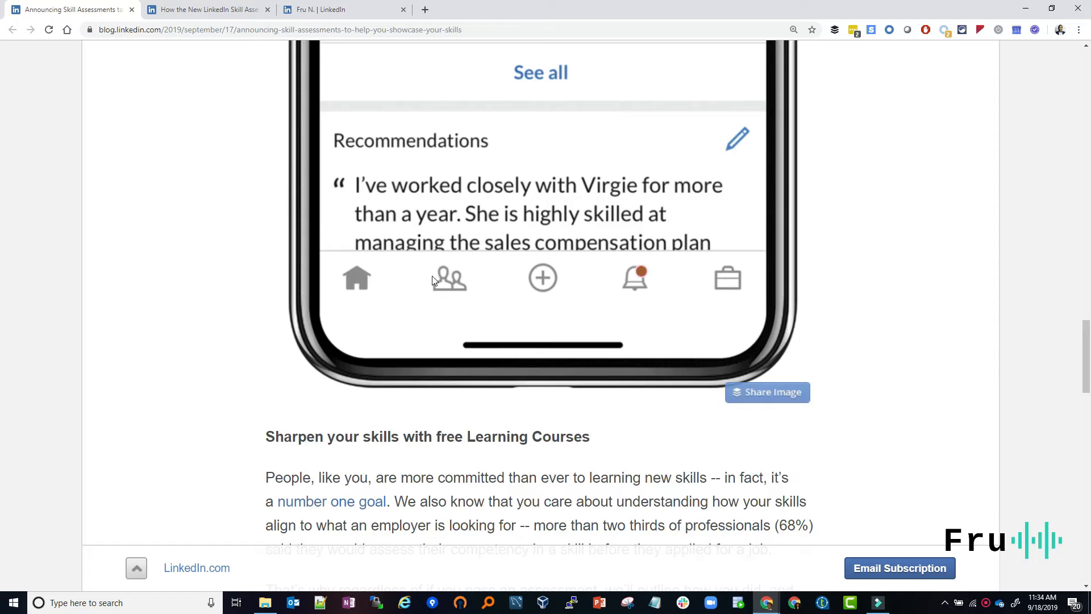
{"action": "scroll", "scroll_direction": "down", "scroll_amount": 3}
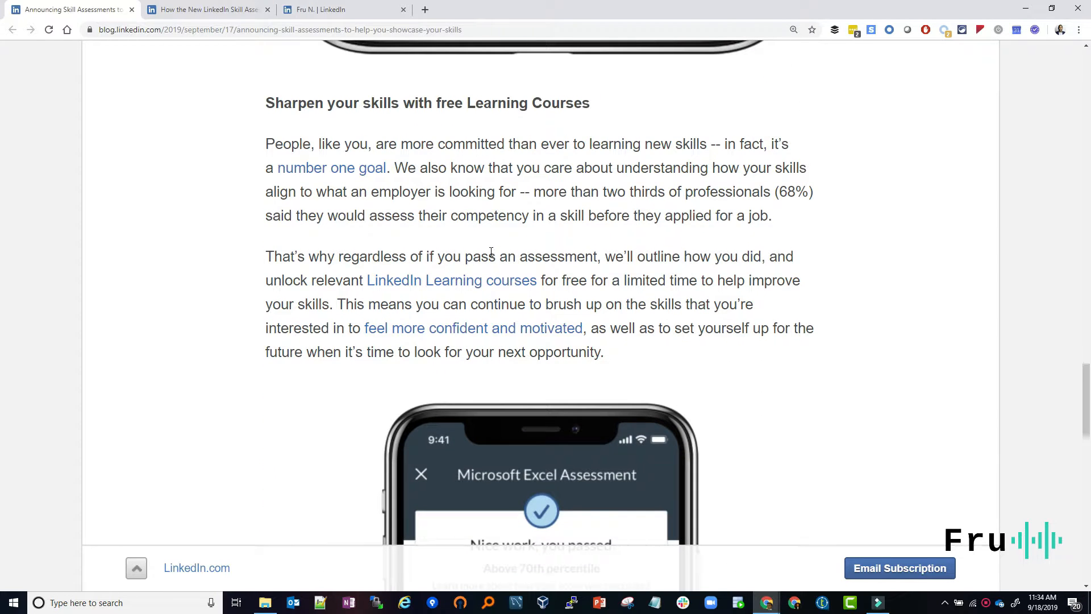
{"action": "scroll", "scroll_direction": "down", "scroll_amount": 3}
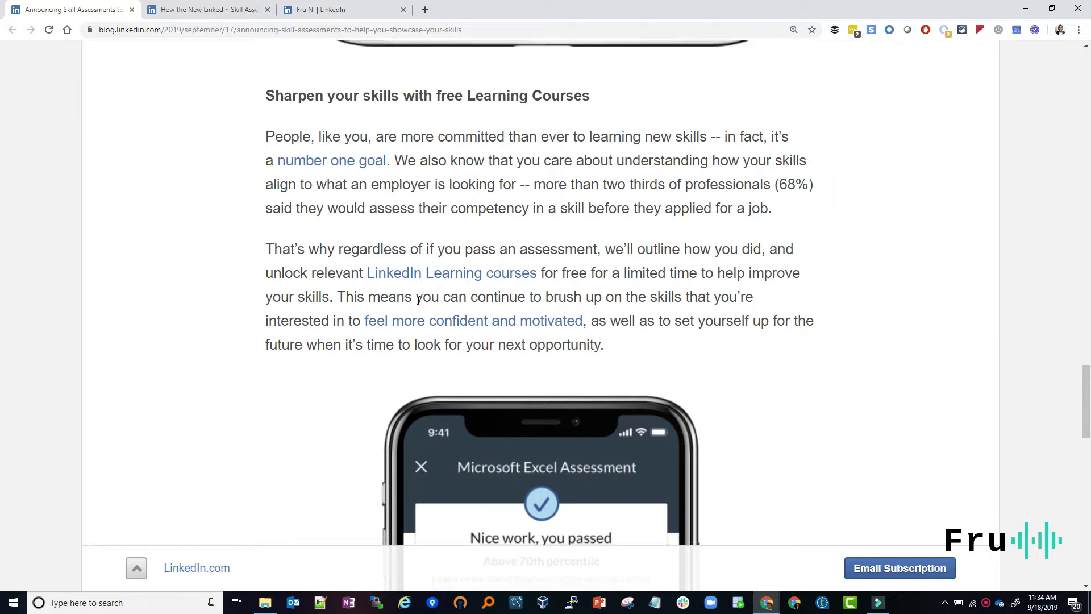
{"action": "scroll", "scroll_direction": "down", "scroll_amount": 3}
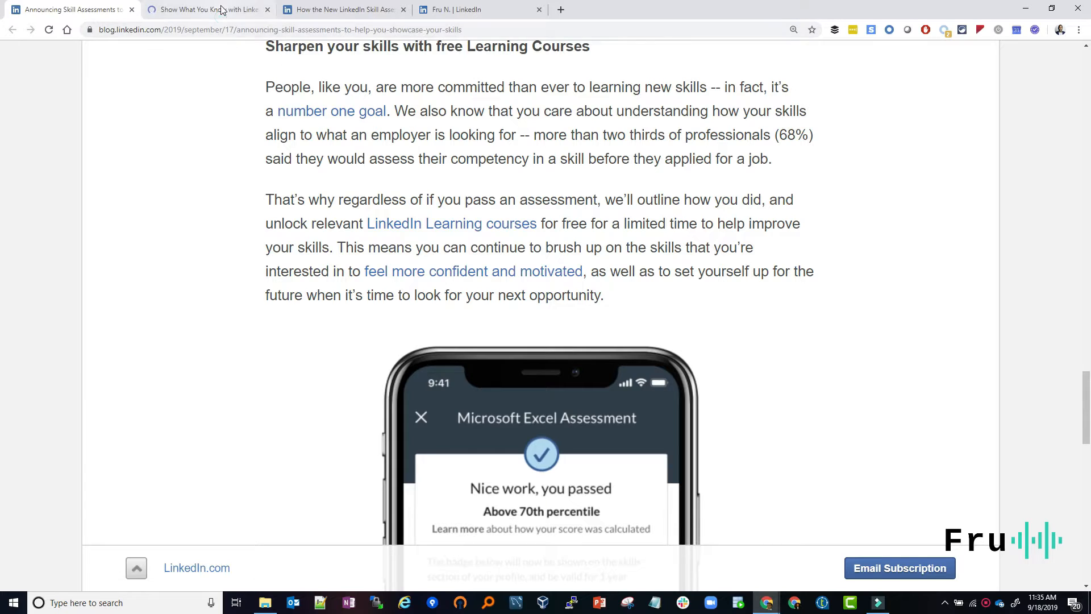
Skim the 'Show Off the Skills You Cultivate' post down to 'What's a LinkedIn Skill Assessment?'
{"action": "left_click", "coordinate": [209, 9]}
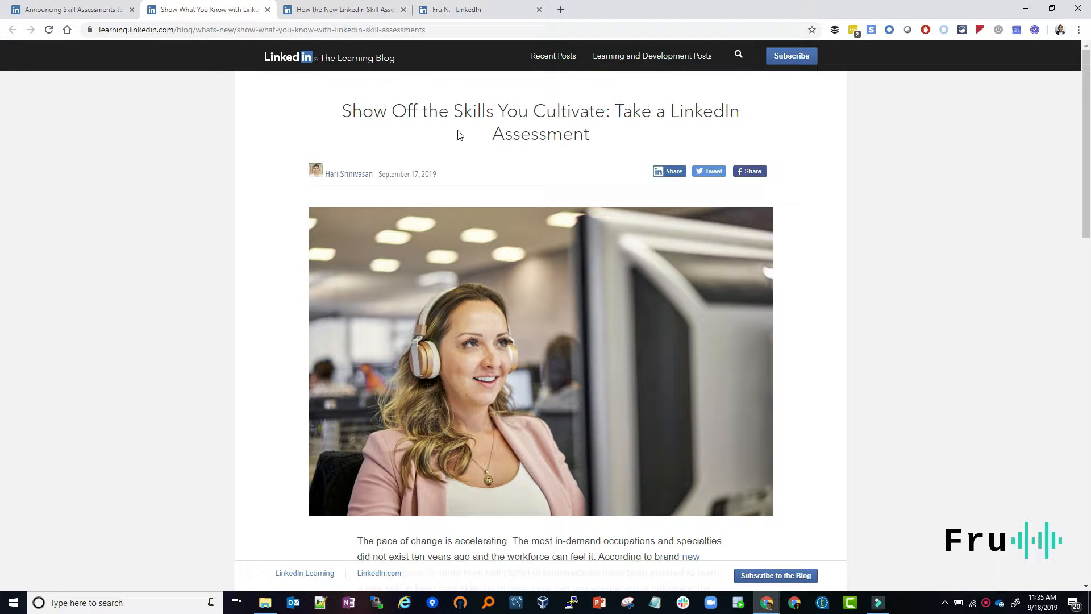
{"action": "scroll", "scroll_direction": "down", "scroll_amount": 3}
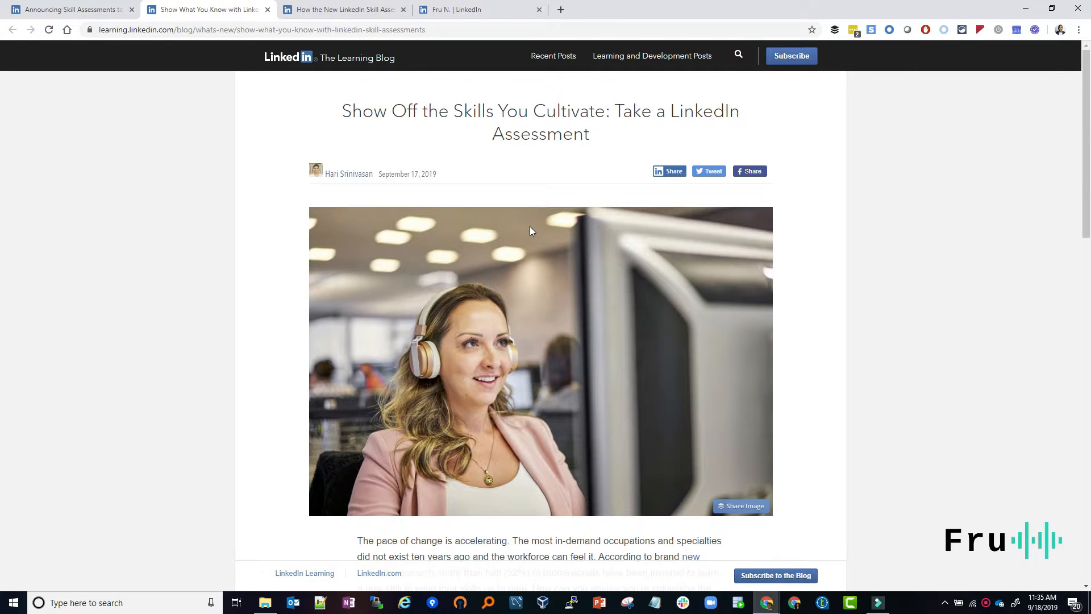
{"action": "scroll", "scroll_direction": "down", "scroll_amount": 3}
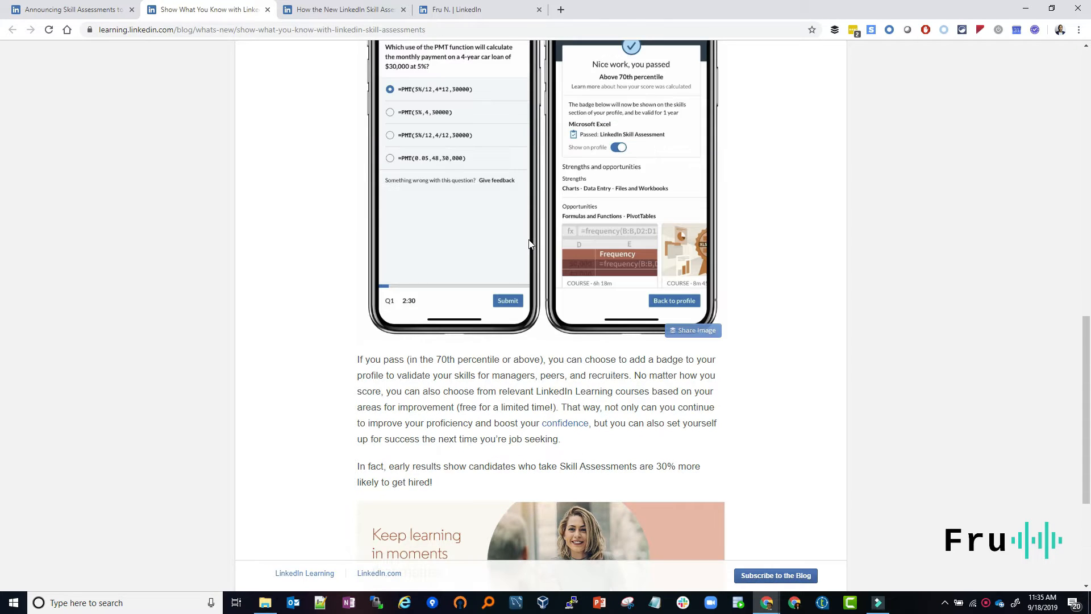
{"action": "scroll", "scroll_direction": "up", "scroll_amount": 3}
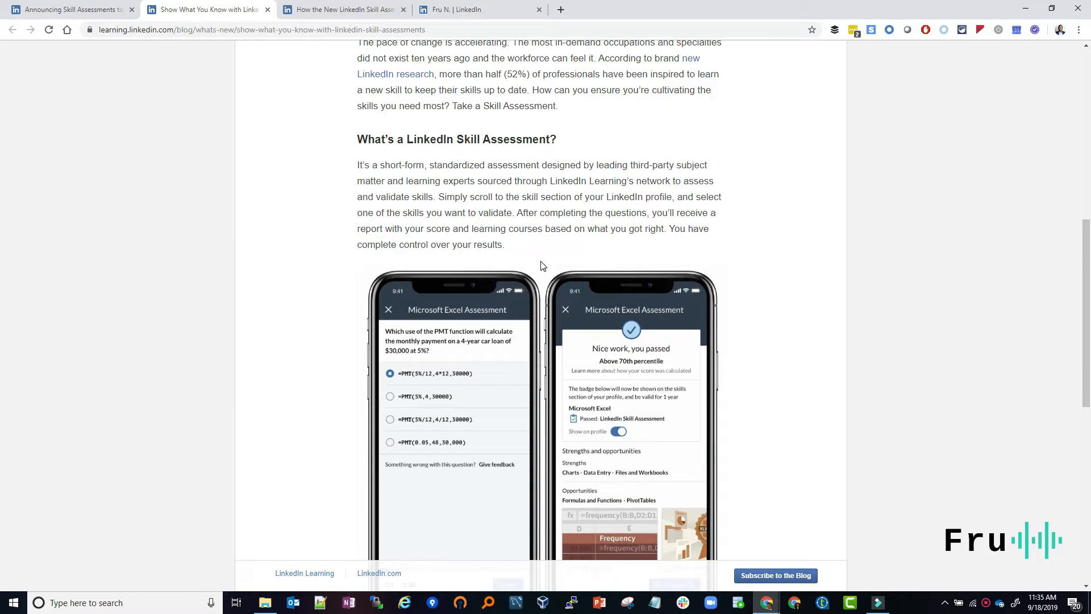
{"action": "scroll", "scroll_direction": "up", "scroll_amount": 3}
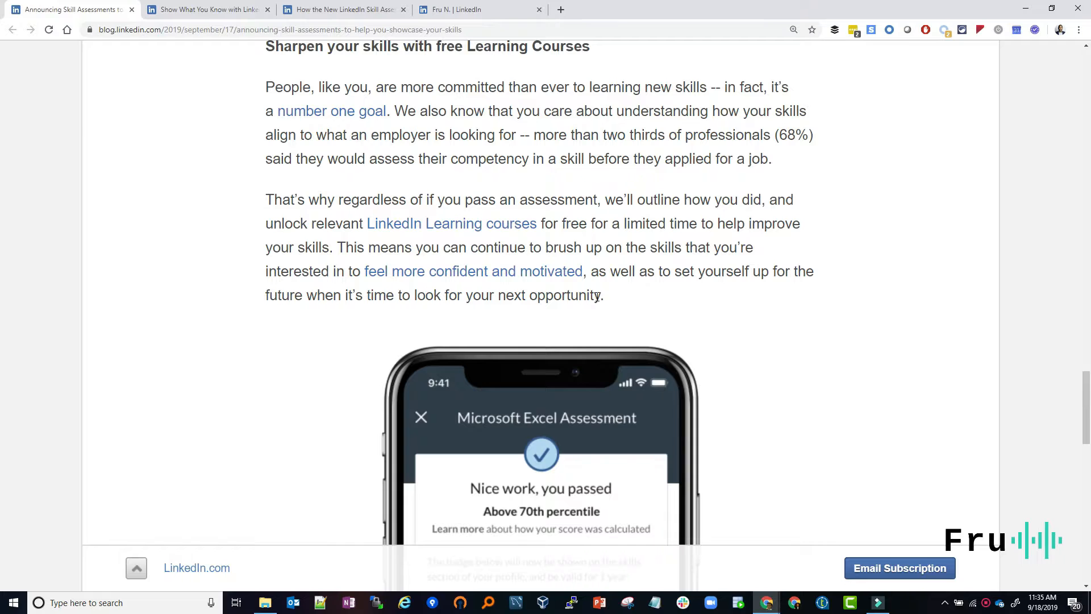
Scroll the rest of the announcement, highlight 'more than two', then move through the tabs to the profile
{"action": "scroll", "scroll_direction": "down", "scroll_amount": 3}
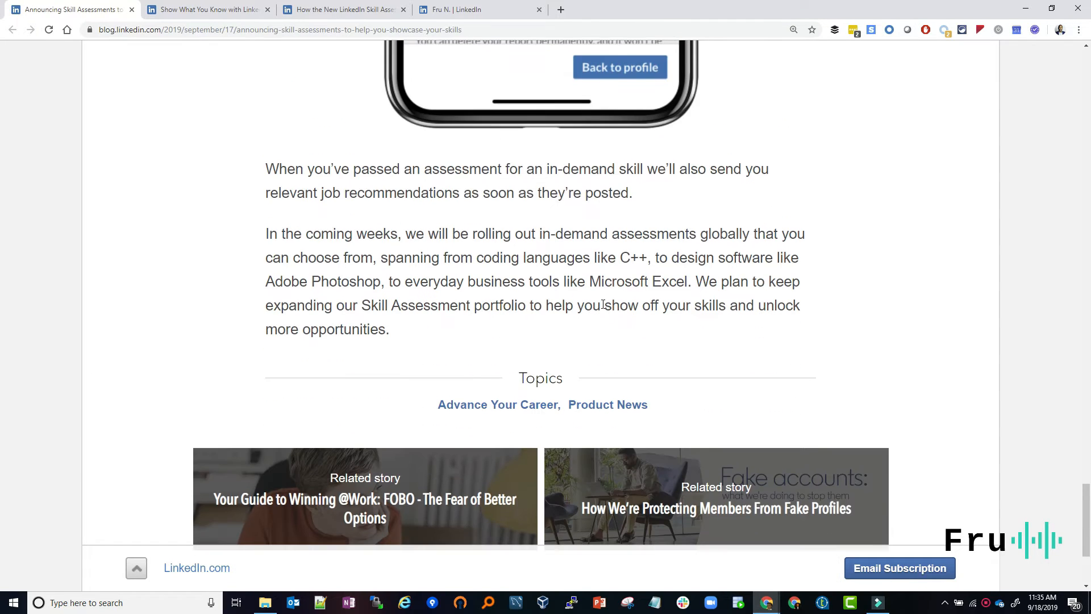
{"action": "scroll", "scroll_direction": "down", "scroll_amount": 3}
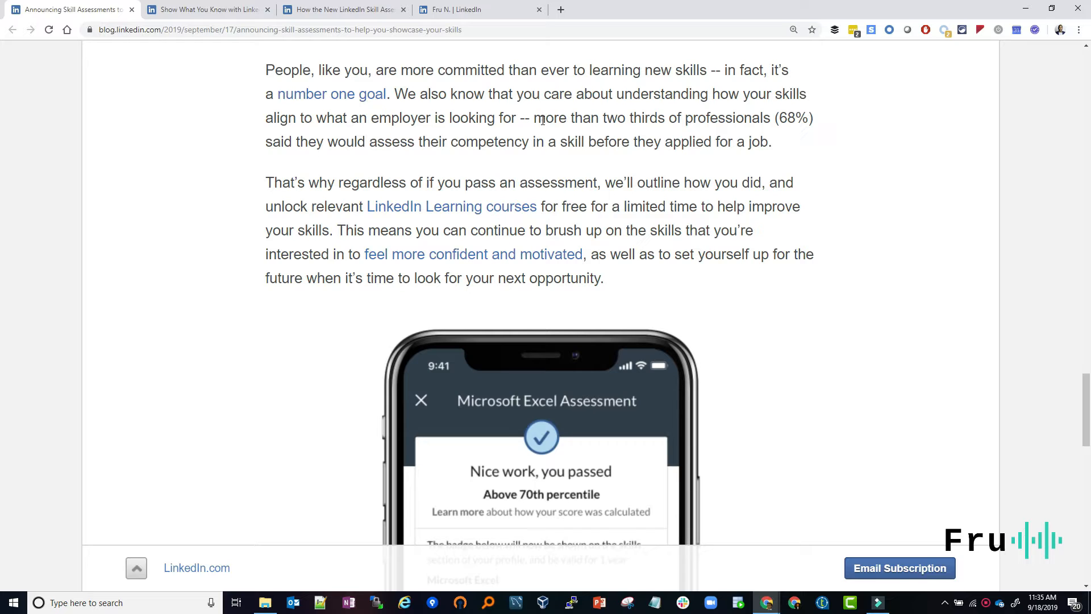
{"action": "left_click_drag", "start_coordinate": [535, 117], "coordinate": [617, 117]}
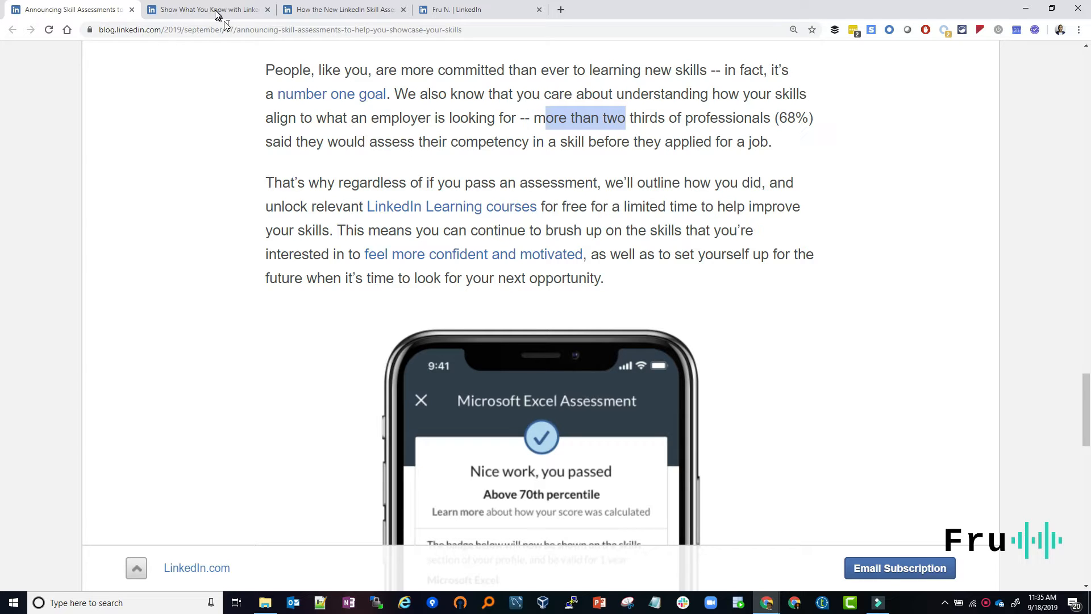
{"action": "left_click", "coordinate": [207, 9]}
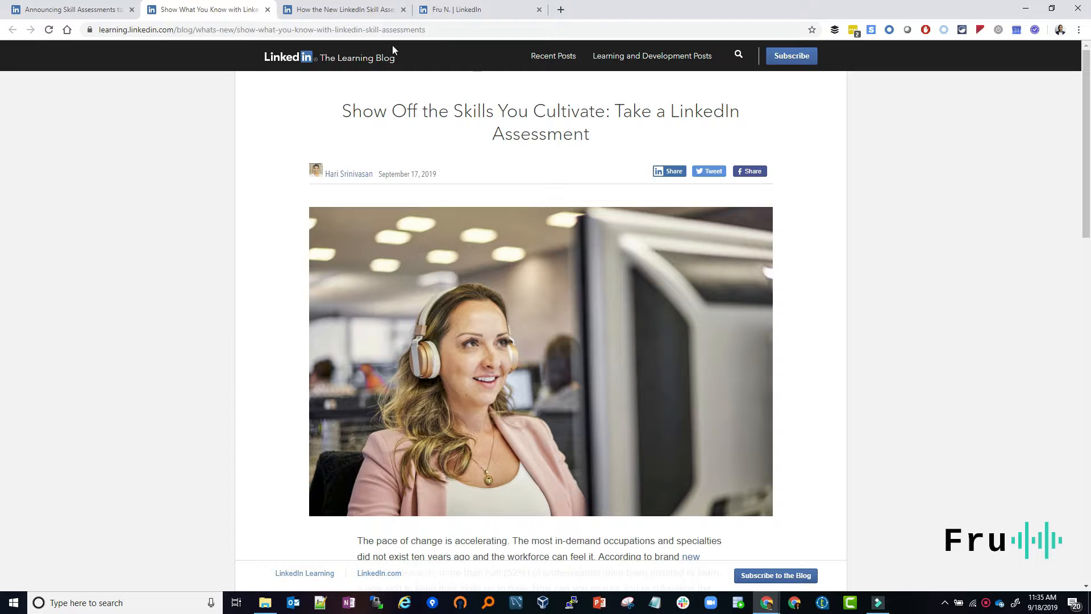
{"action": "left_click", "coordinate": [479, 9]}
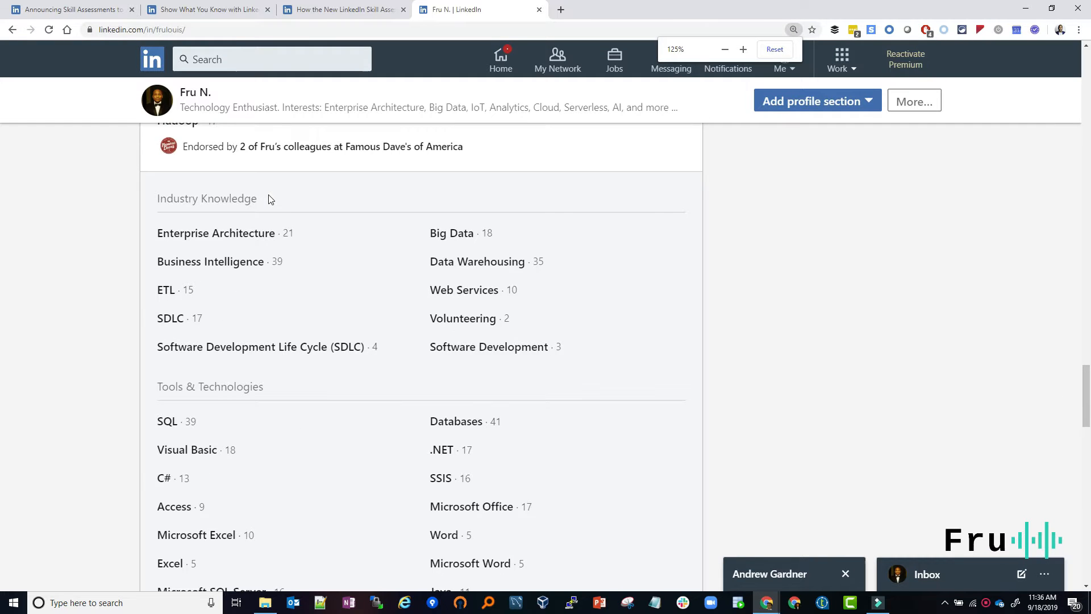
Open 'Take skill quiz' from Skills & Endorsements and scroll through the Assessments quiz list
{"action": "scroll", "scroll_direction": "up", "scroll_amount": 3}
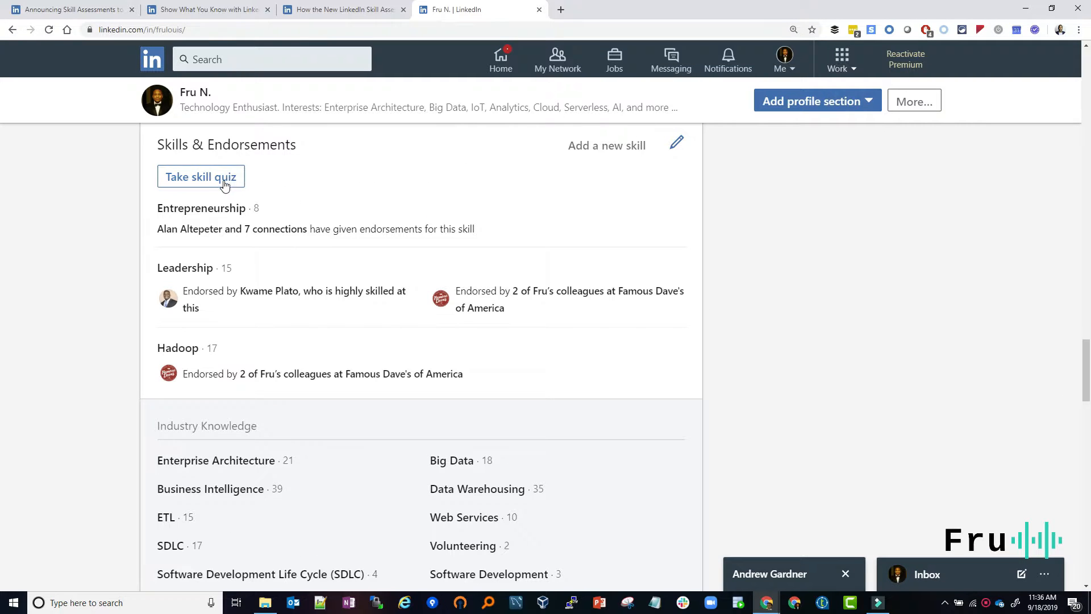
{"action": "left_click", "coordinate": [201, 176]}
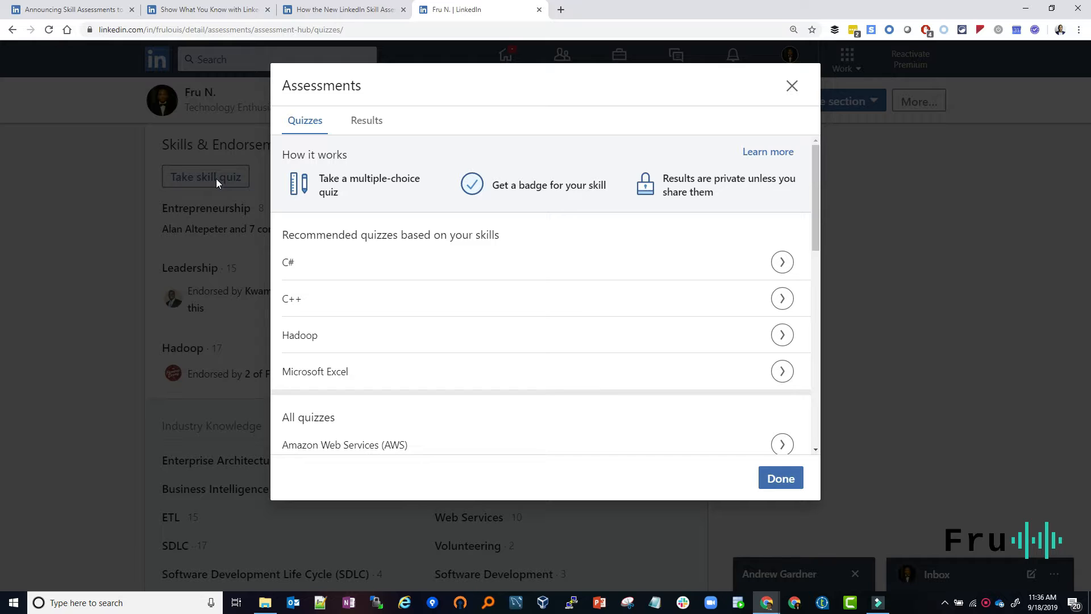
{"action": "mouse_move", "coordinate": [389, 276]}
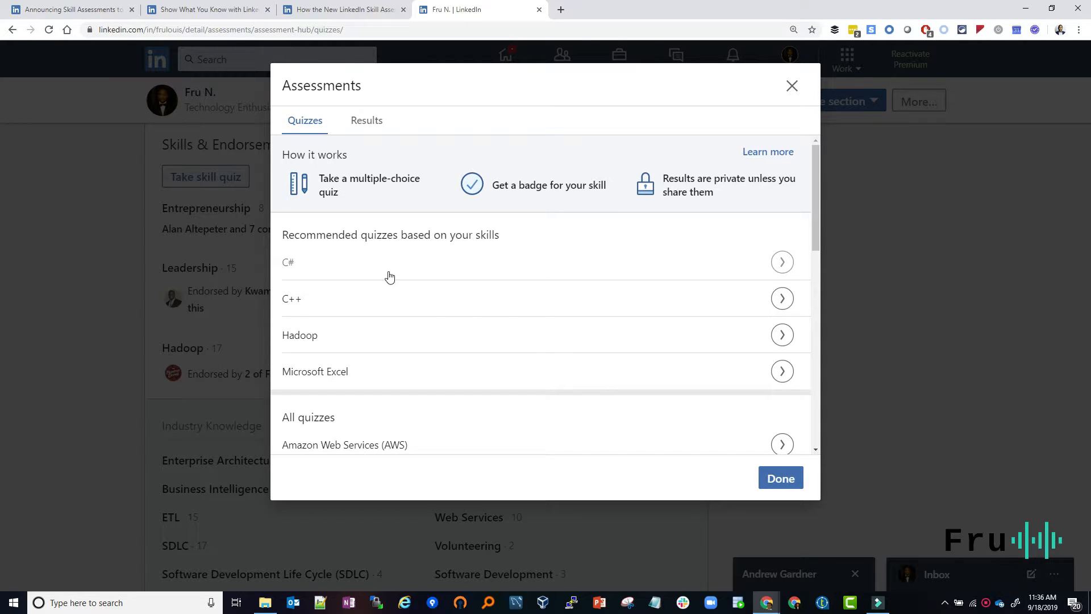
{"action": "scroll", "scroll_direction": "down", "scroll_amount": 3}
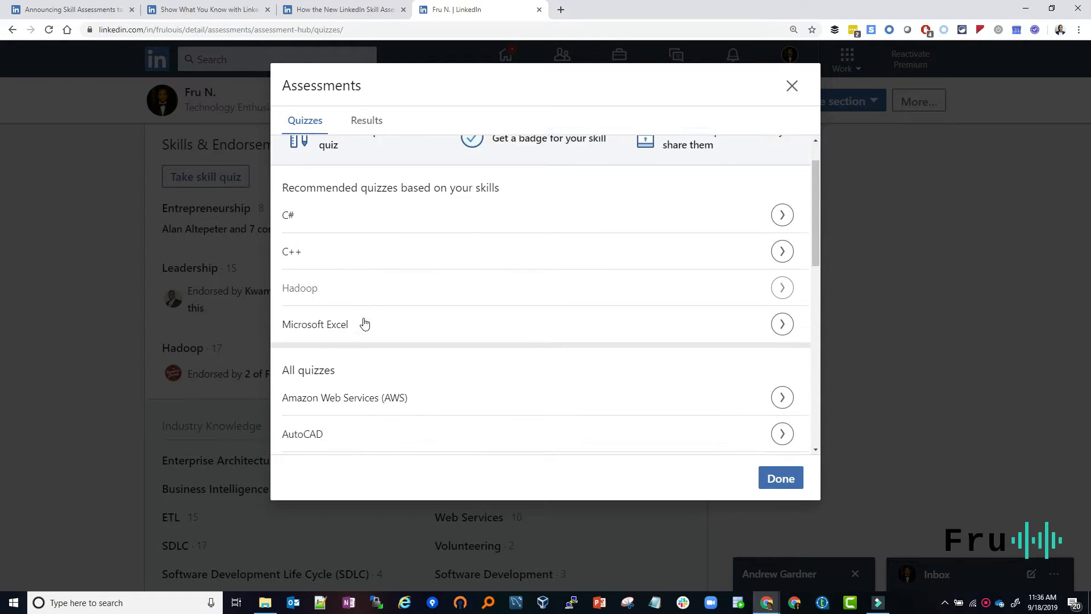
{"action": "scroll", "scroll_direction": "down", "scroll_amount": 3}
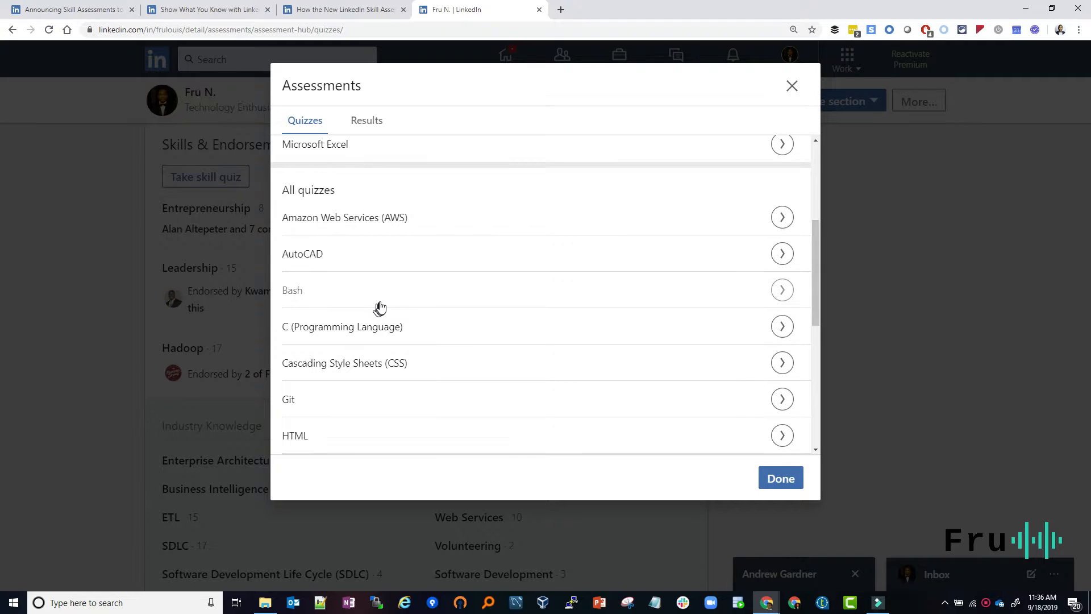
{"action": "scroll", "scroll_direction": "down", "scroll_amount": 3}
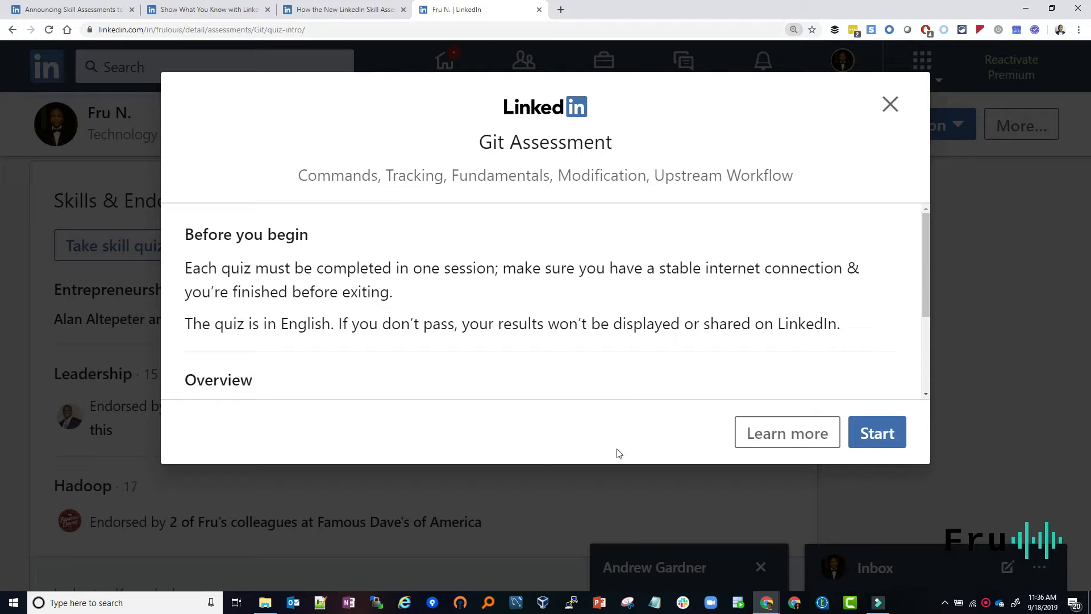
Bring up the Hadoop Assessment intro with its overview of duration, pass percentile and retry rules
{"action": "left_click_drag", "start_coordinate": [275, 377], "coordinate": [494, 378]}
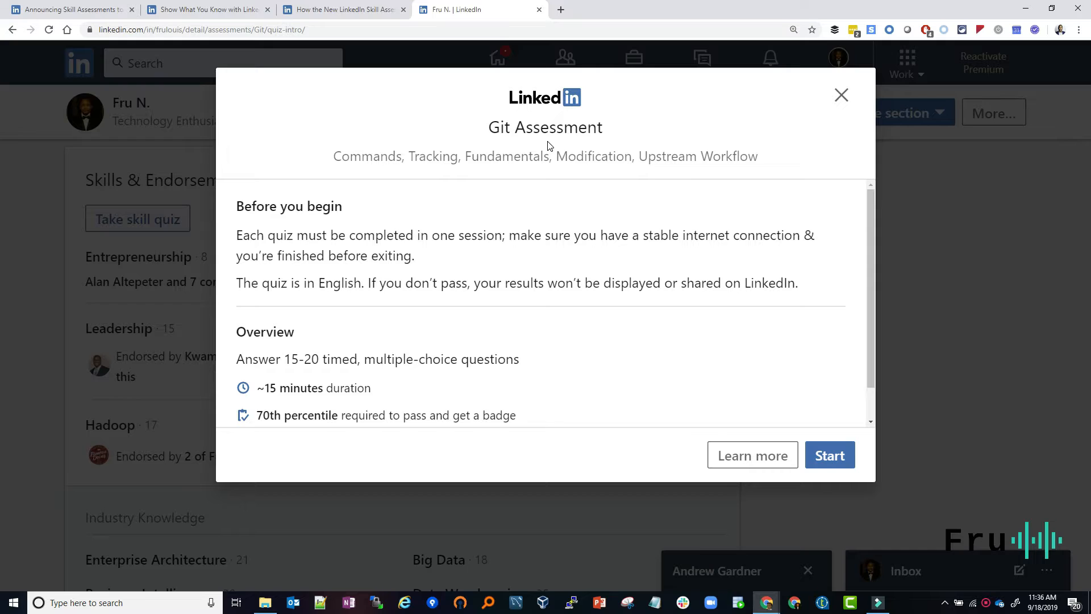
{"action": "mouse_move", "coordinate": [810, 171]}
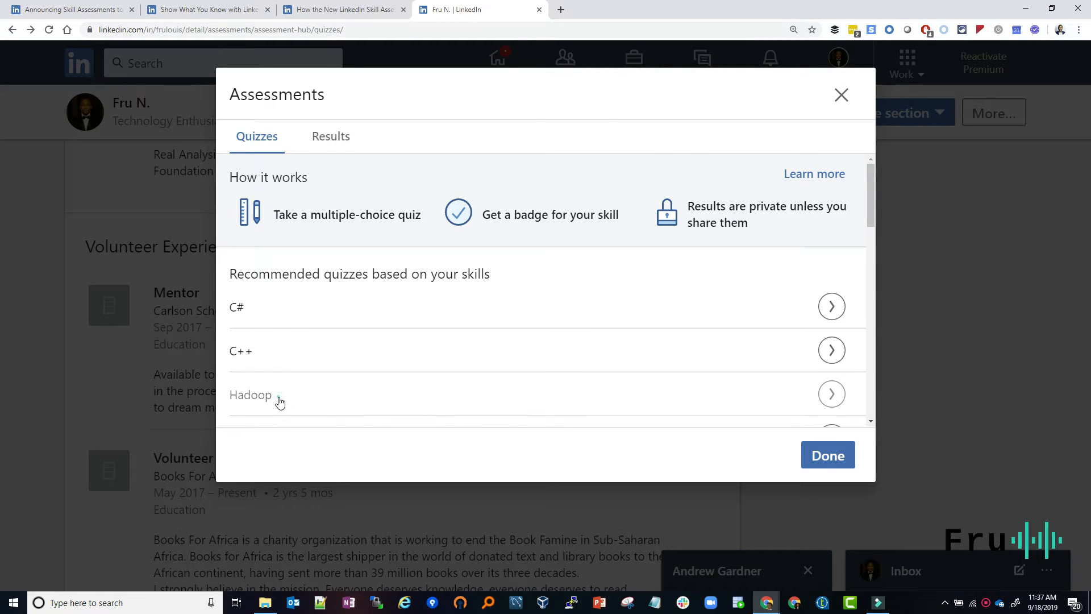
{"action": "left_click", "coordinate": [830, 394]}
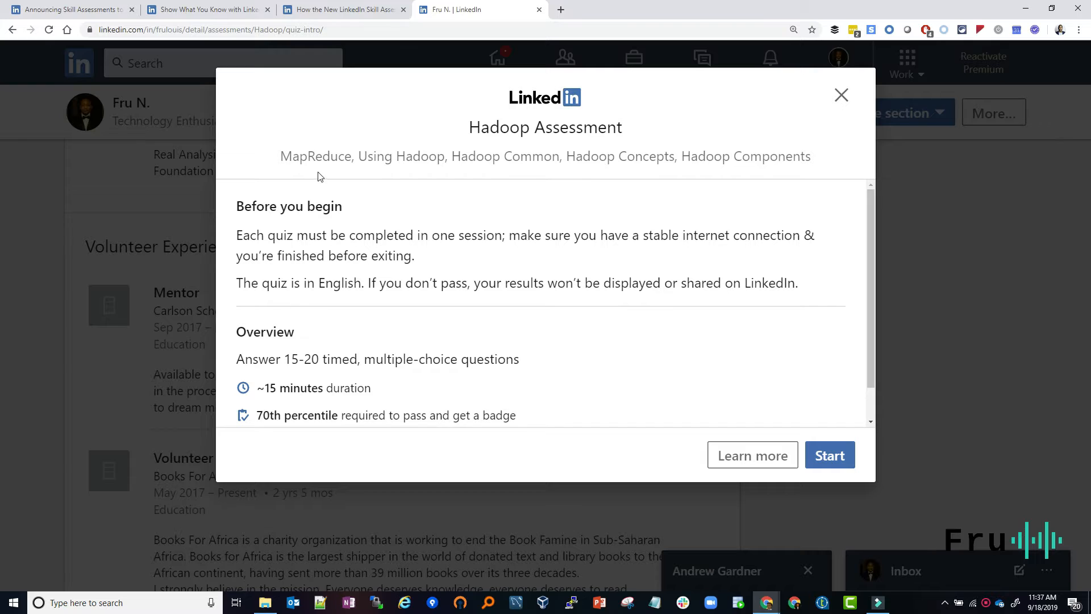
{"action": "mouse_move", "coordinate": [409, 218]}
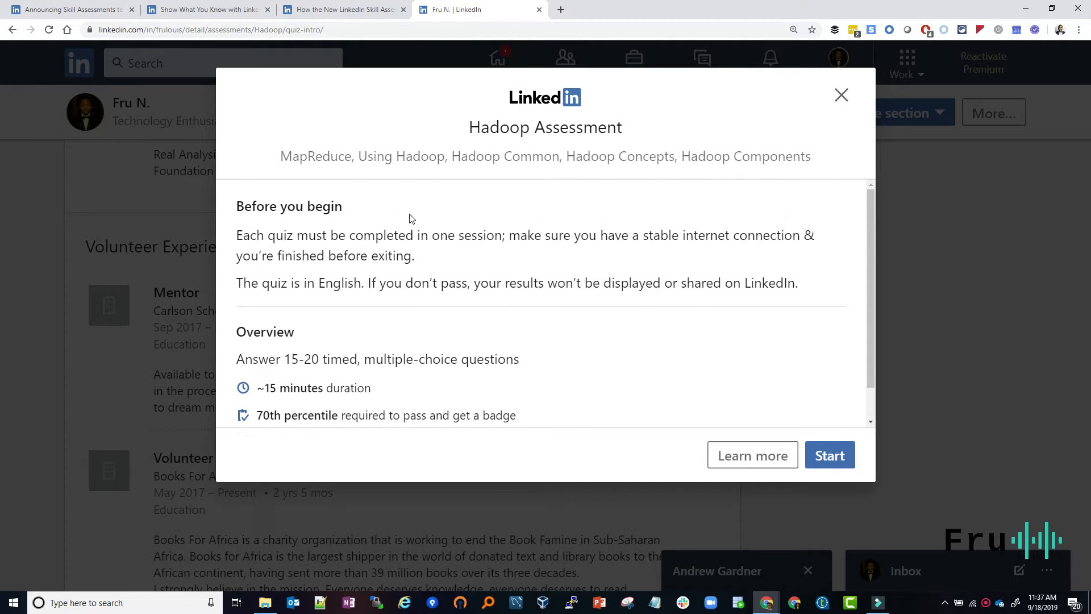
{"action": "mouse_move", "coordinate": [548, 176]}
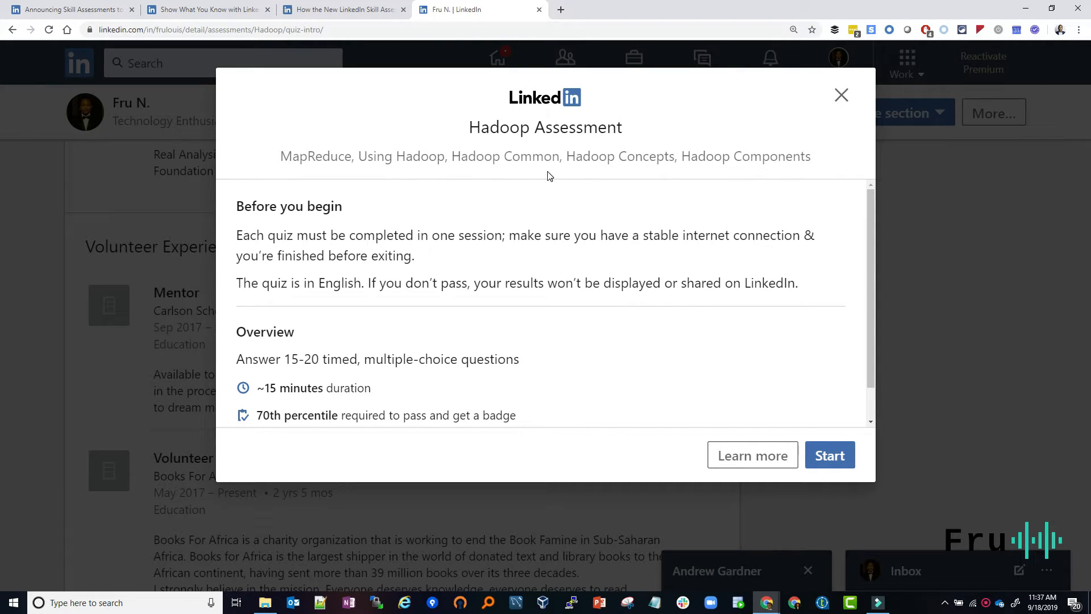
{"action": "mouse_move", "coordinate": [563, 182]}
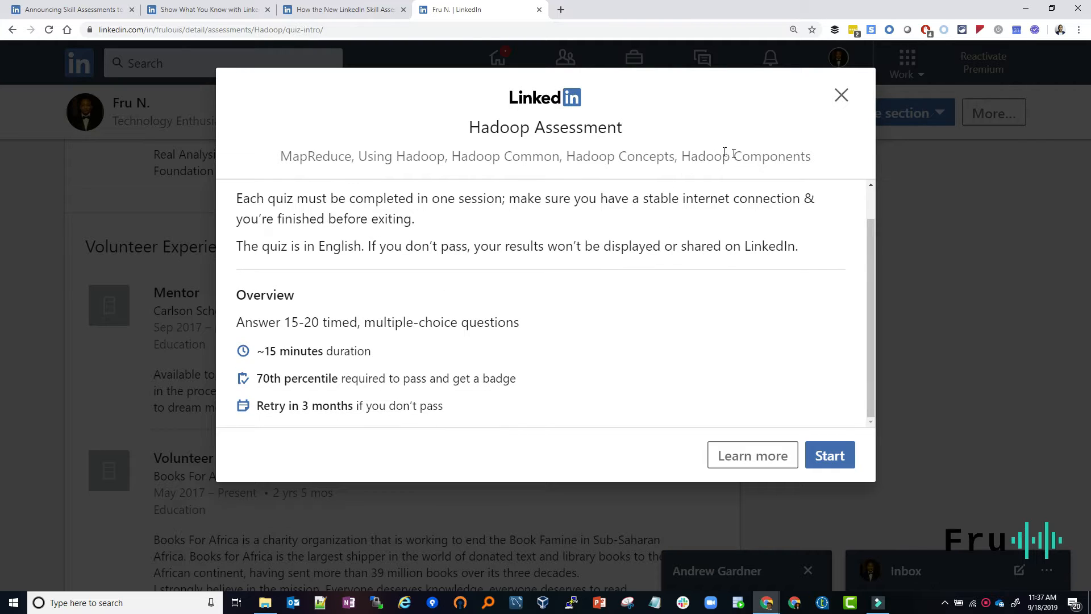
{"action": "left_click", "coordinate": [841, 95]}
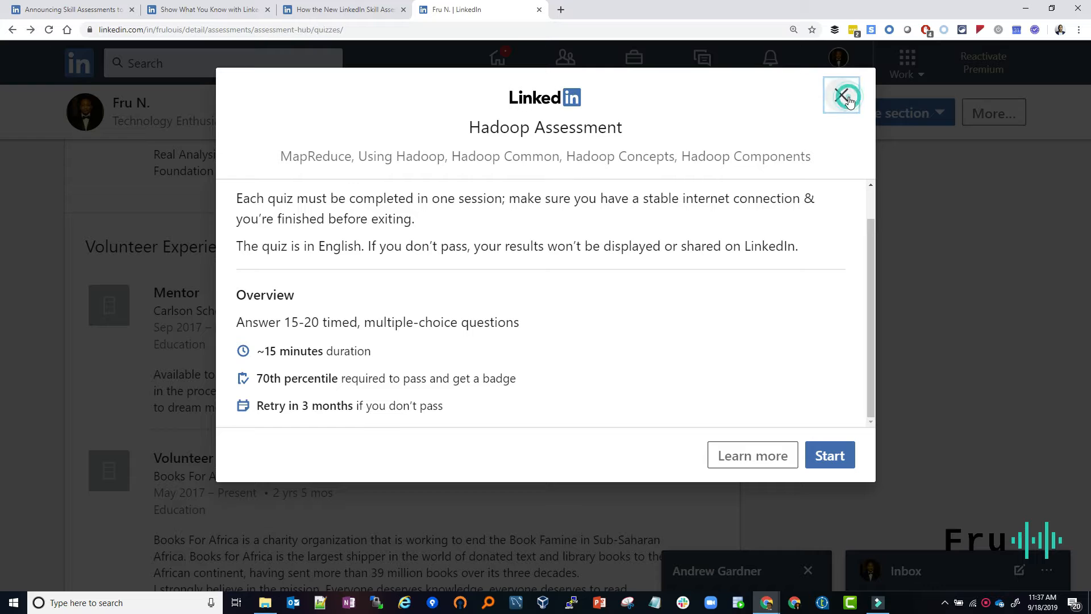
Leave the Hadoop intro and expand the quiz list with Show more quizzes
{"action": "left_click", "coordinate": [841, 94]}
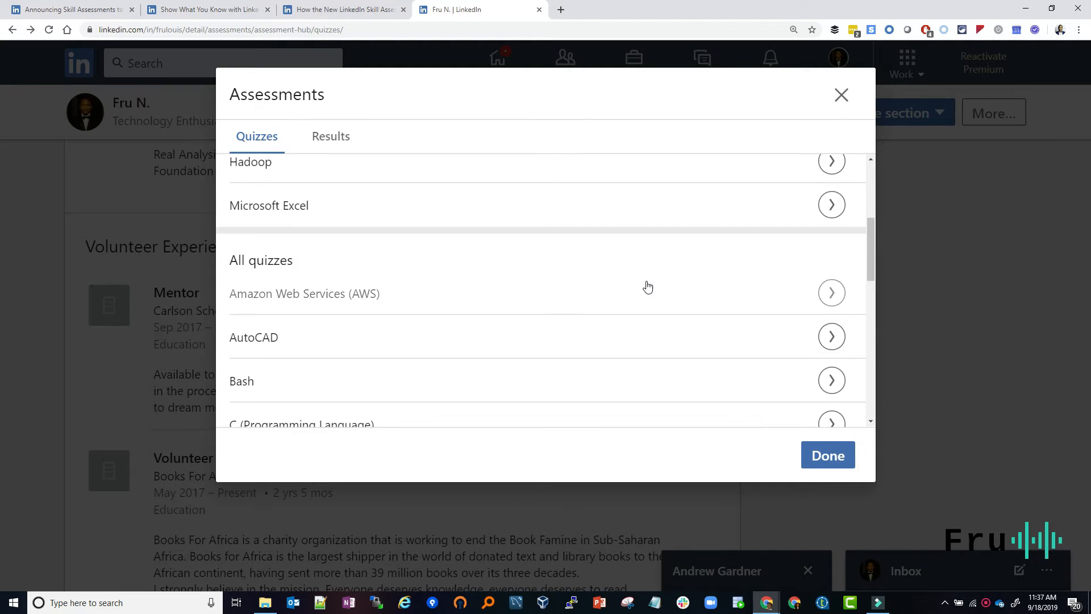
{"action": "scroll", "scroll_direction": "down", "scroll_amount": 3}
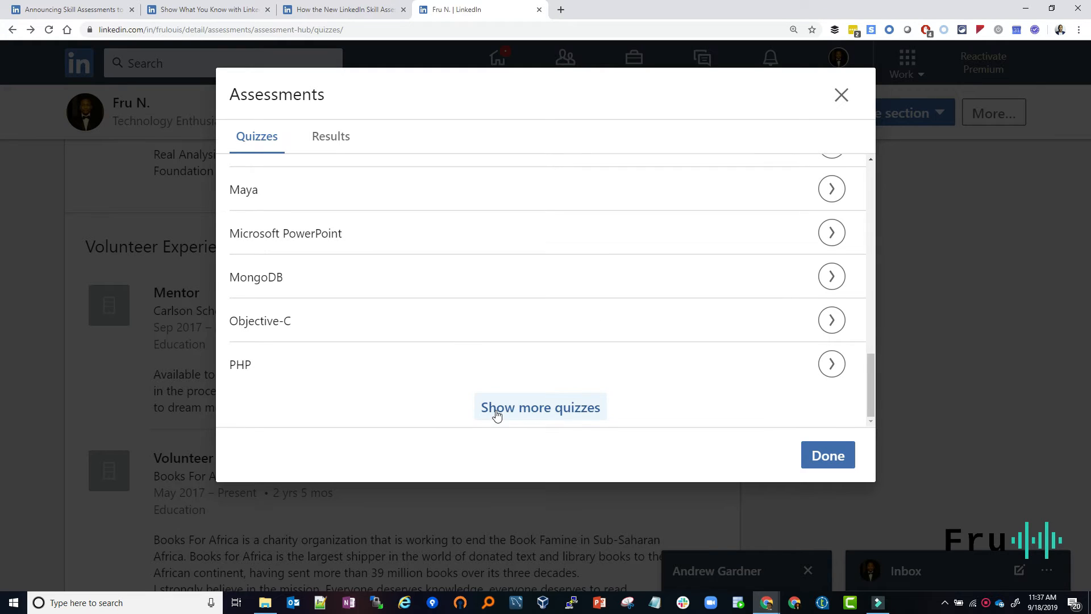
{"action": "left_click", "coordinate": [539, 406]}
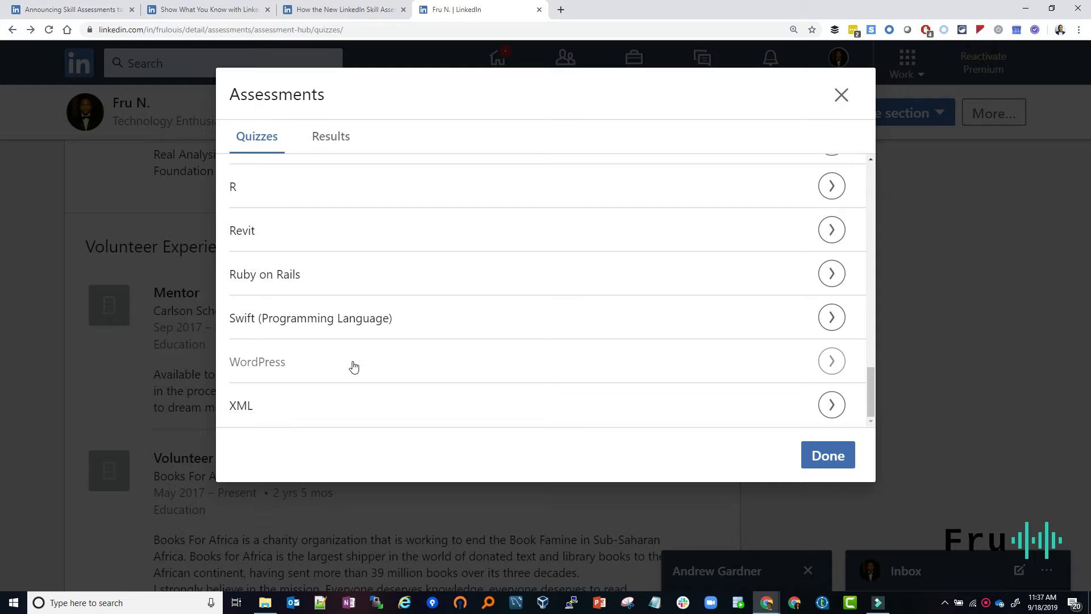
Bring up the Amazon Web Services (AWS) Assessment intro with its 'Before you begin' guidance
{"action": "scroll", "scroll_direction": "up", "scroll_amount": 3}
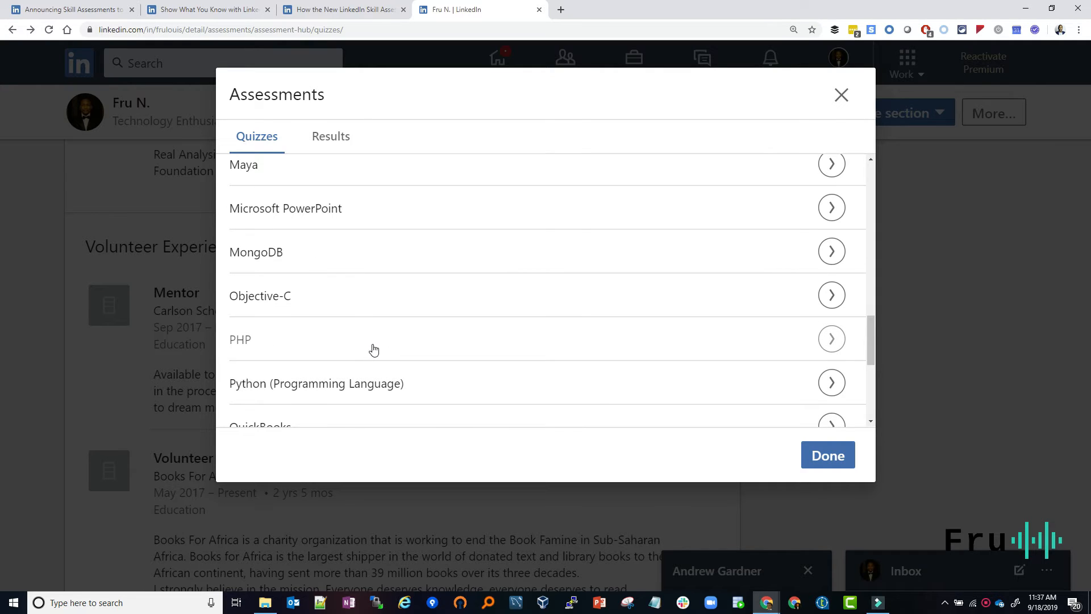
{"action": "mouse_move", "coordinate": [464, 327]}
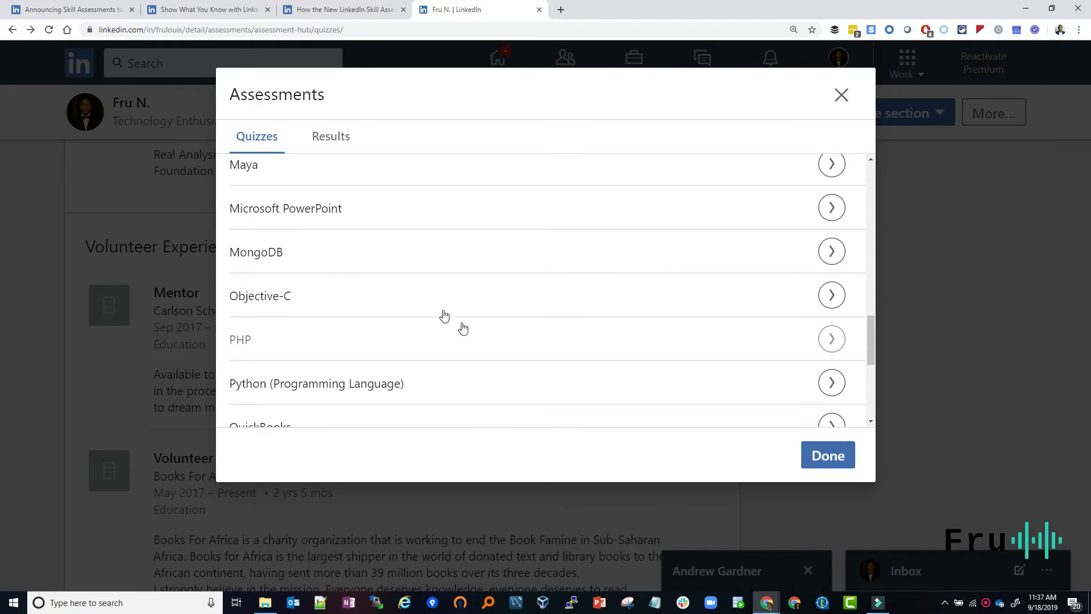
{"action": "mouse_move", "coordinate": [319, 270]}
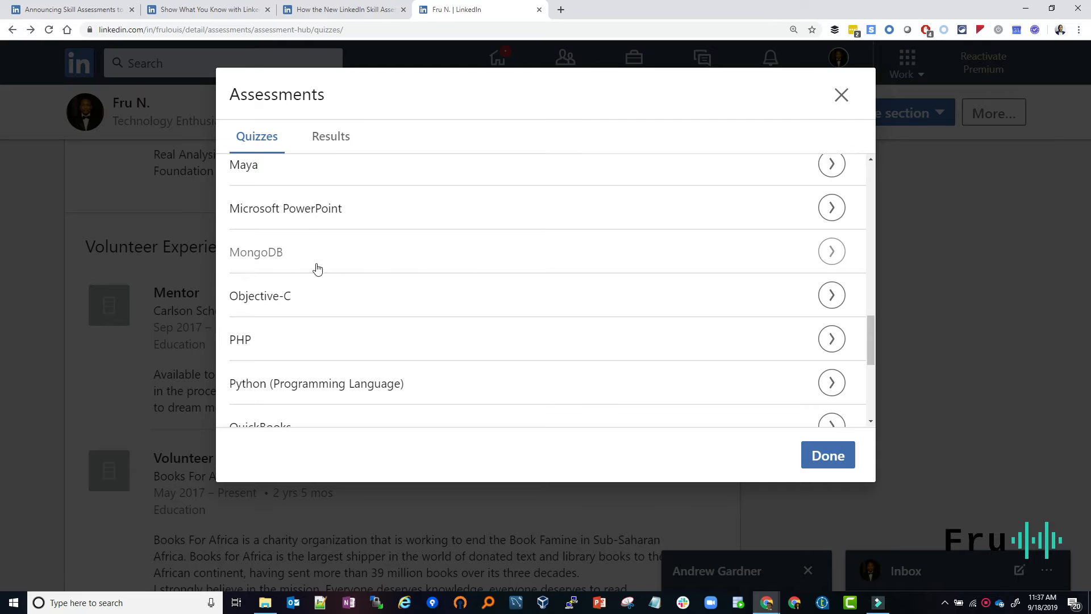
{"action": "scroll", "scroll_direction": "up", "scroll_amount": 3}
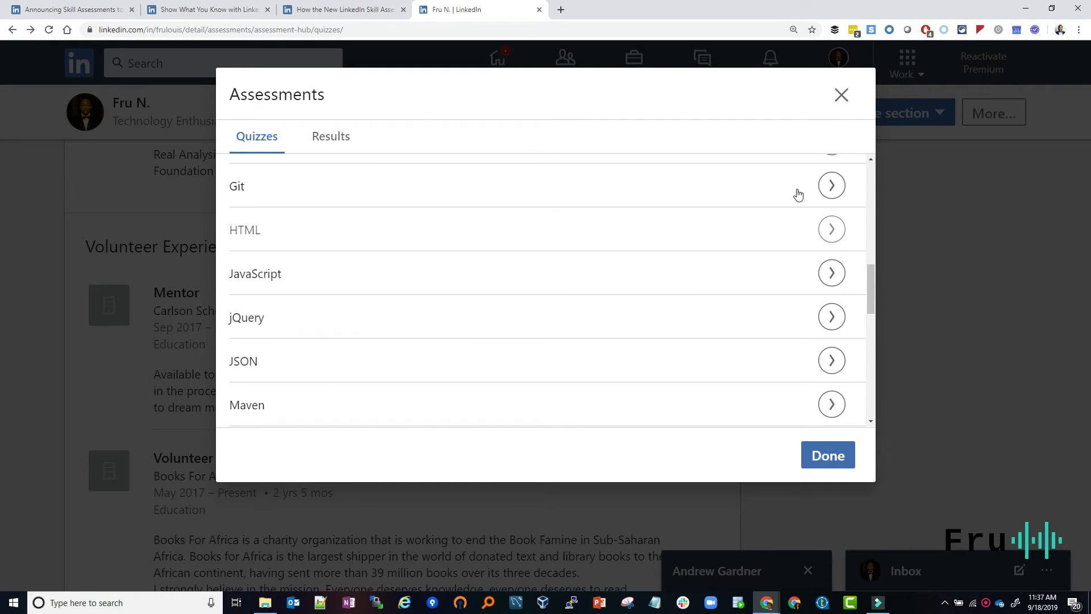
{"action": "mouse_move", "coordinate": [348, 237]}
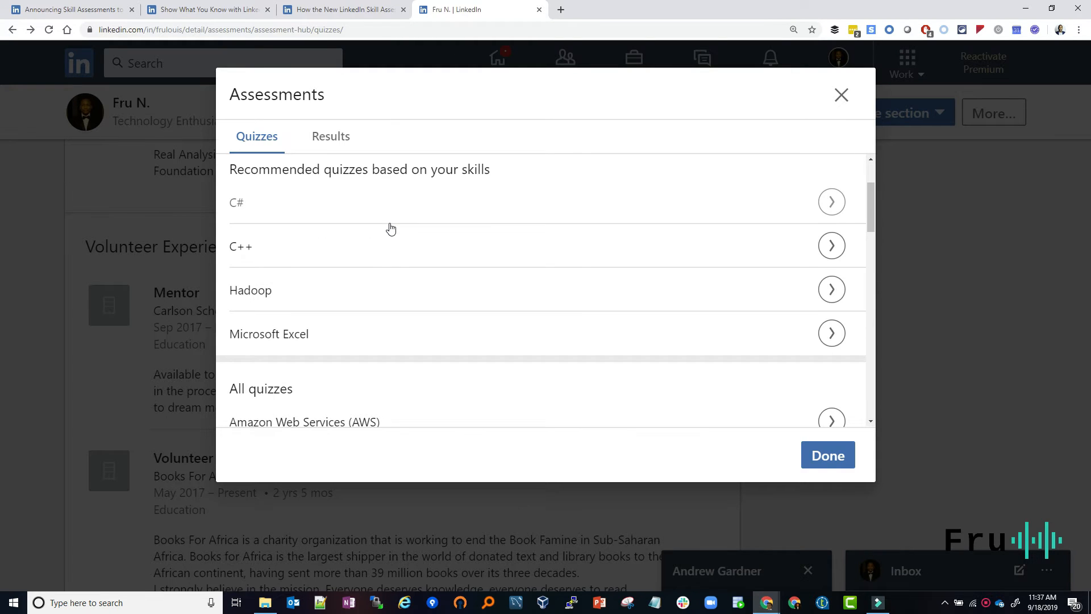
{"action": "left_click", "coordinate": [831, 420]}
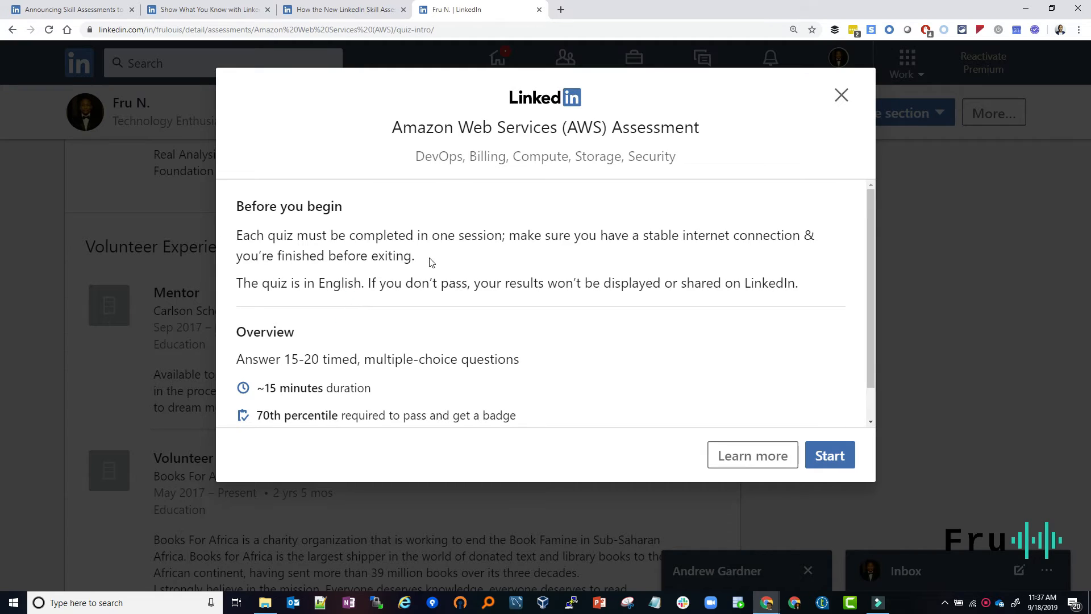
{"action": "mouse_move", "coordinate": [562, 159]}
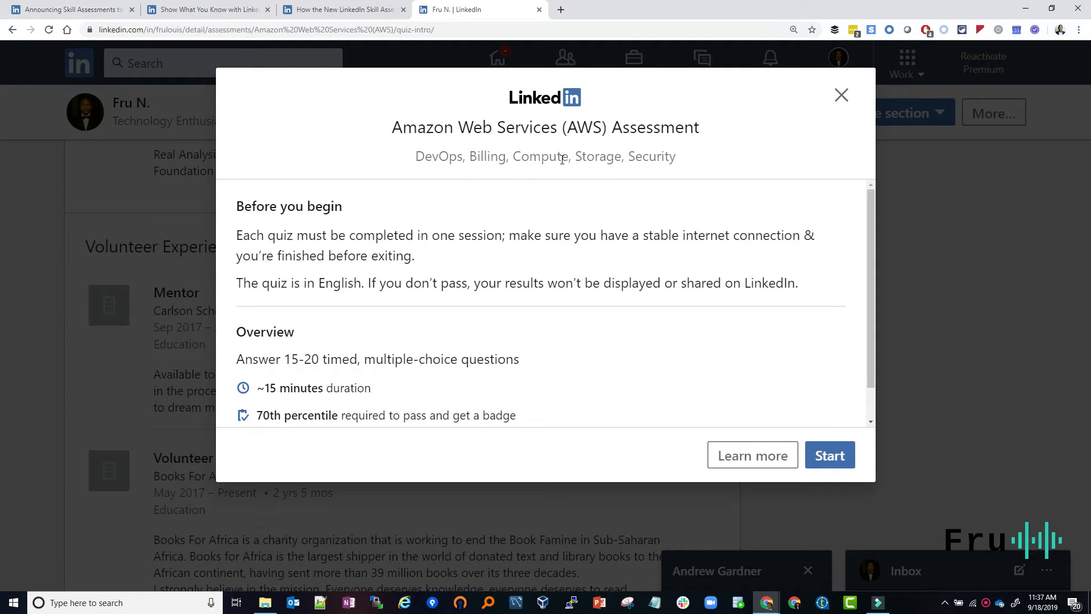
{"action": "mouse_move", "coordinate": [816, 115]}
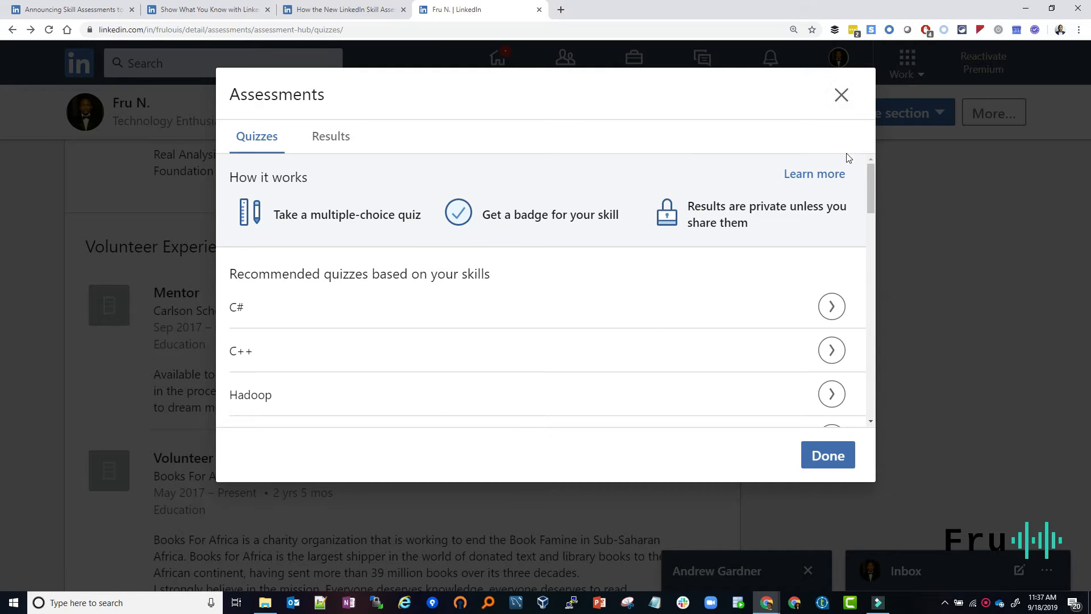
Close the Assessments dialog and return to the profile's Skills & Endorsements section
{"action": "left_click", "coordinate": [841, 94]}
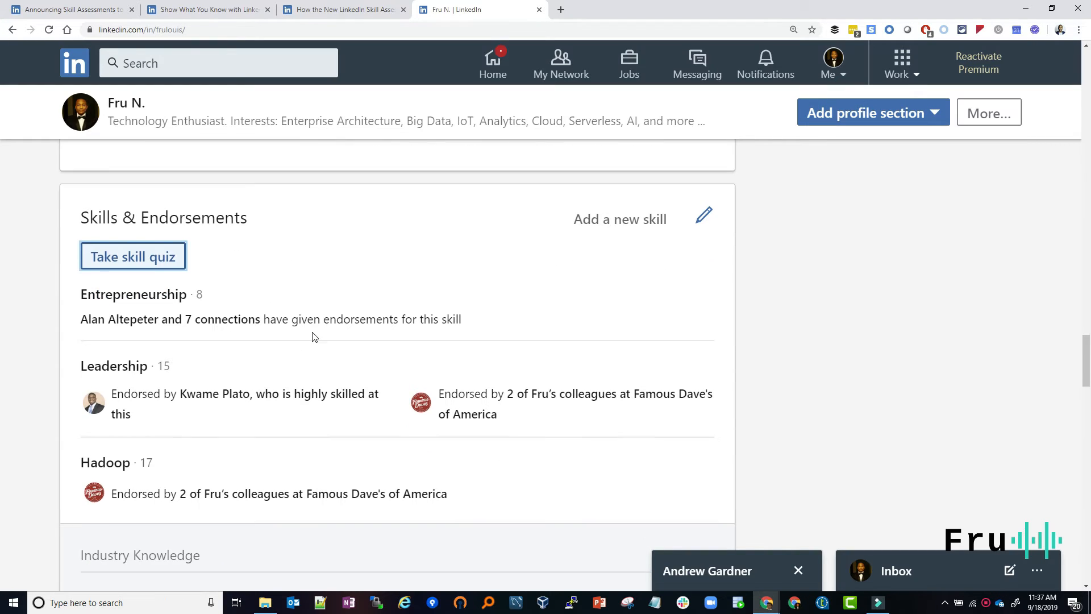
{"action": "scroll", "scroll_direction": "down", "scroll_amount": 3}
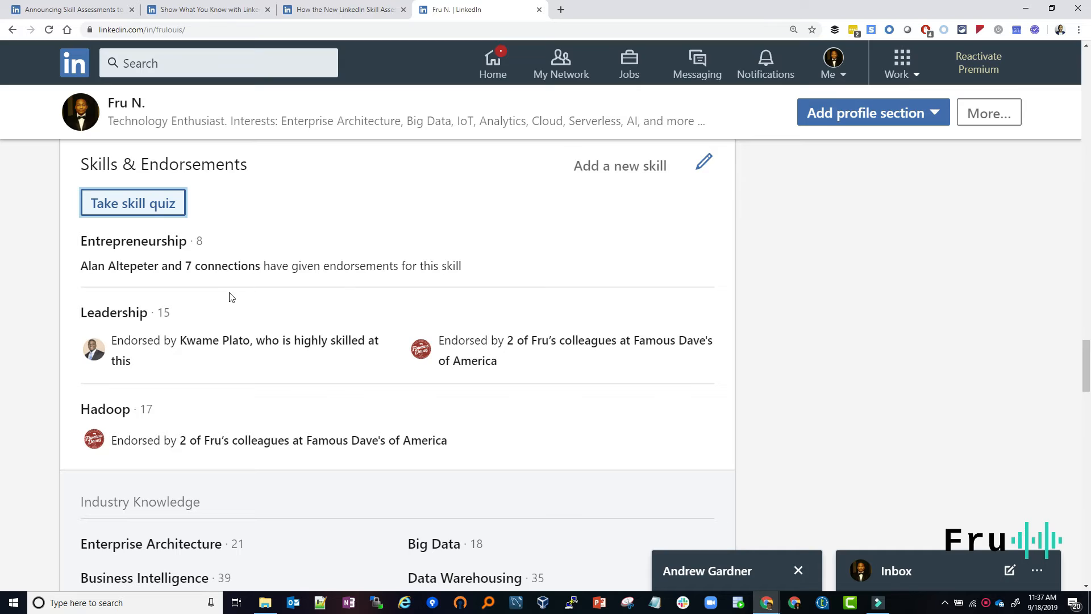
{"action": "mouse_move", "coordinate": [194, 275]}
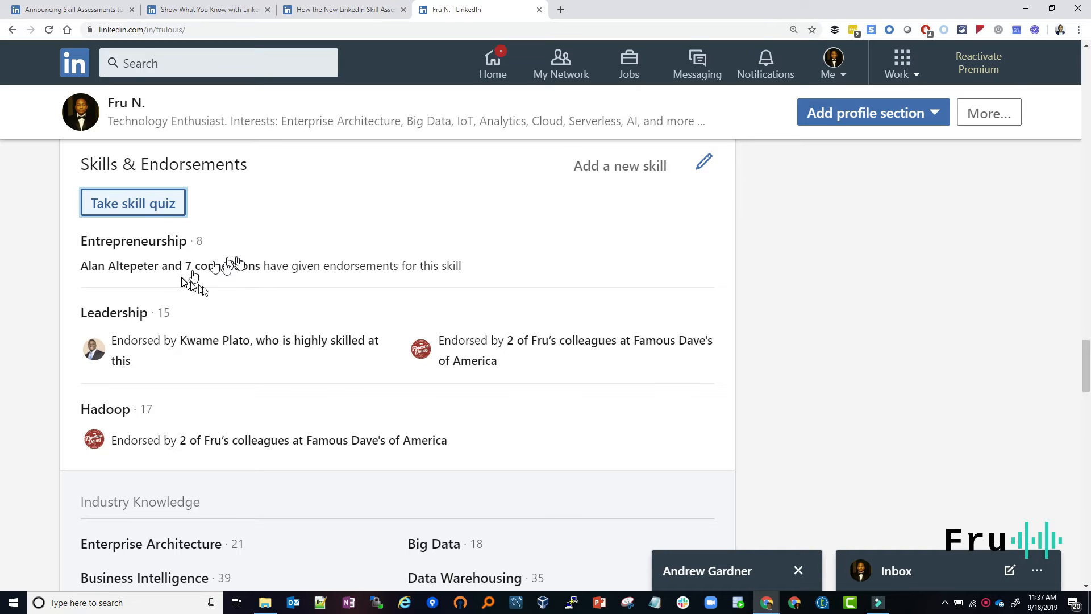
{"action": "mouse_move", "coordinate": [283, 325]}
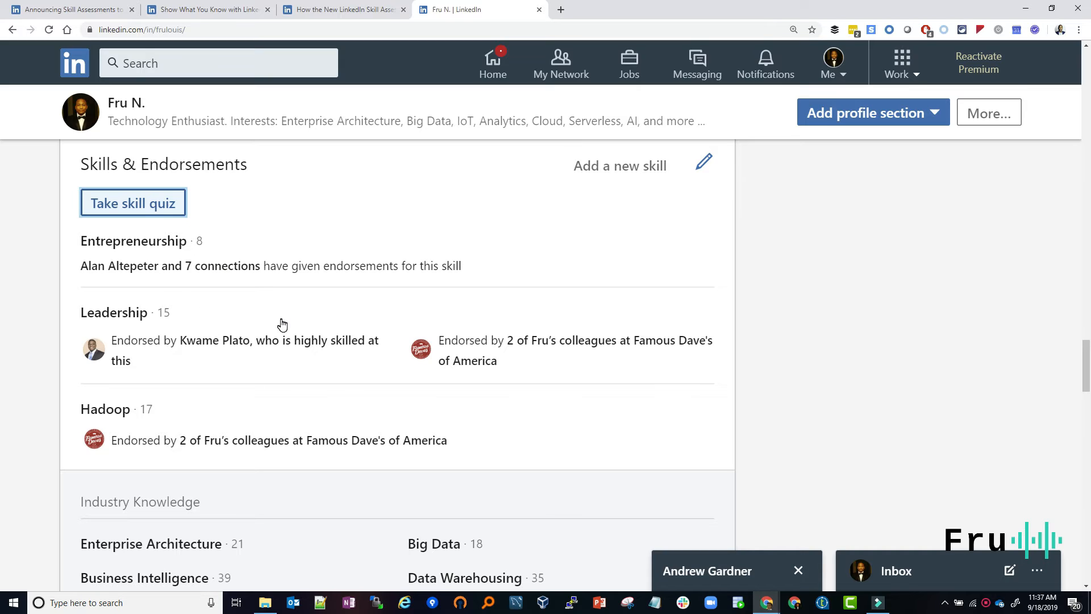
{"action": "mouse_move", "coordinate": [261, 319]}
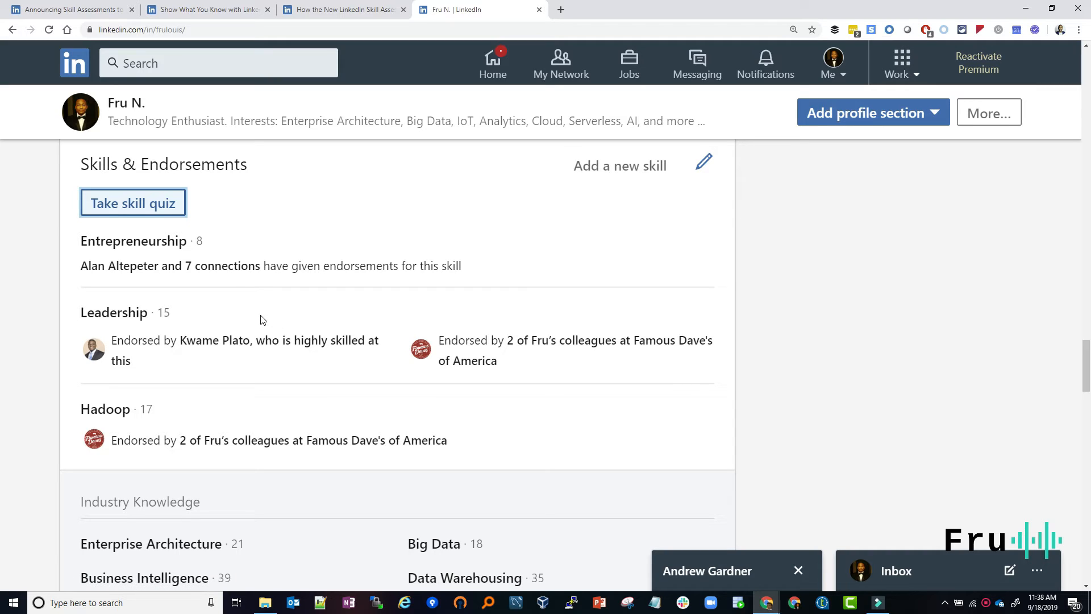
{"action": "mouse_move", "coordinate": [66, 9]}
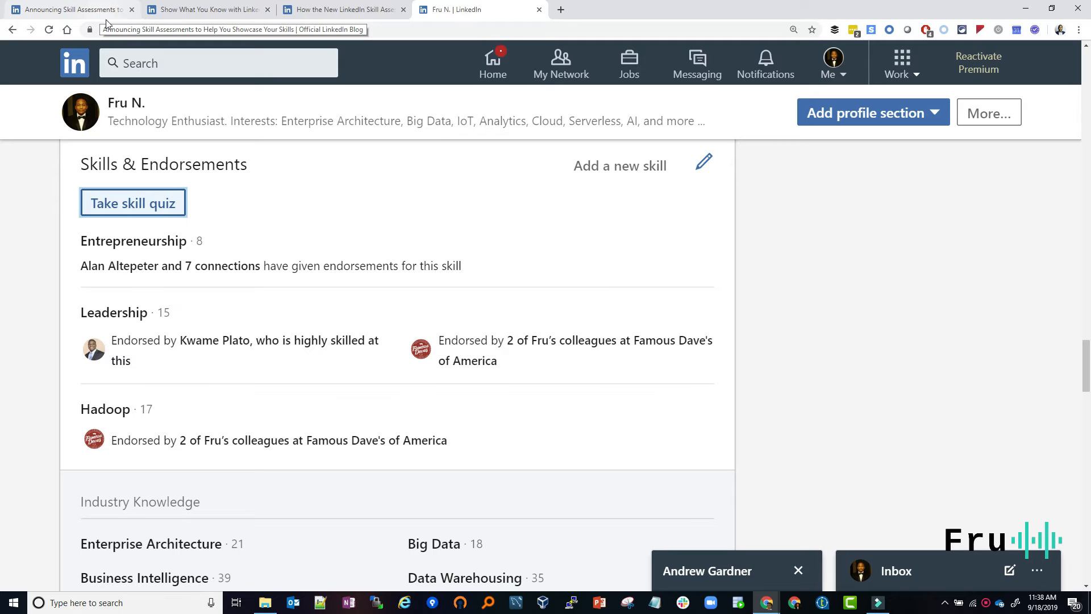
Return to the Skill Assessments blog article's headline and byline and enlarge it with Ctrl+Plus
{"action": "left_click", "coordinate": [66, 9]}
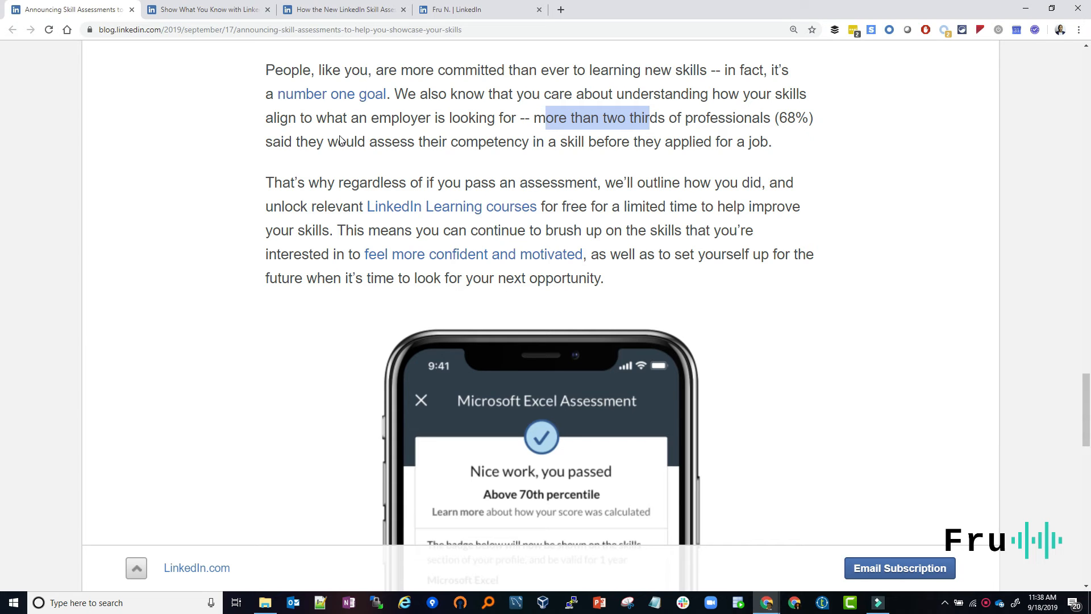
{"action": "mouse_move", "coordinate": [622, 220]}
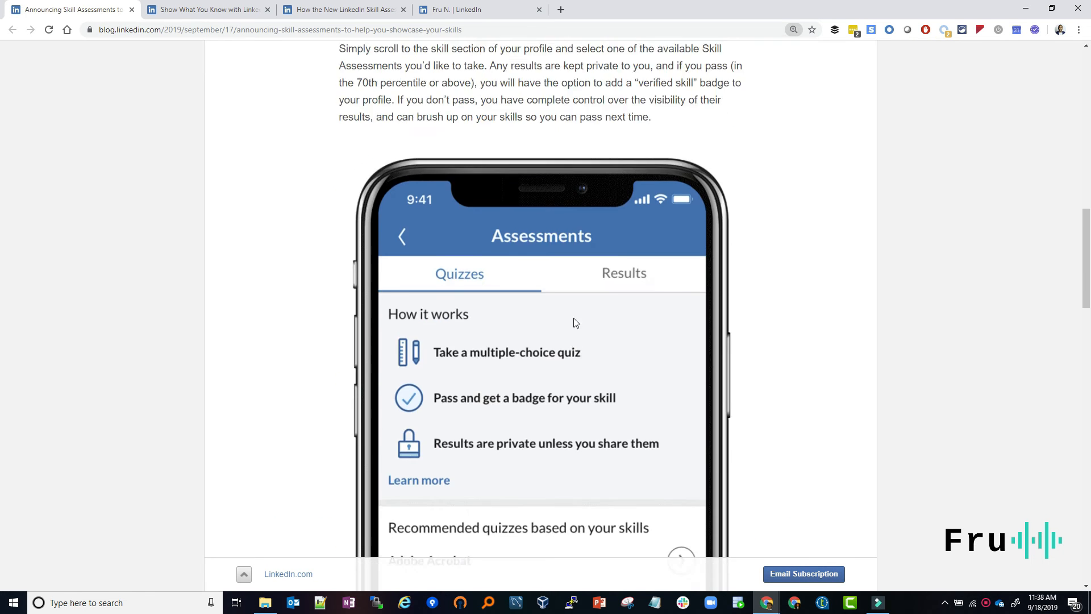
{"action": "scroll", "scroll_direction": "up", "scroll_amount": 3}
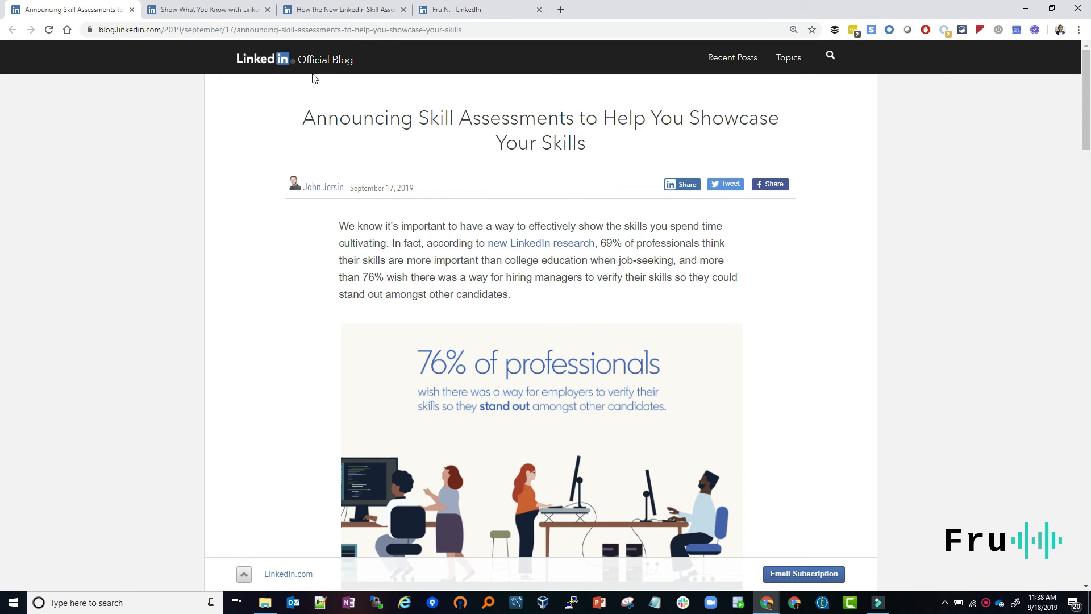
{"action": "left_click_drag", "start_coordinate": [302, 117], "coordinate": [552, 117]}
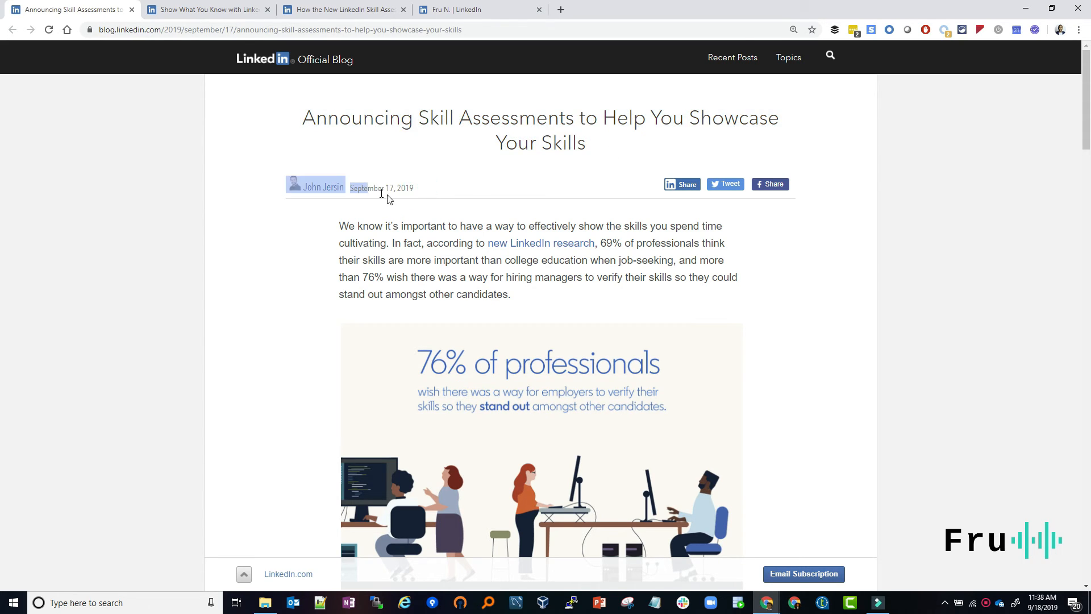
{"action": "key", "text": "ctrl+plus"}
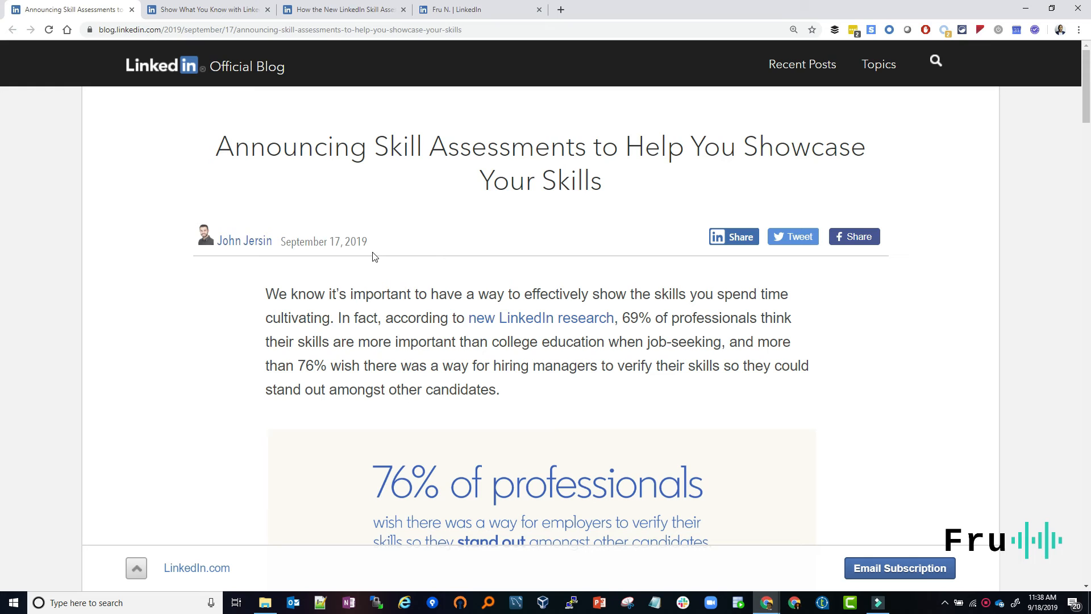
{"action": "mouse_move", "coordinate": [407, 256]}
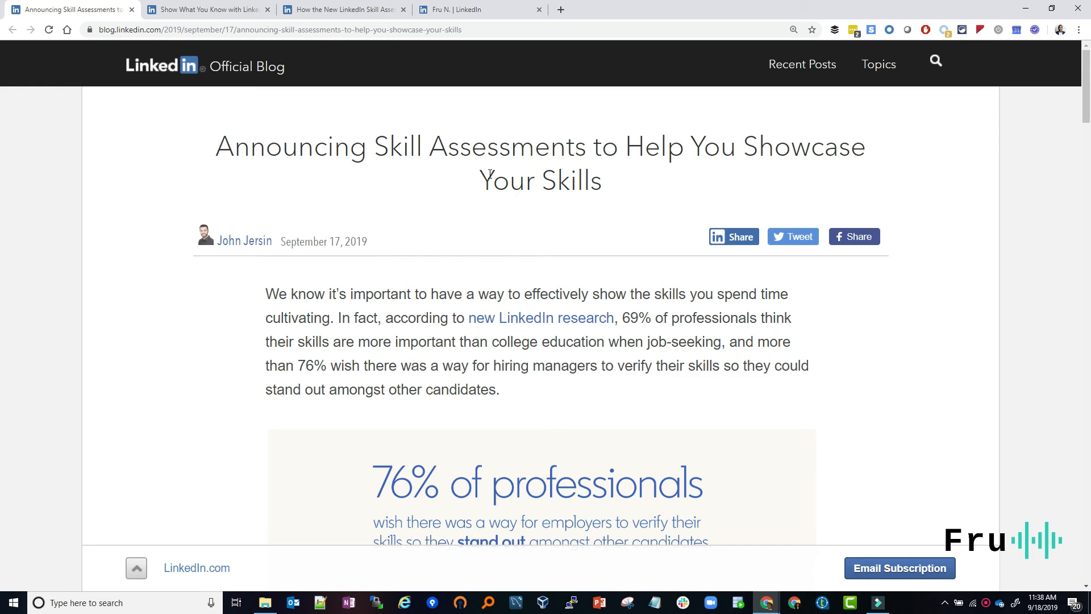
{"action": "mouse_move", "coordinate": [375, 261]}
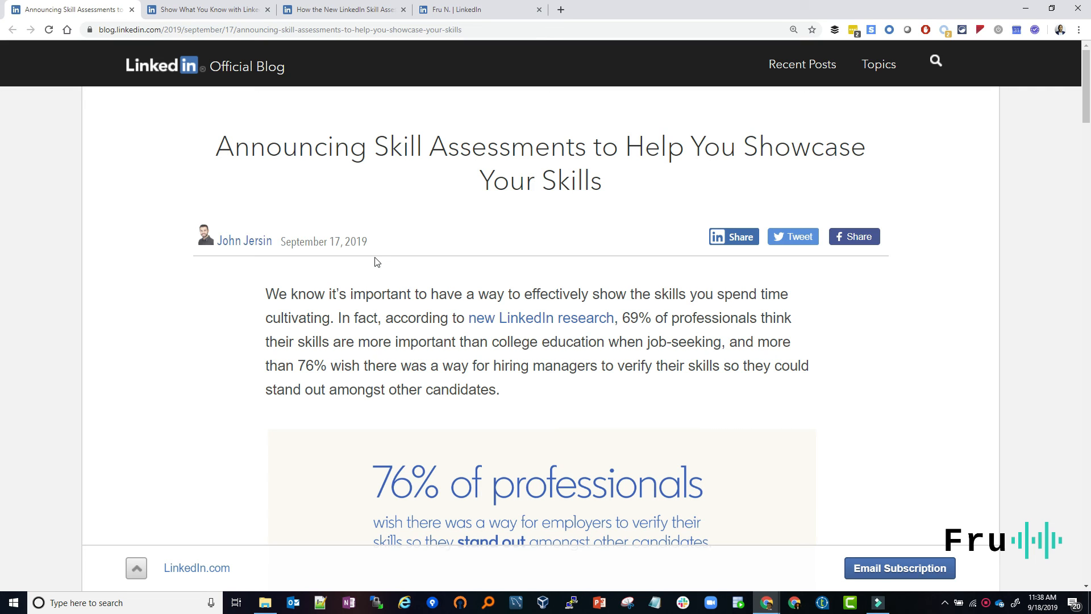
{"action": "mouse_move", "coordinate": [420, 272]}
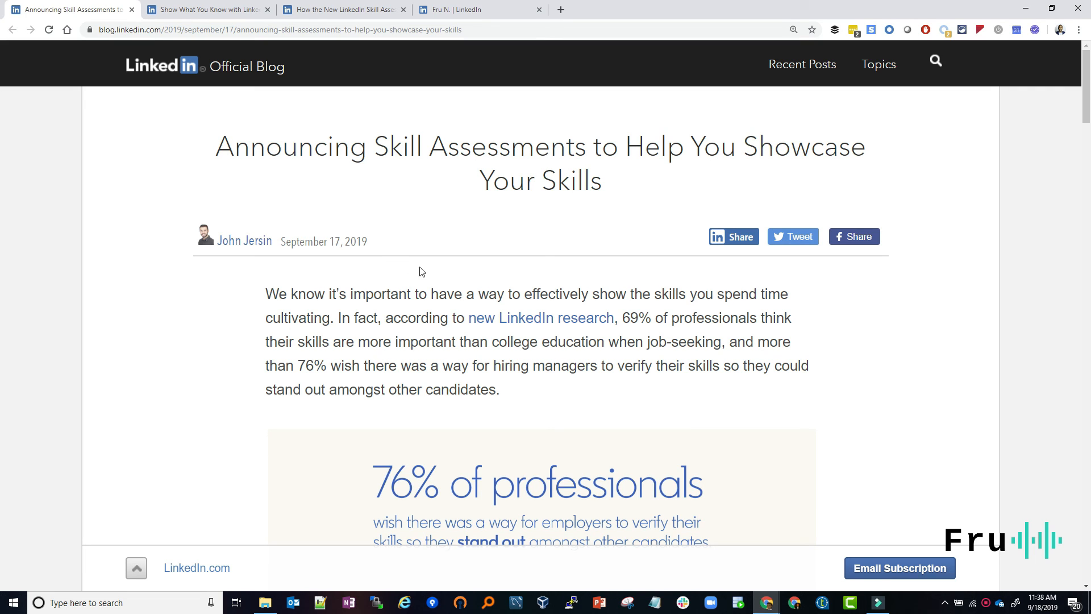